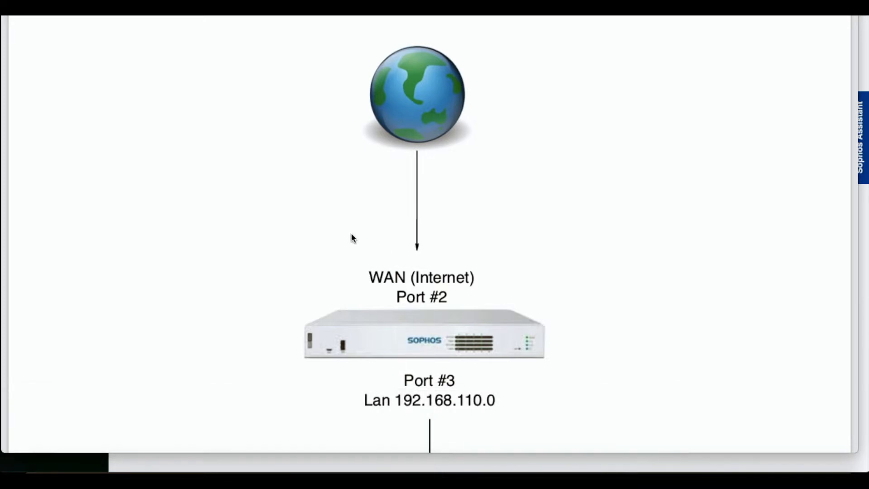
pyautogui.moveTo(345, 151)
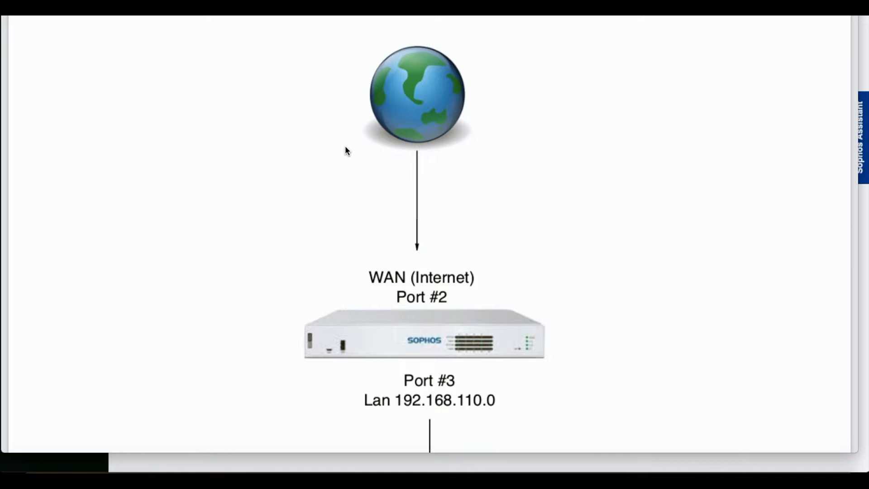
# Close the new-rule menu, show network interfaces, and highlight the Port2 WAN and Port3 addresses.
pyautogui.scroll(-3)
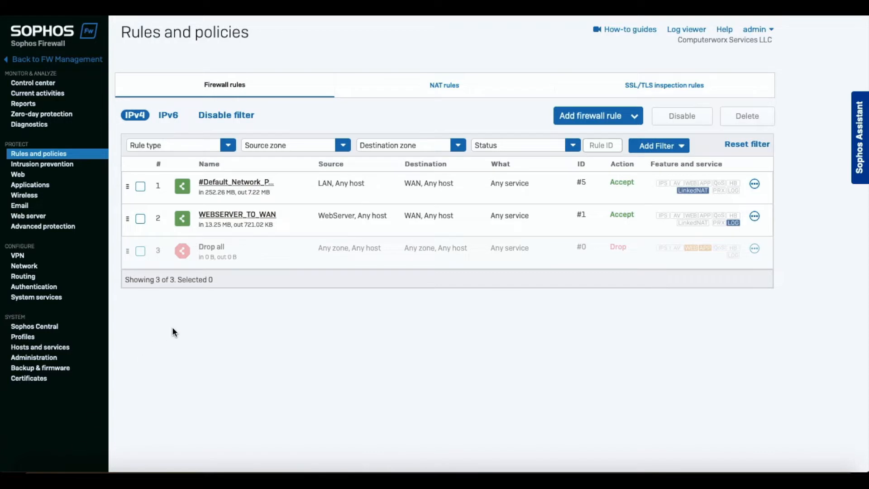
pyautogui.moveTo(205, 413)
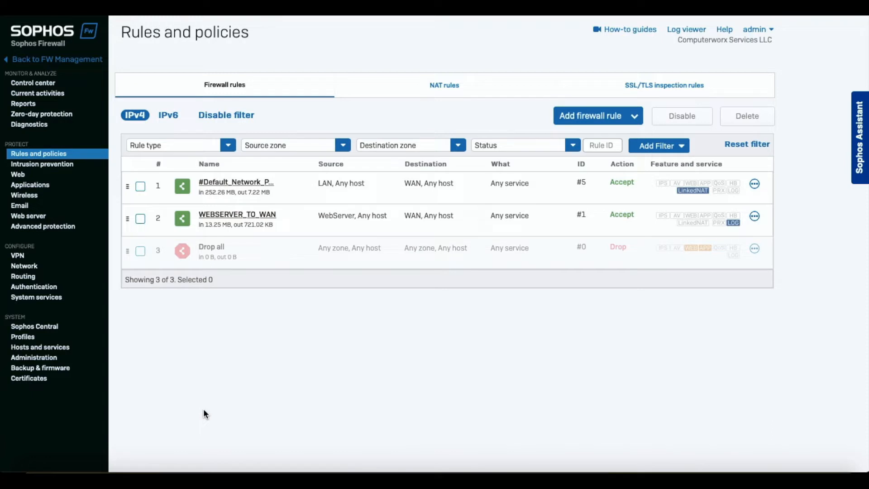
pyautogui.moveTo(241, 374)
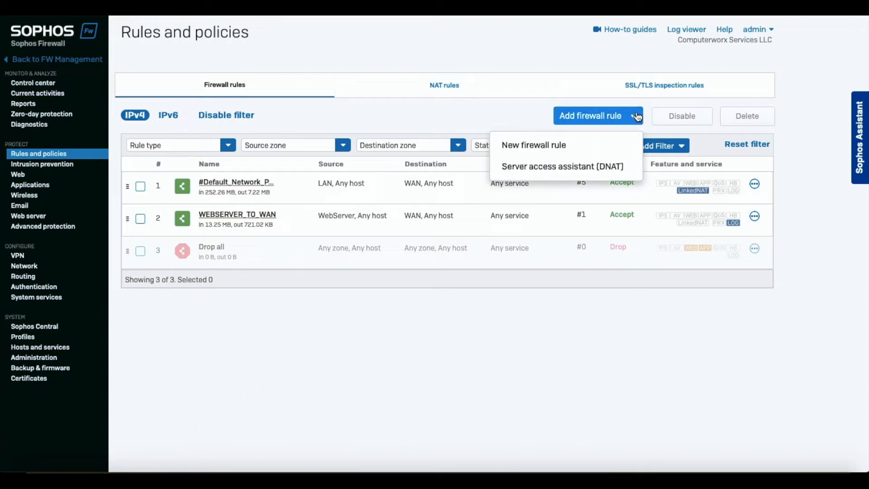
pyautogui.moveTo(587, 138)
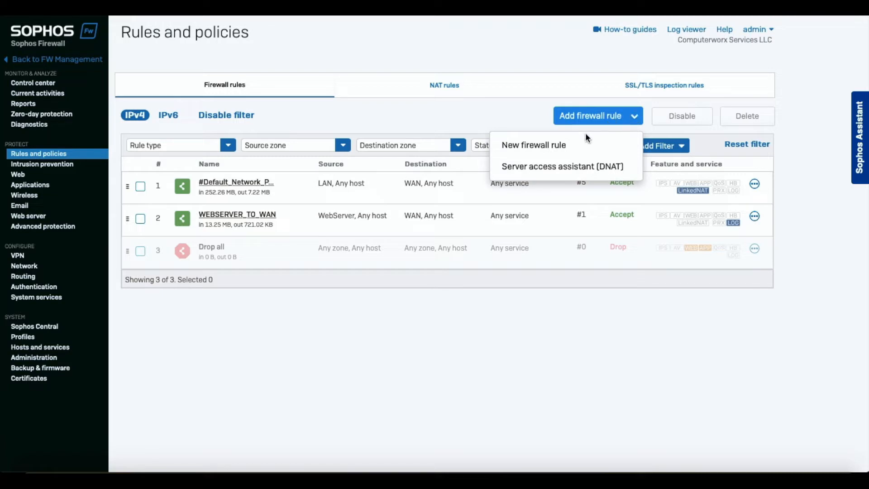
pyautogui.moveTo(561, 178)
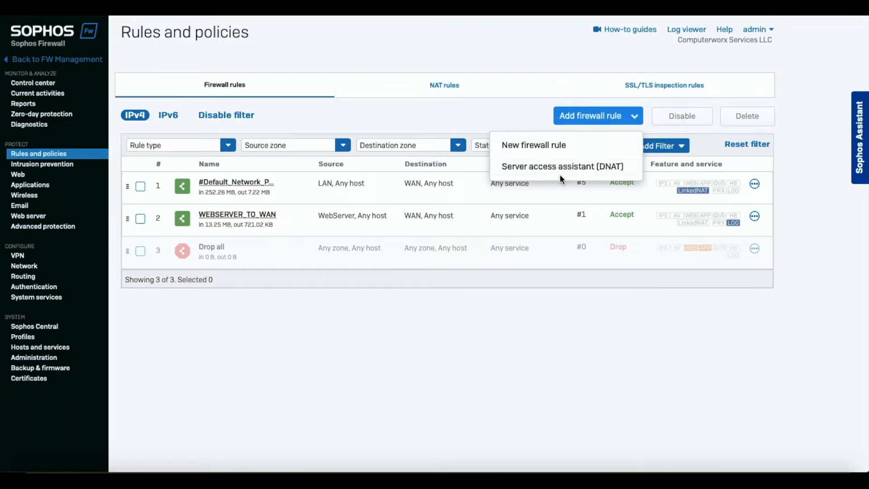
pyautogui.moveTo(562, 166)
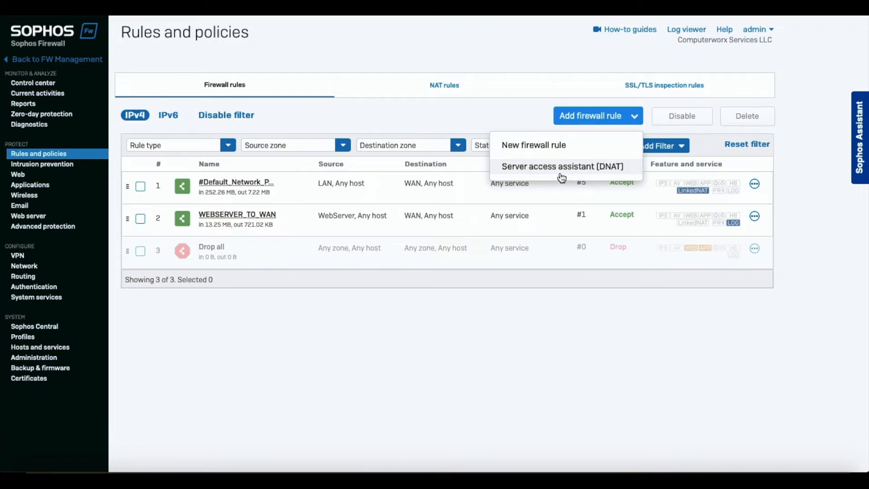
pyautogui.moveTo(563, 173)
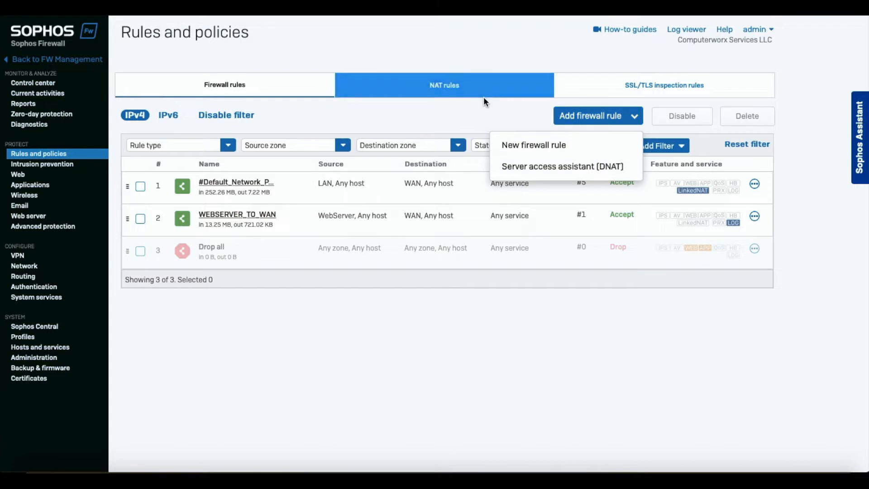
pyautogui.click(473, 113)
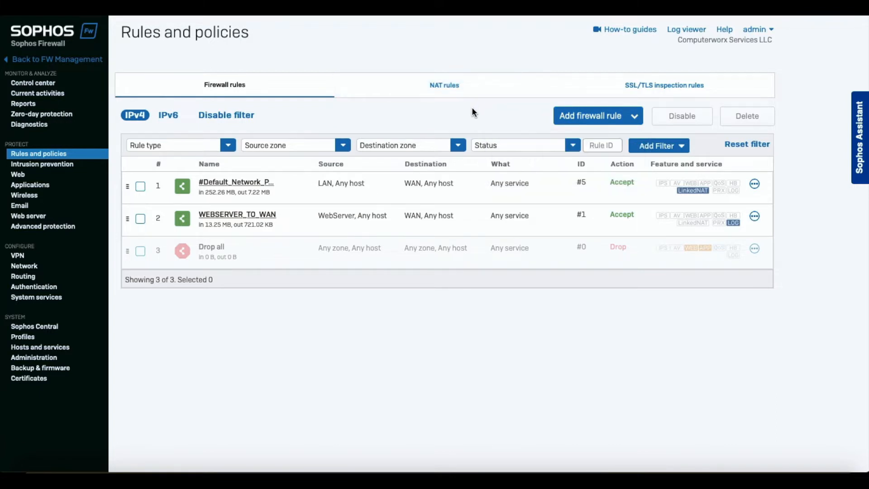
pyautogui.moveTo(24, 266)
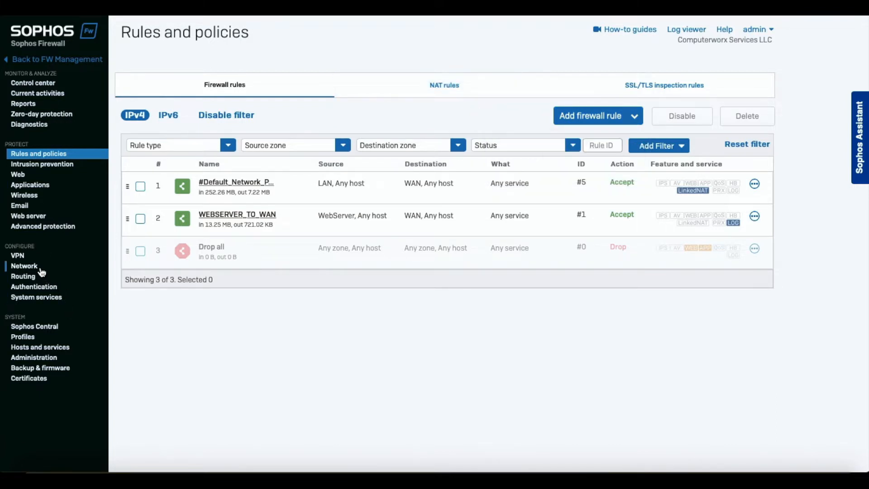
pyautogui.click(24, 266)
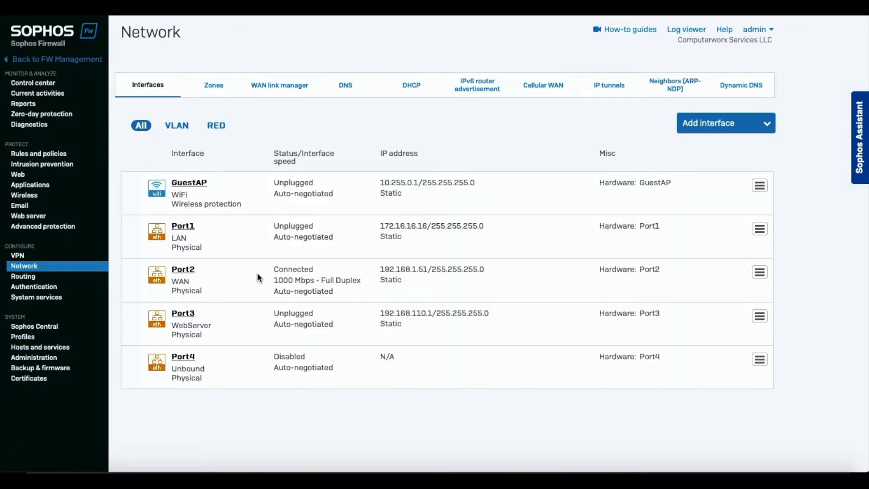
pyautogui.doubleClick(180, 281)
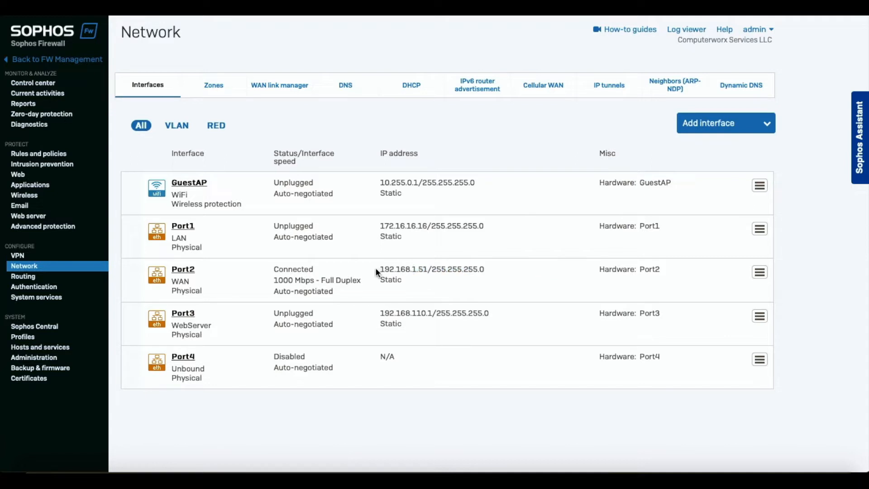
pyautogui.doubleClick(432, 269)
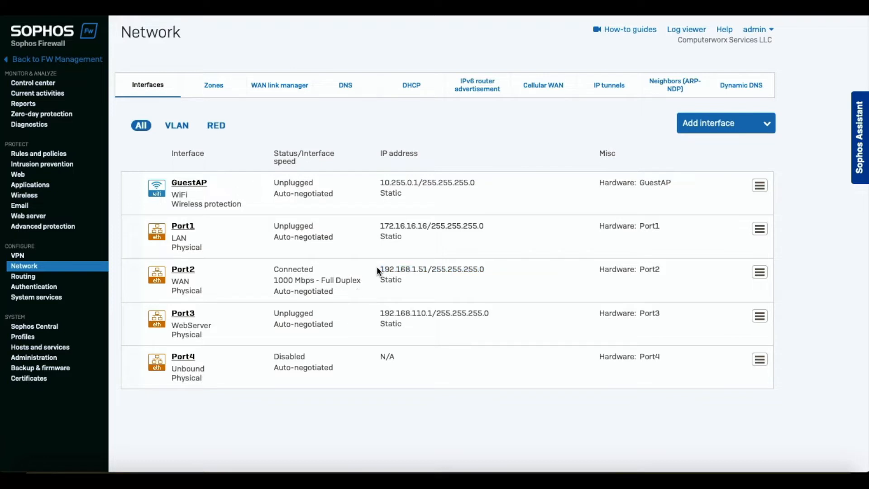
pyautogui.doubleClick(449, 269)
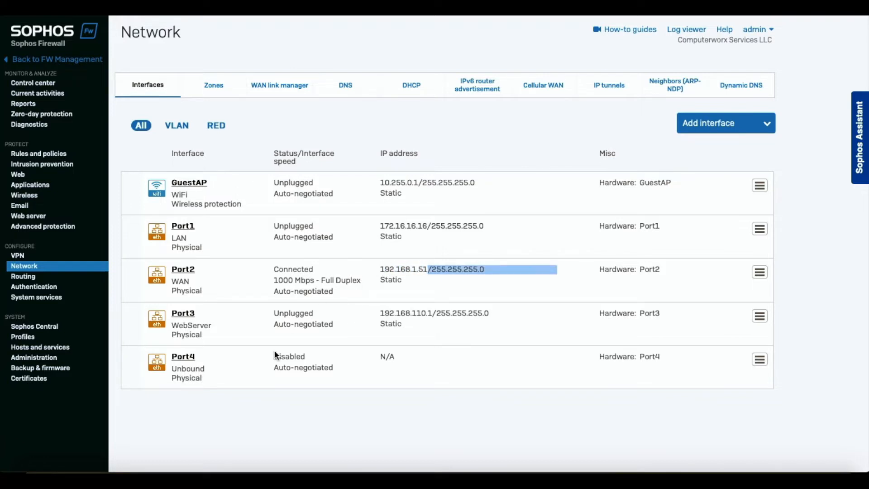
pyautogui.moveTo(380, 323)
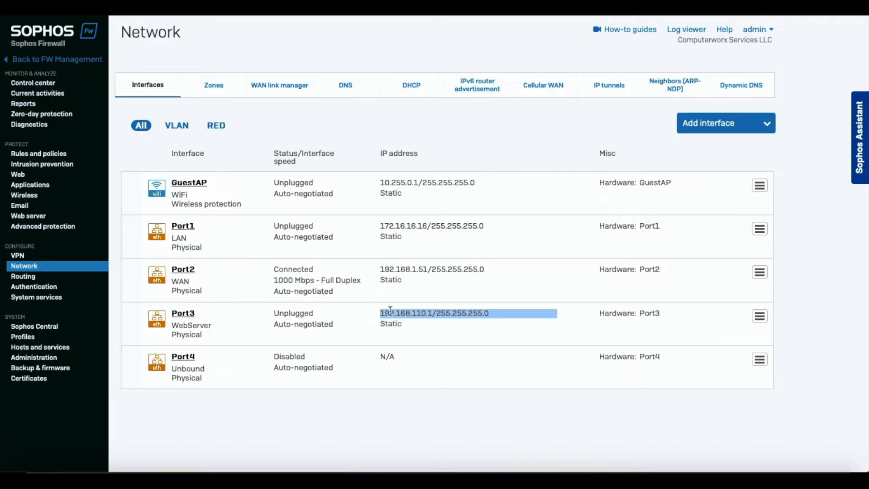
pyautogui.moveTo(335, 285)
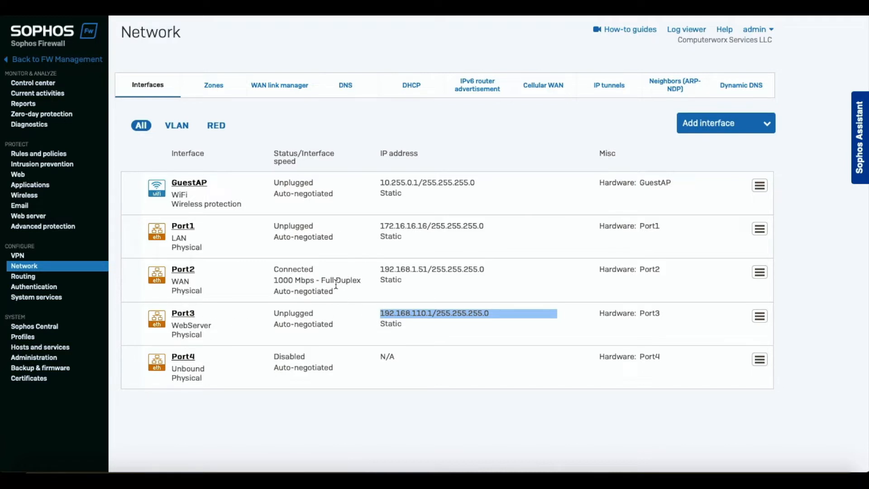
pyautogui.moveTo(398, 262)
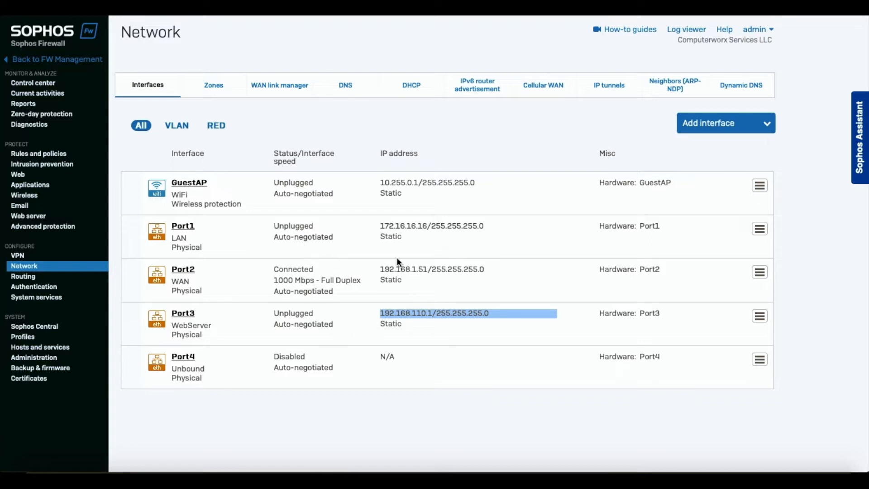
pyautogui.moveTo(291, 260)
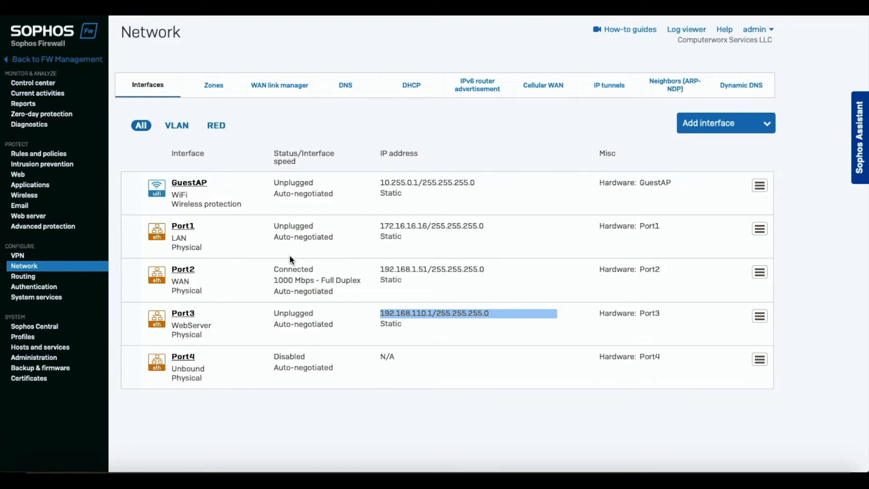
pyautogui.moveTo(26, 267)
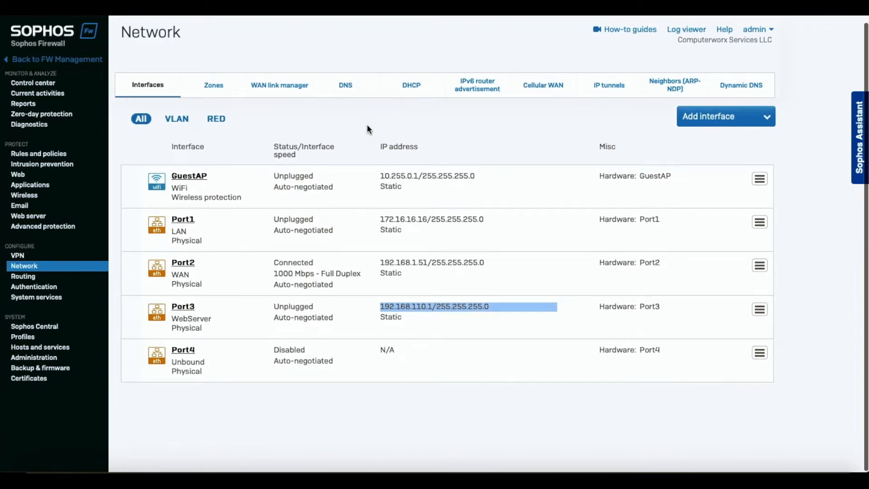
pyautogui.moveTo(313, 231)
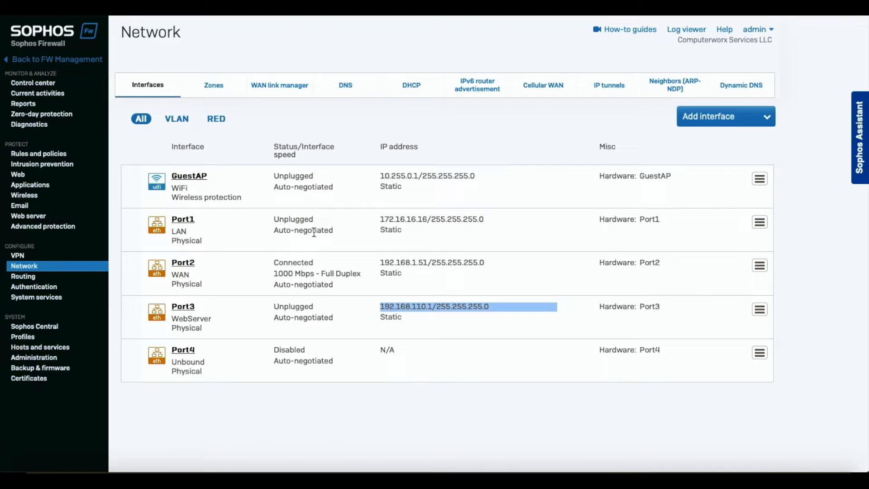
pyautogui.moveTo(859, 17)
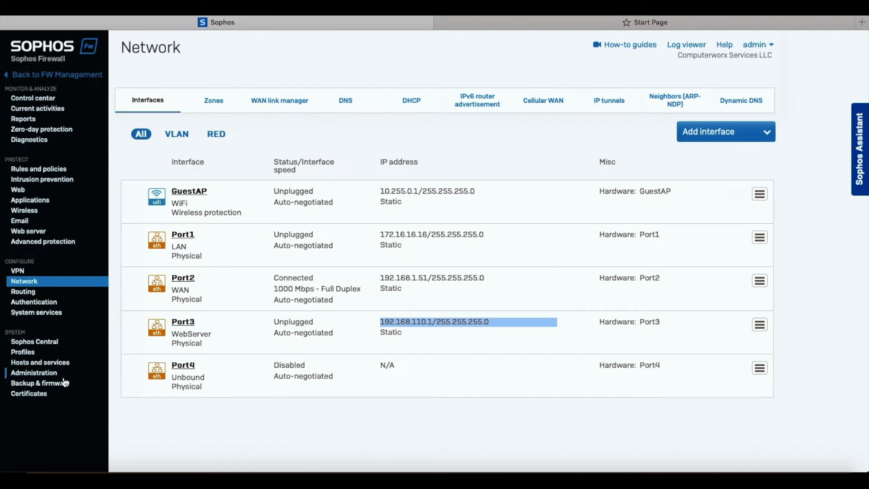
pyautogui.moveTo(35, 341)
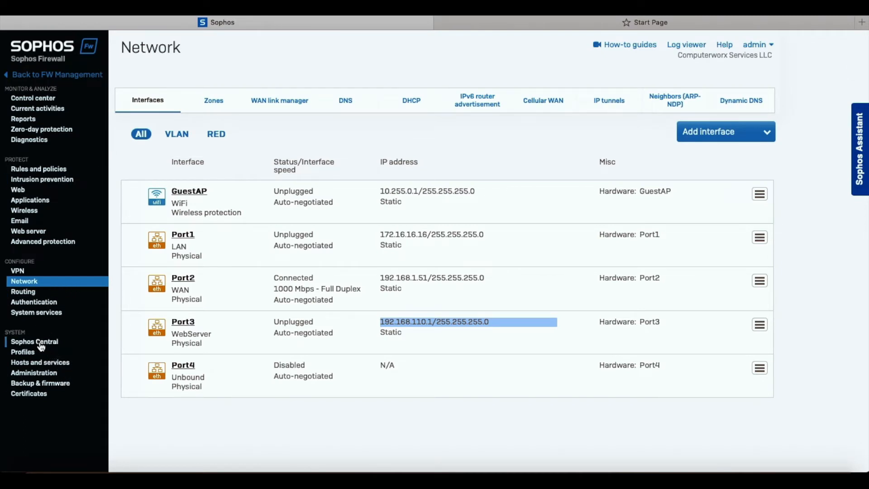
pyautogui.moveTo(40, 362)
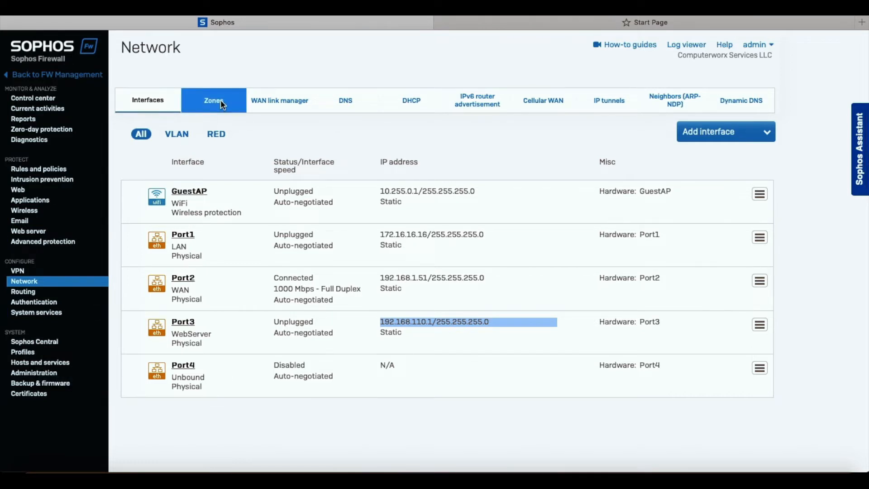
# Inspect the WebServer zone's name and Port3 member, then cancel without changes.
pyautogui.click(213, 101)
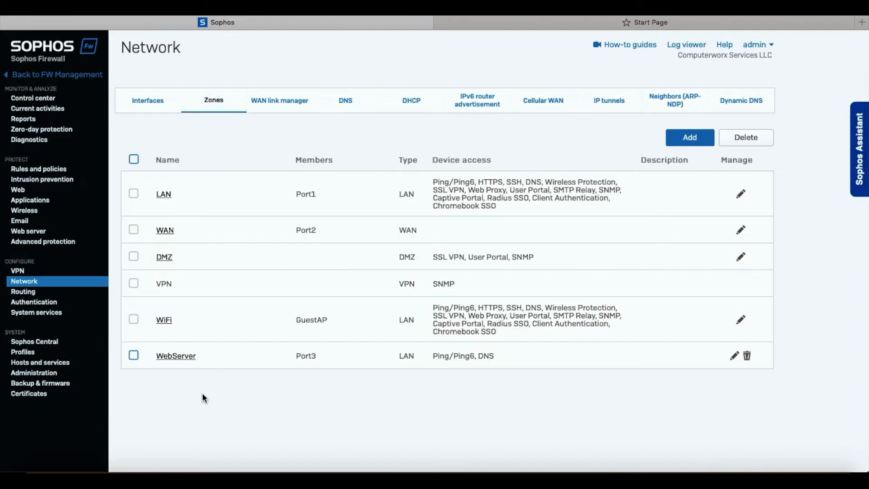
pyautogui.moveTo(183, 361)
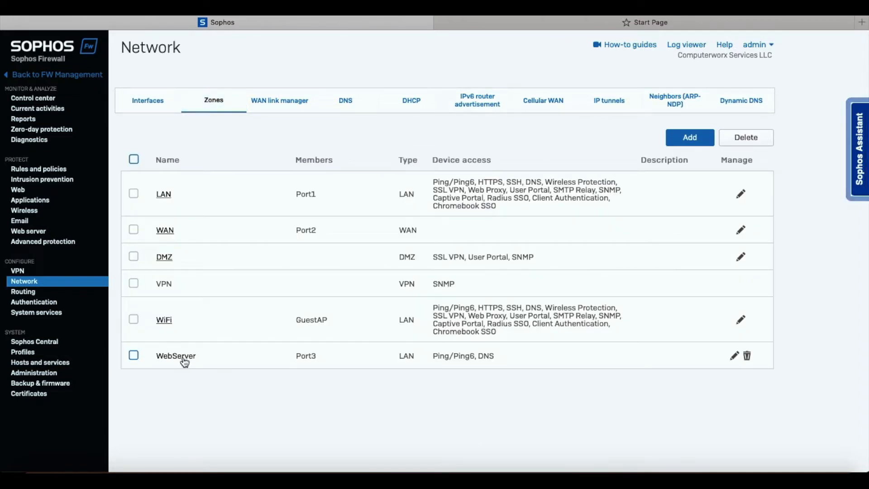
pyautogui.click(734, 356)
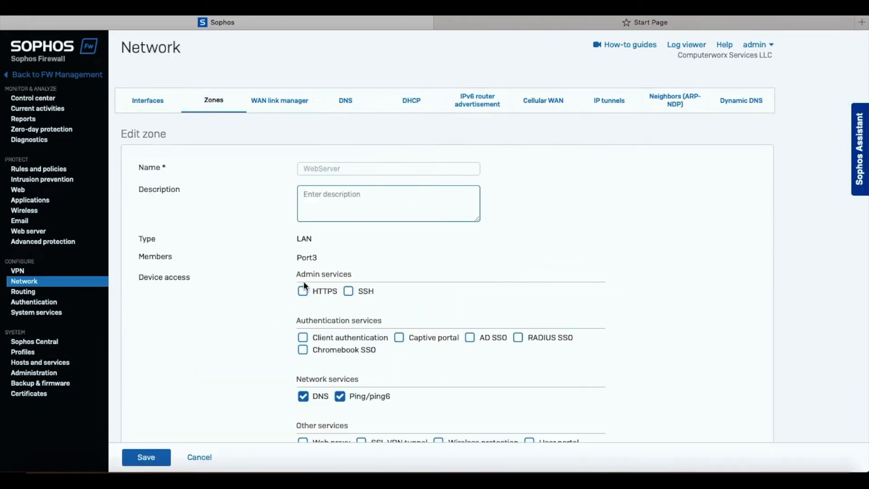
pyautogui.tripleClick(388, 168)
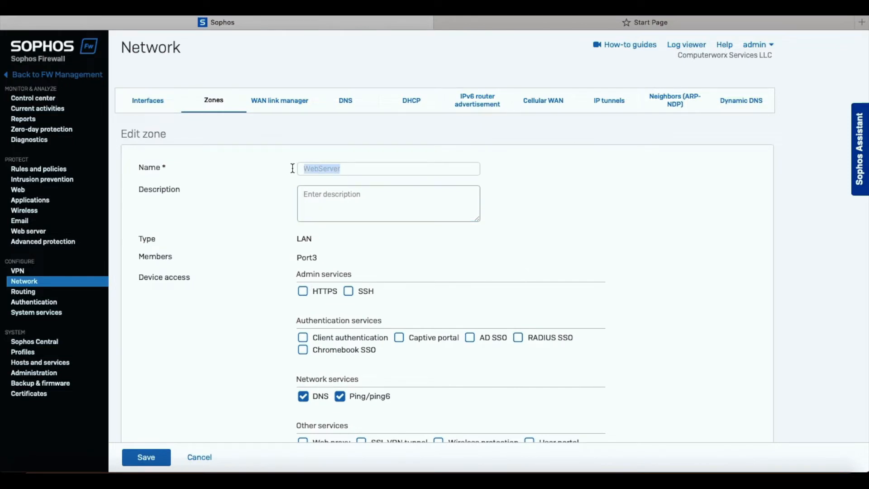
pyautogui.scroll(-3)
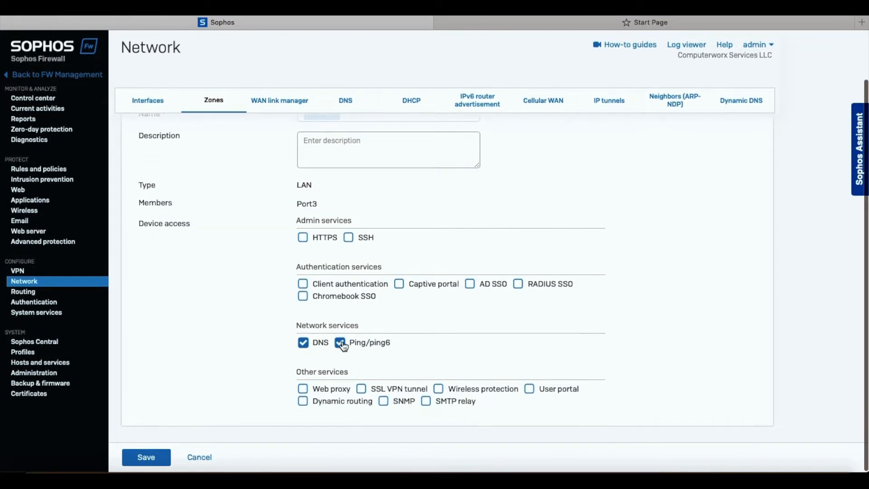
pyautogui.click(340, 342)
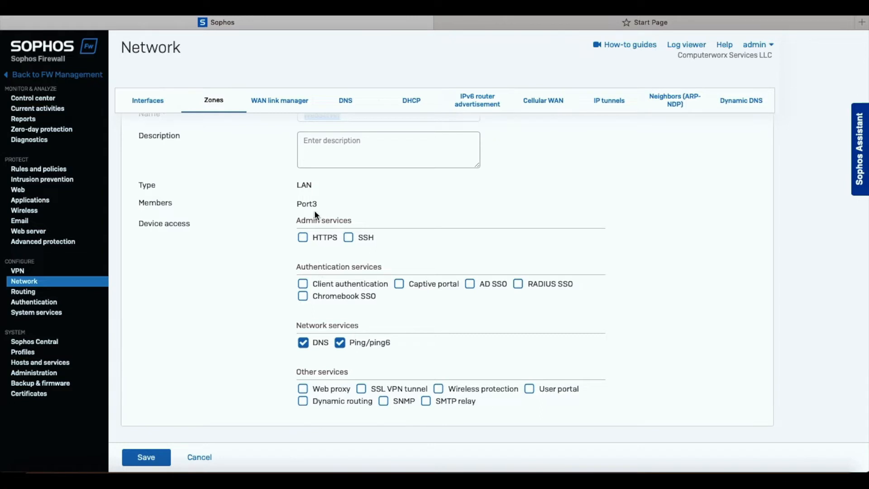
pyautogui.doubleClick(307, 203)
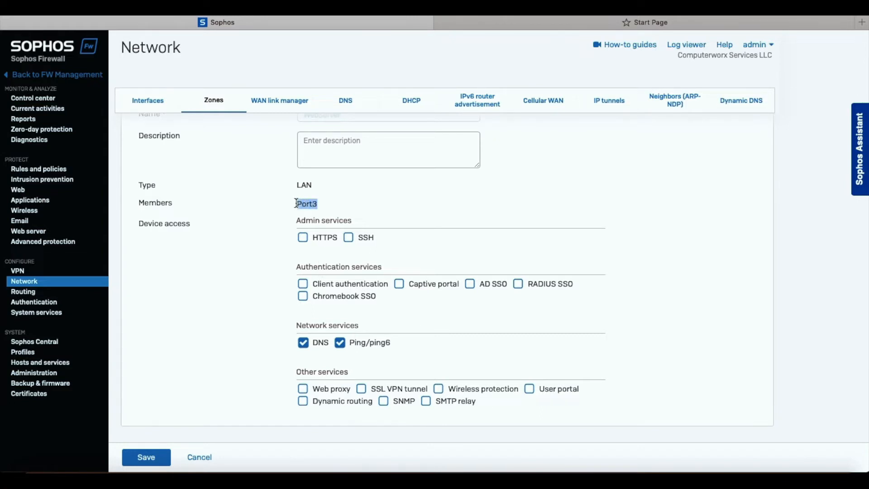
pyautogui.moveTo(307, 204)
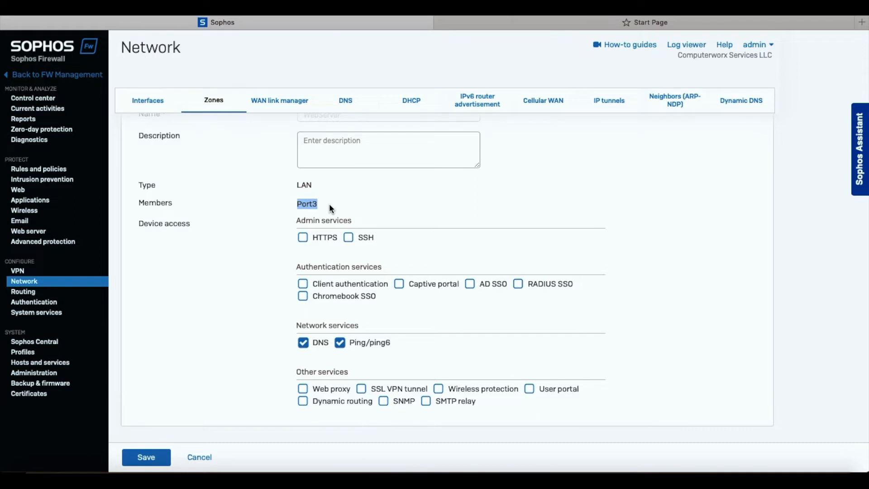
pyautogui.moveTo(194, 459)
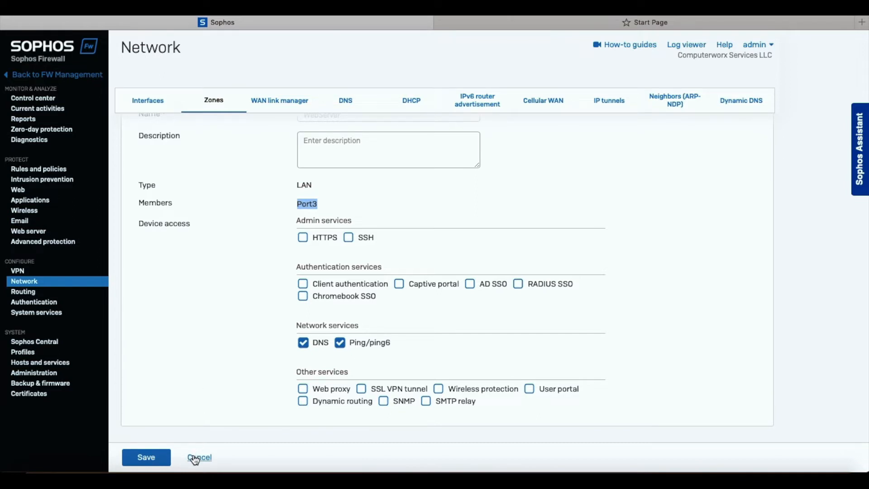
pyautogui.click(199, 457)
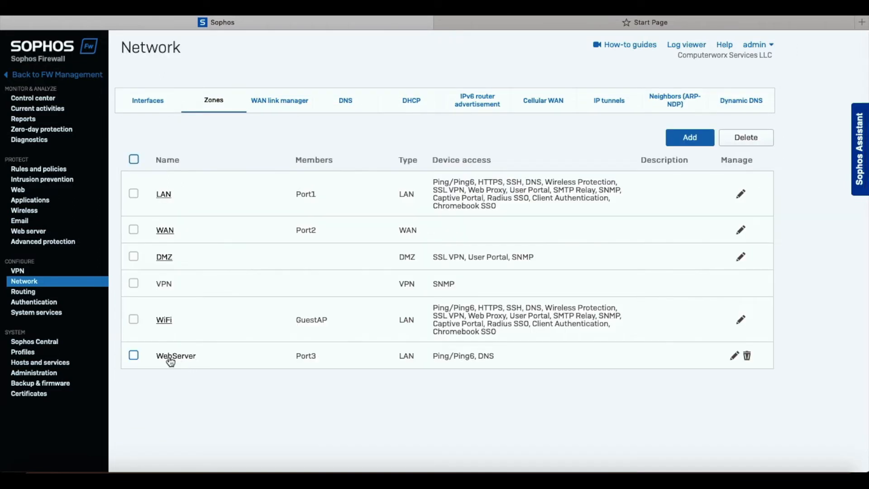
pyautogui.moveTo(210, 381)
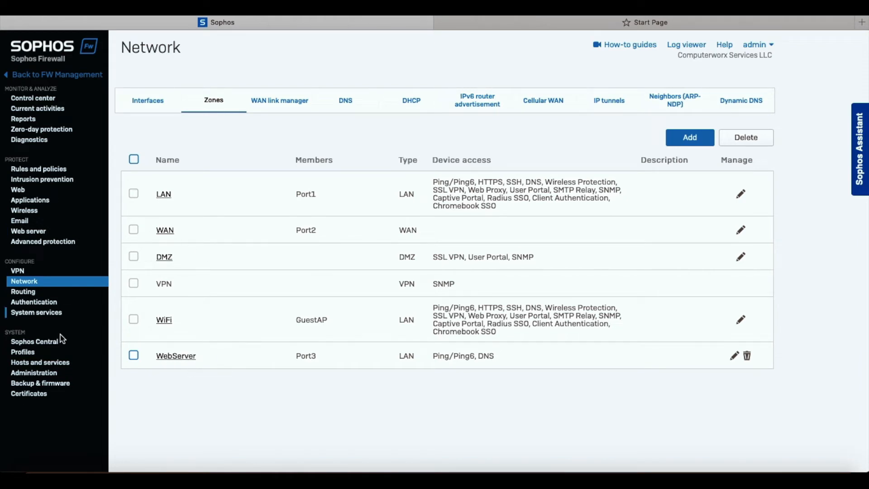
pyautogui.moveTo(75, 346)
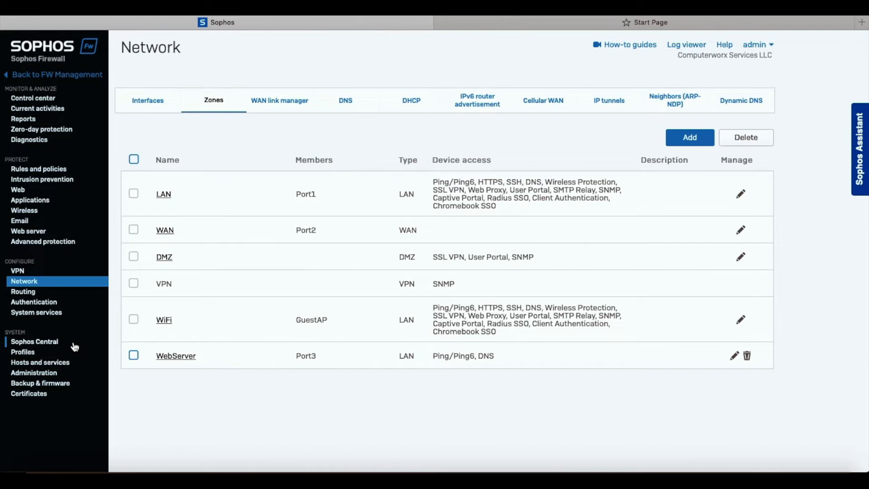
# Start a new IP host named WebServer.
pyautogui.click(40, 362)
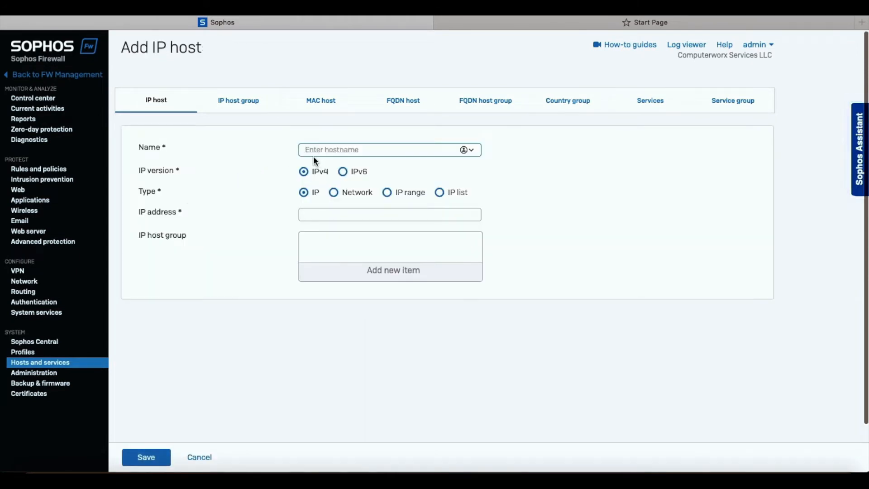
pyautogui.write('WebSer')
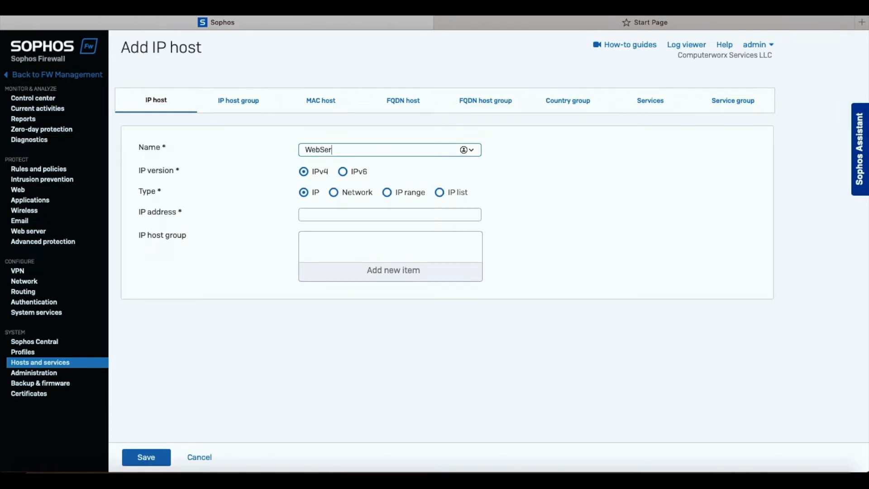
pyautogui.write('ver')
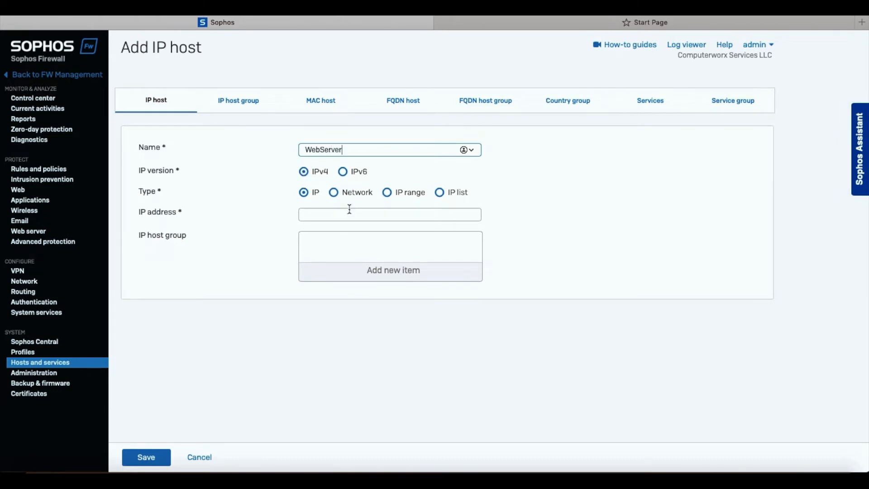
# Give the host IP address 192.168.110.51, save it, and show the services list.
pyautogui.click(388, 215)
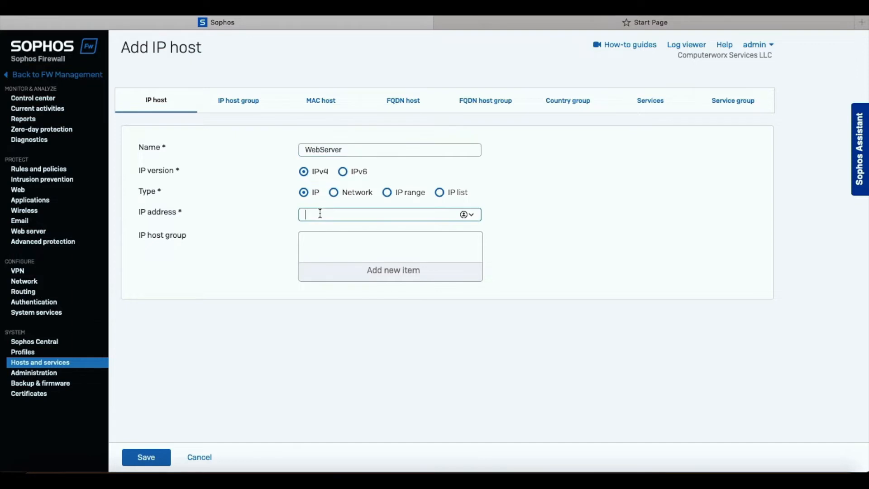
pyautogui.write('192.156')
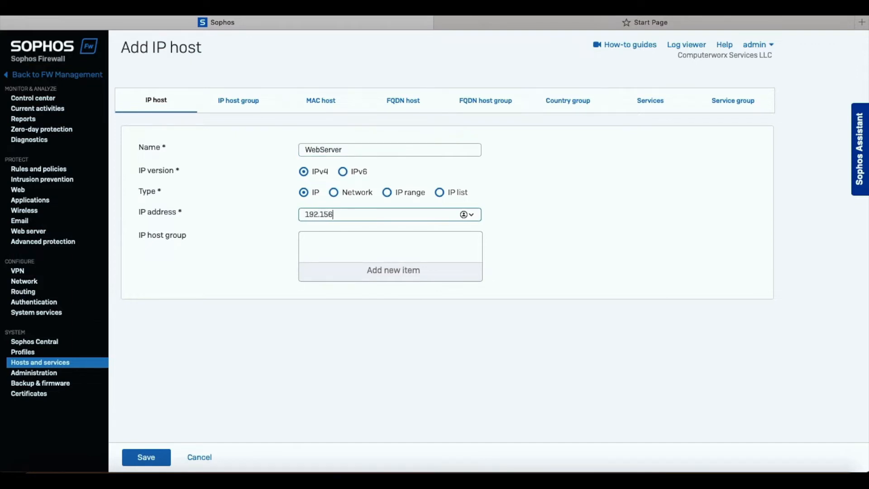
pyautogui.press('Backspace')
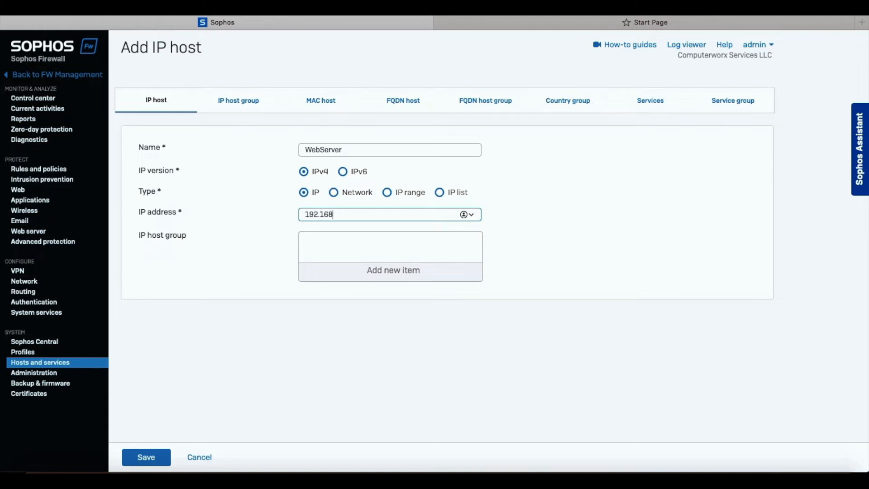
pyautogui.write('.')
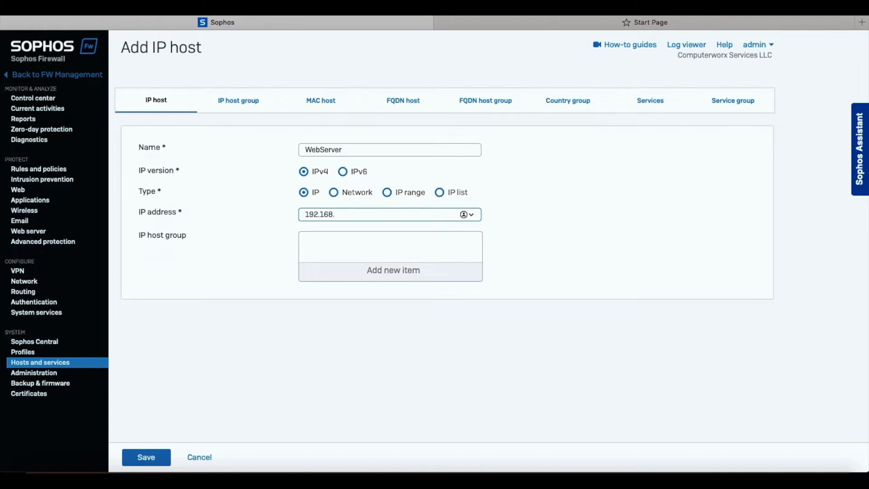
pyautogui.write('110.')
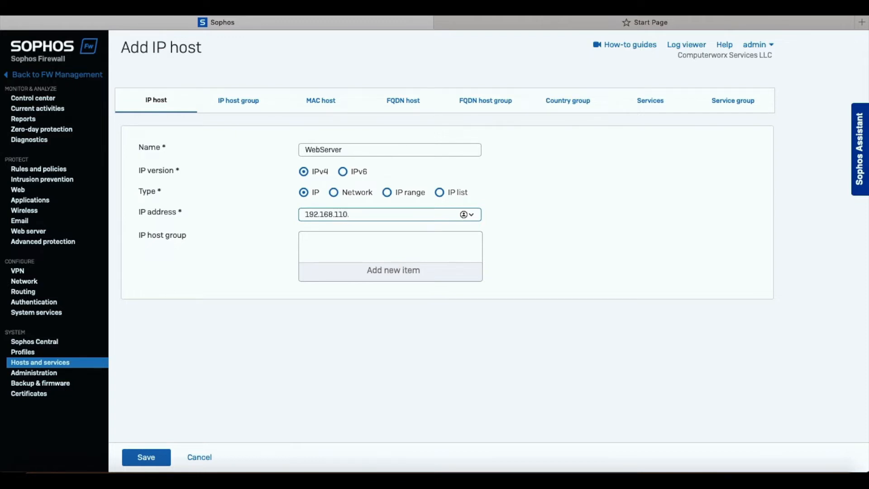
pyautogui.write('51')
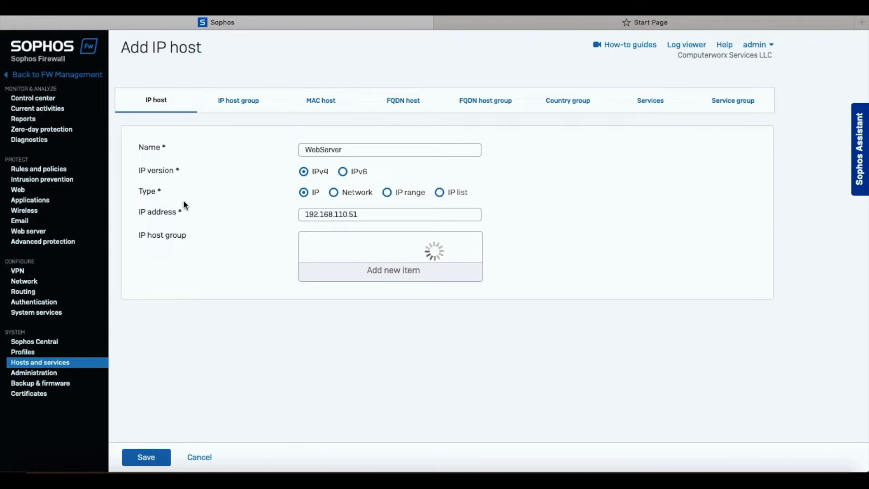
pyautogui.click(145, 457)
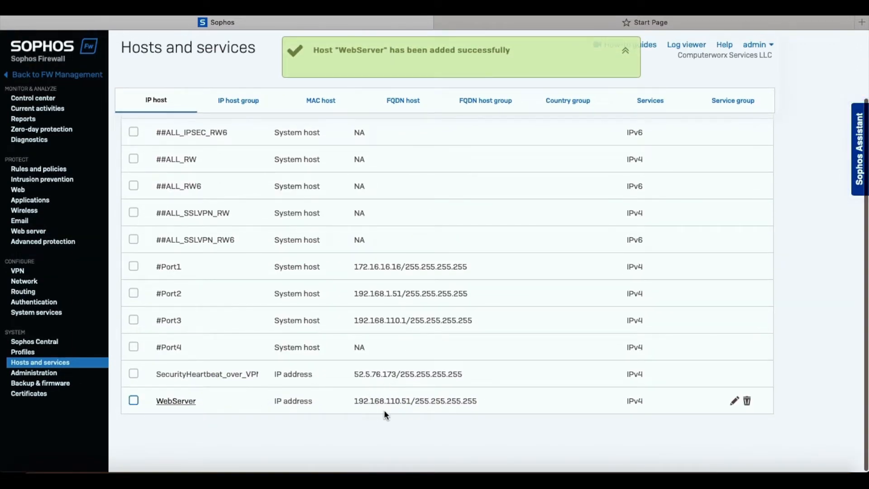
pyautogui.scroll(3)
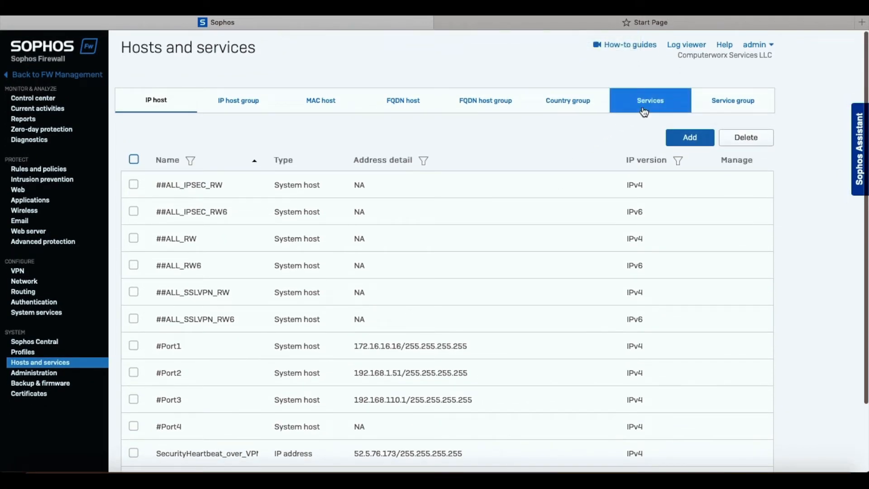
pyautogui.click(650, 101)
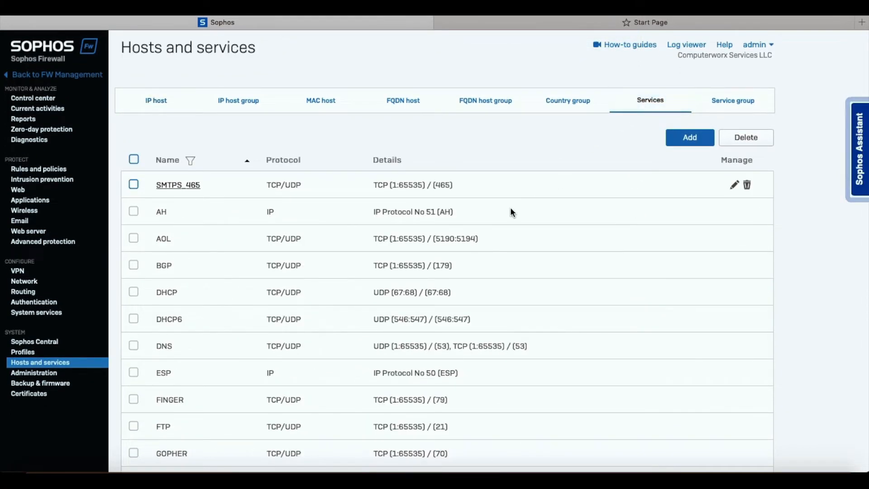
pyautogui.scroll(-3)
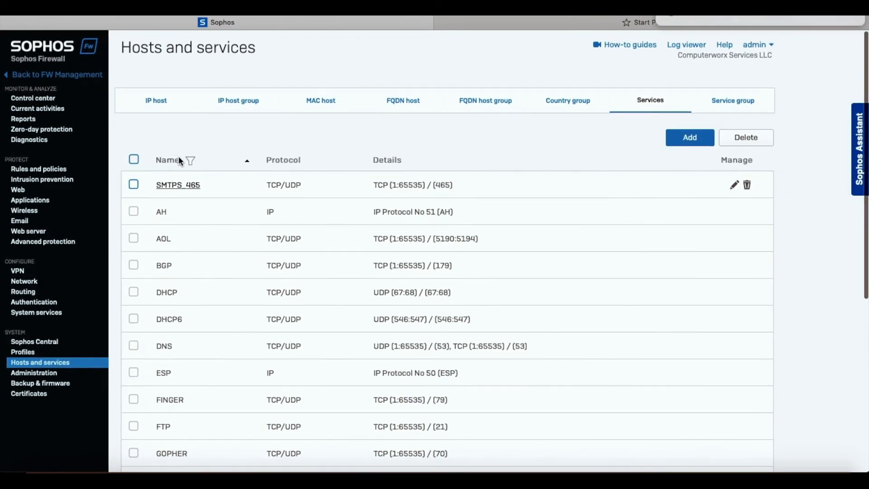
pyautogui.click(190, 160)
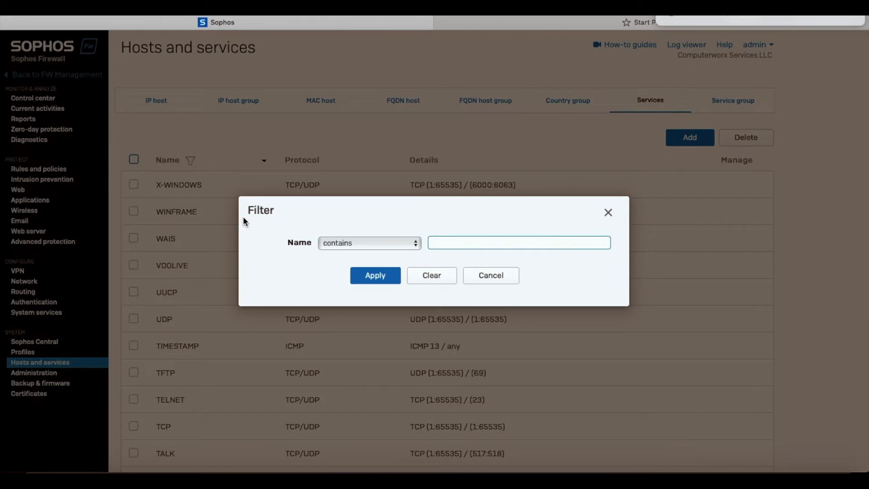
pyautogui.write('http')
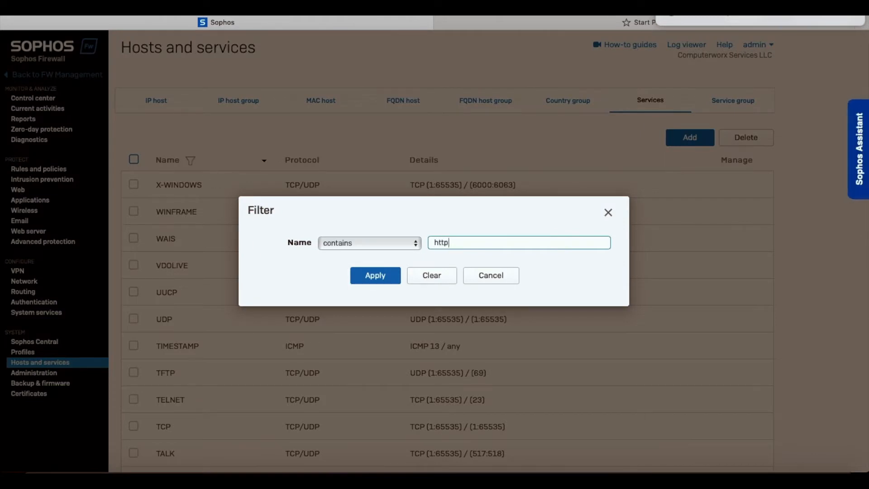
pyautogui.moveTo(375, 275)
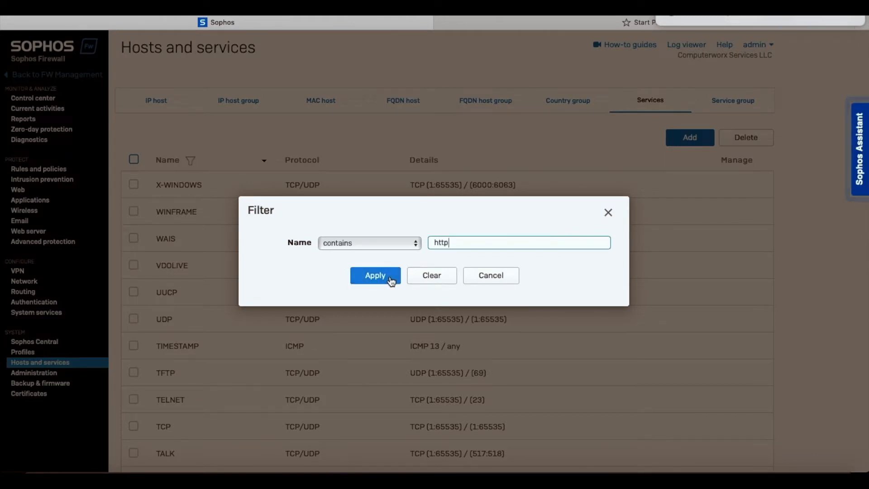
pyautogui.click(375, 275)
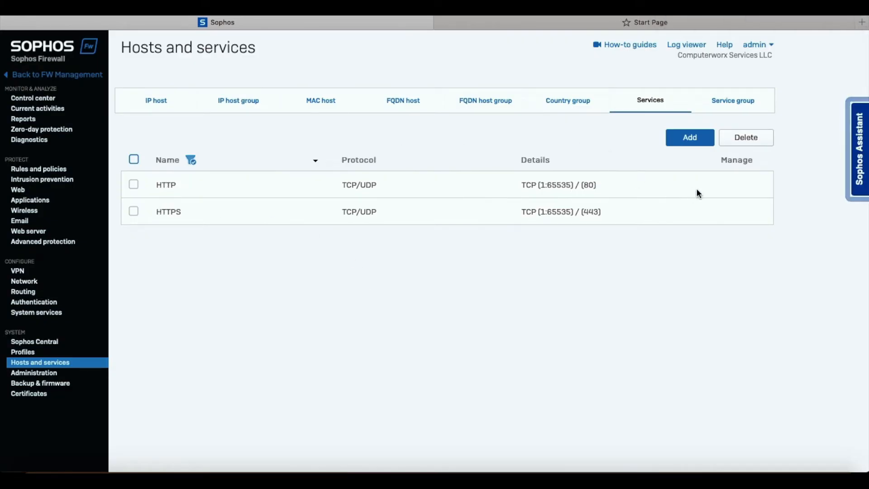
pyautogui.click(191, 161)
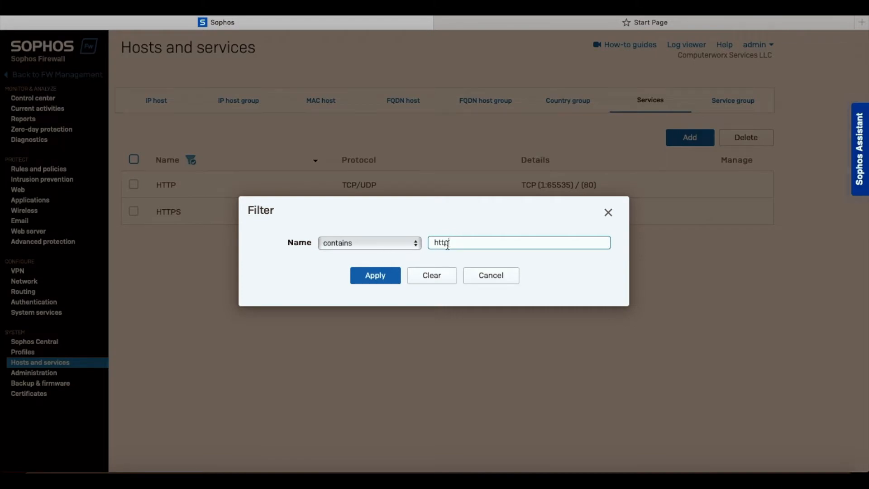
pyautogui.write('s')
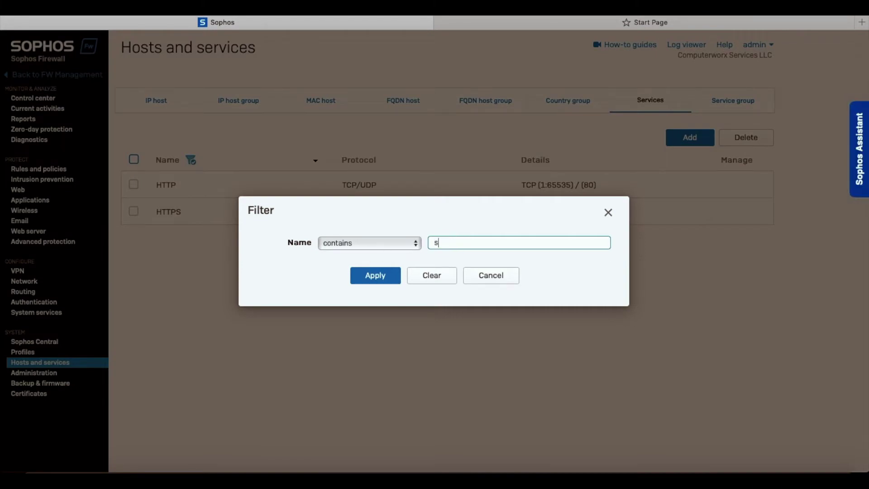
pyautogui.click(375, 276)
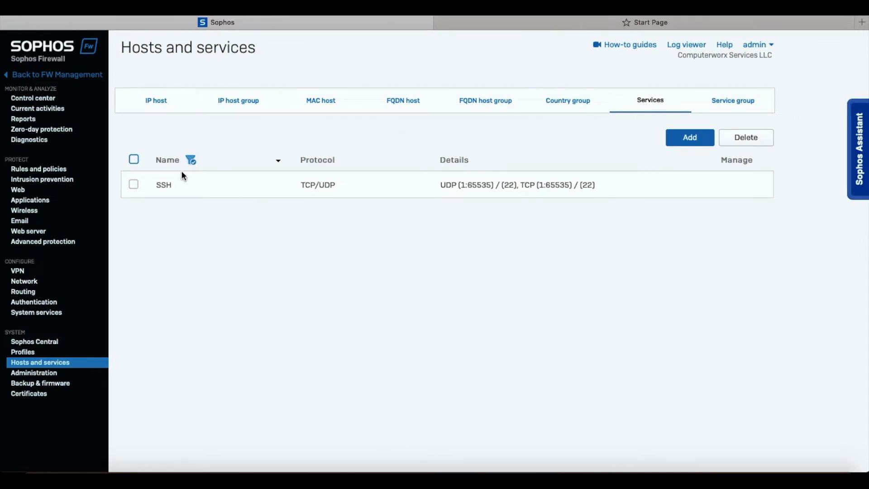
pyautogui.click(191, 160)
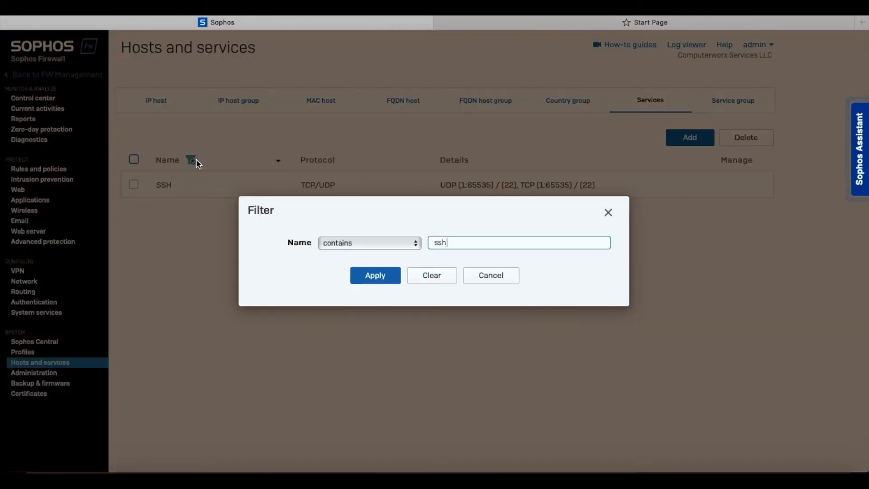
pyautogui.click(431, 275)
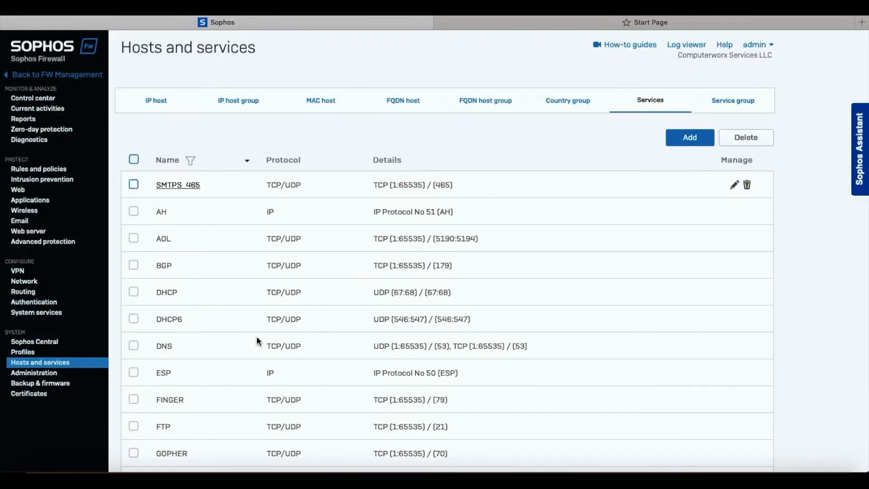
pyautogui.scroll(-3)
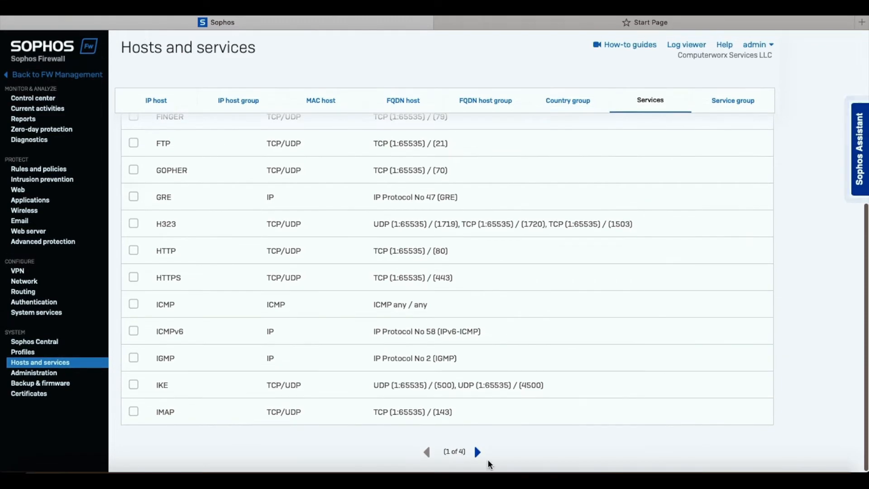
pyautogui.moveTo(447, 217)
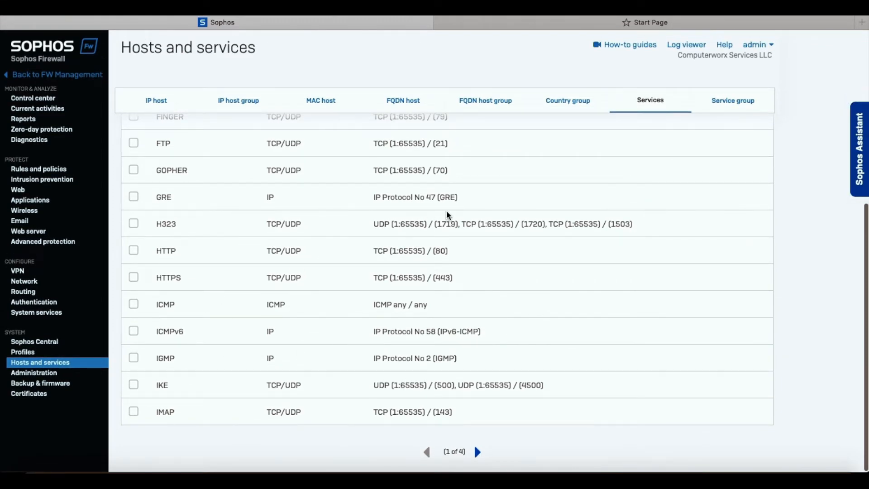
pyautogui.scroll(3)
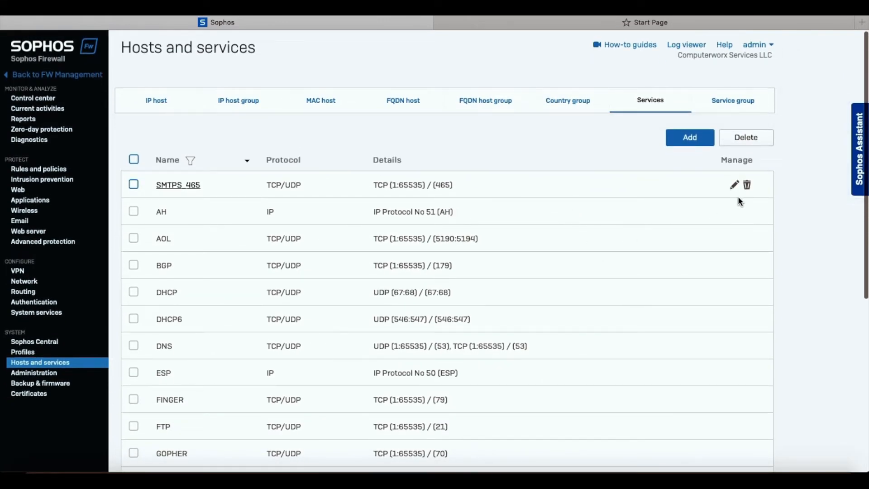
# Create and save service CustomPort_2022 with TCP destination port 2022.
pyautogui.click(689, 137)
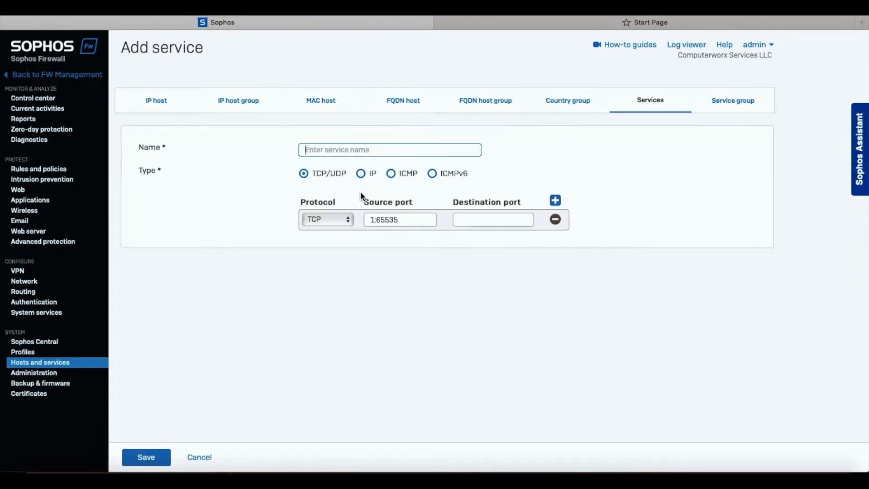
pyautogui.write('Cus')
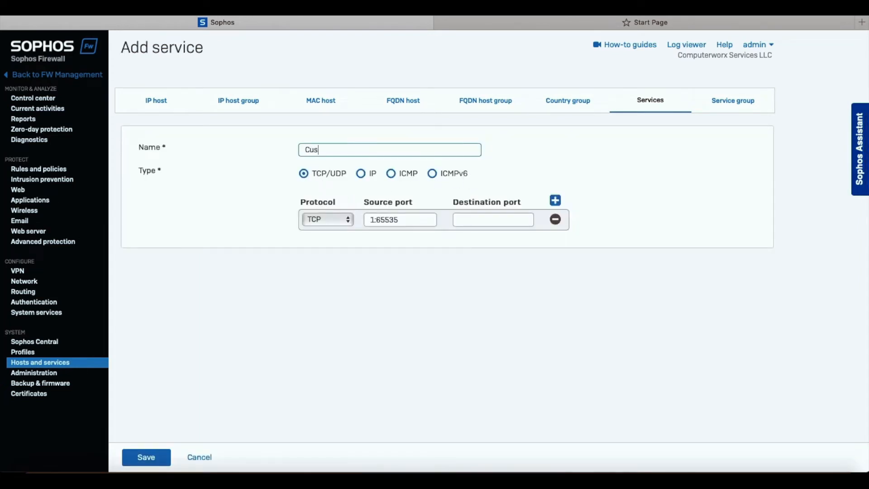
pyautogui.write('tomPo')
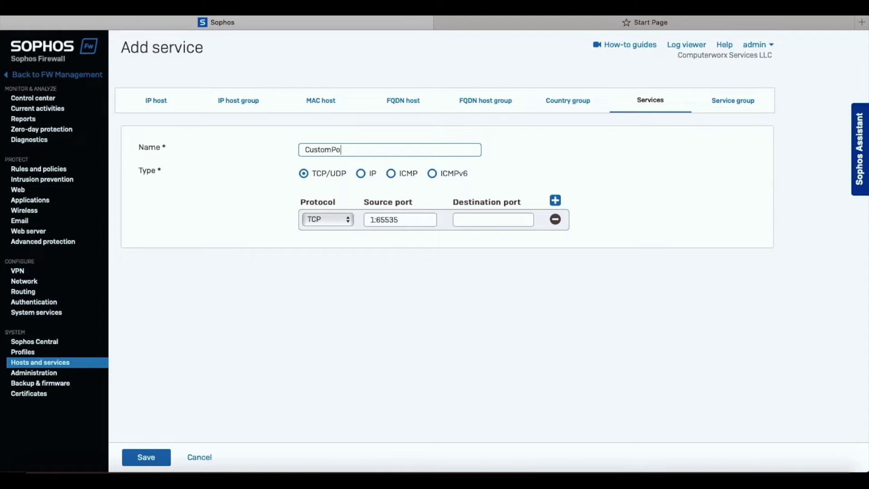
pyautogui.write('rt_')
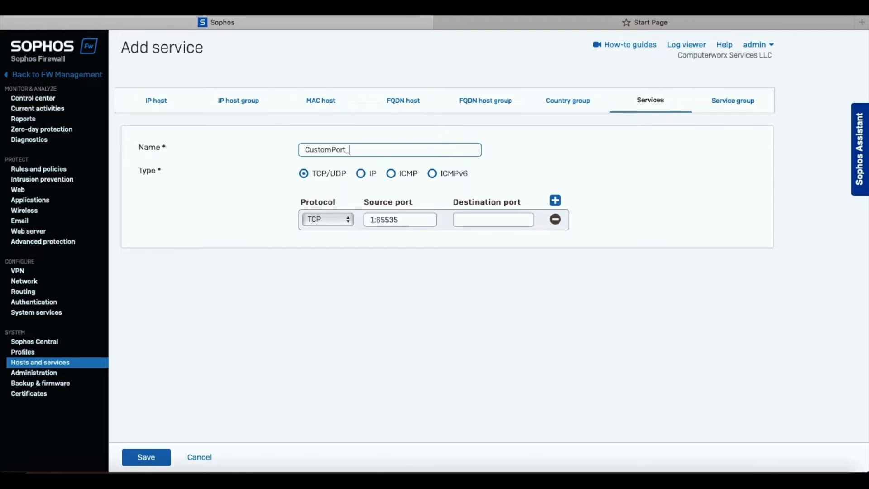
pyautogui.write('@')
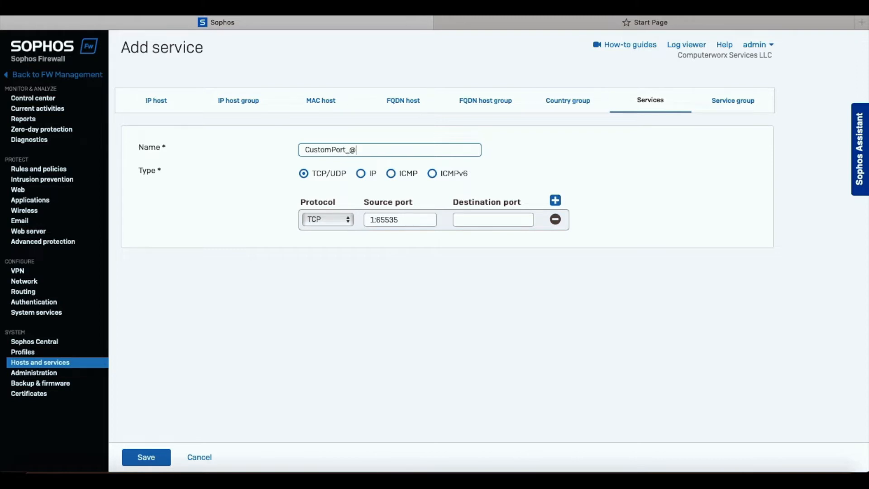
pyautogui.write('2022')
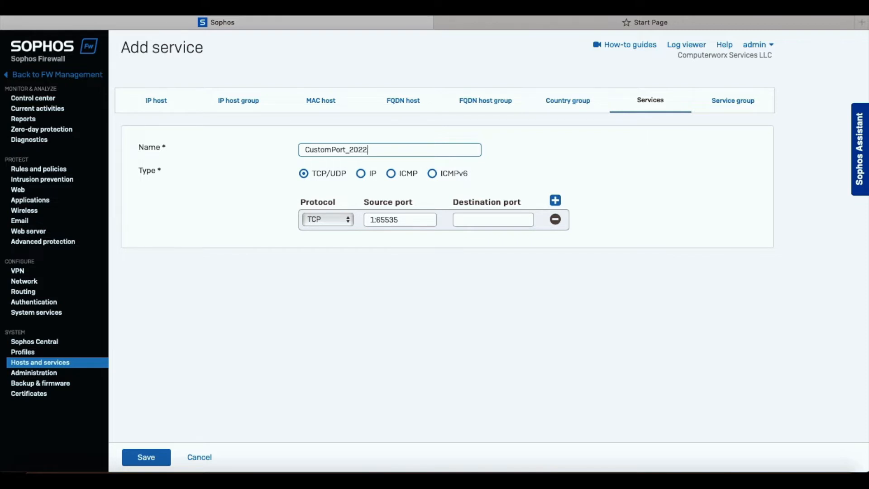
pyautogui.click(493, 219)
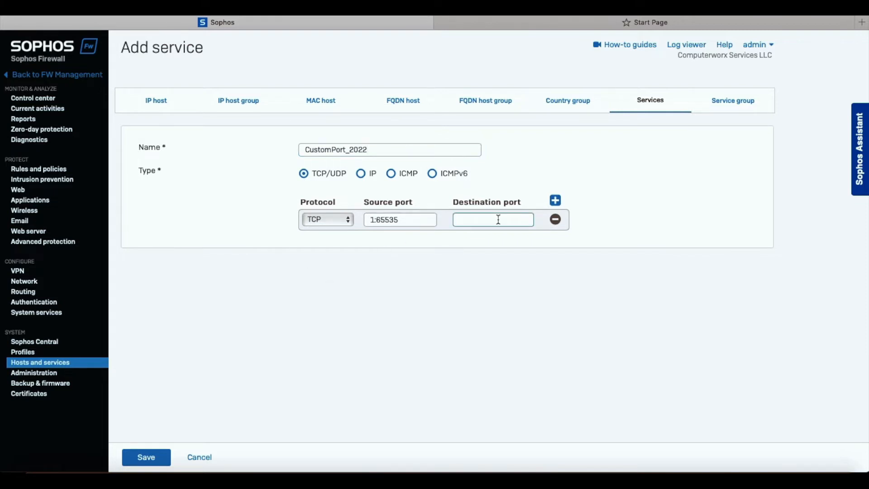
pyautogui.write('2022')
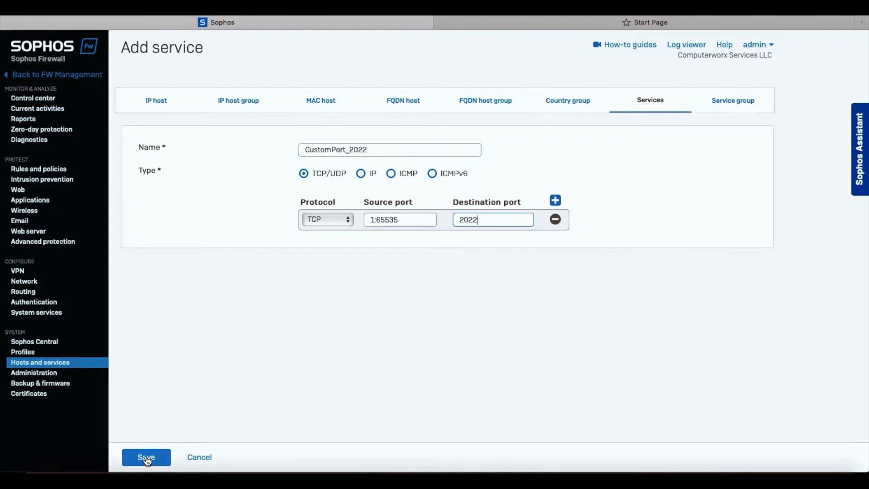
pyautogui.click(146, 457)
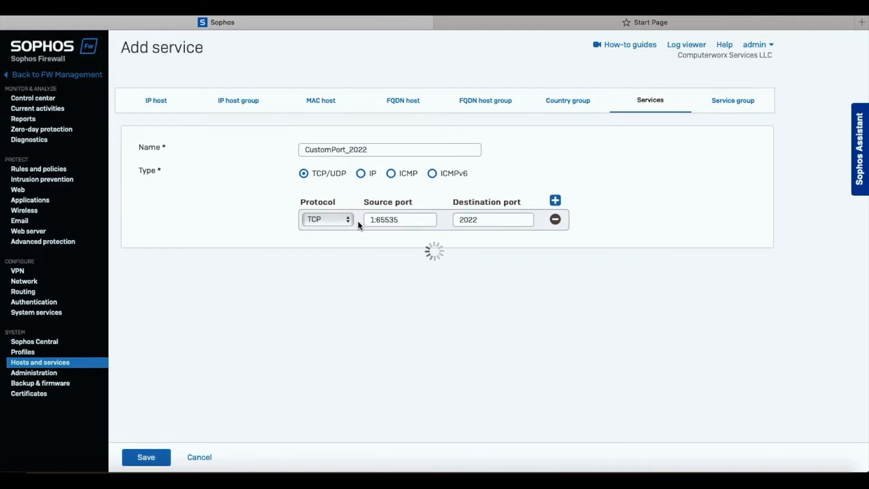
pyautogui.click(146, 457)
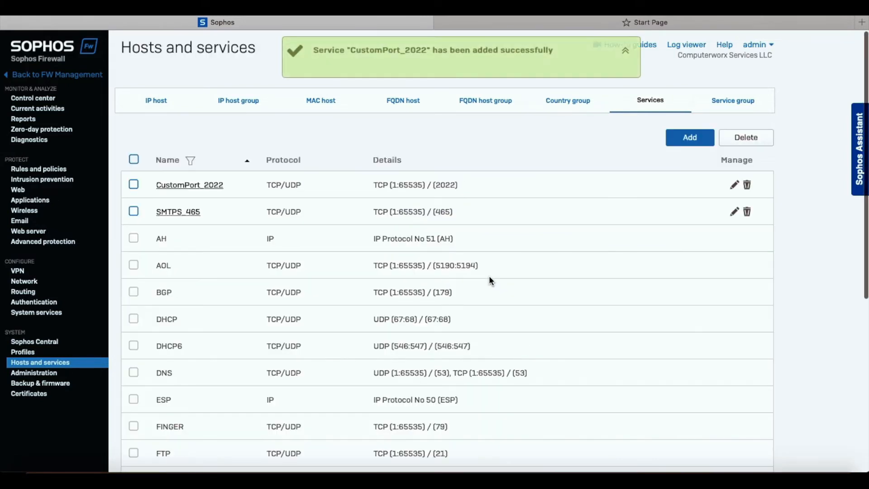
pyautogui.moveTo(430, 269)
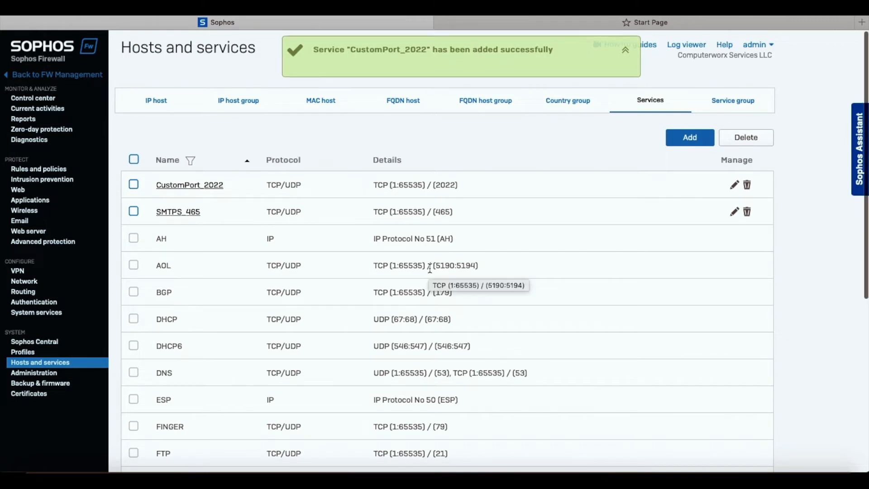
# Start the Server access assistant (DNAT) with WebServer - 192.168.110.51 as internal server.
pyautogui.click(38, 169)
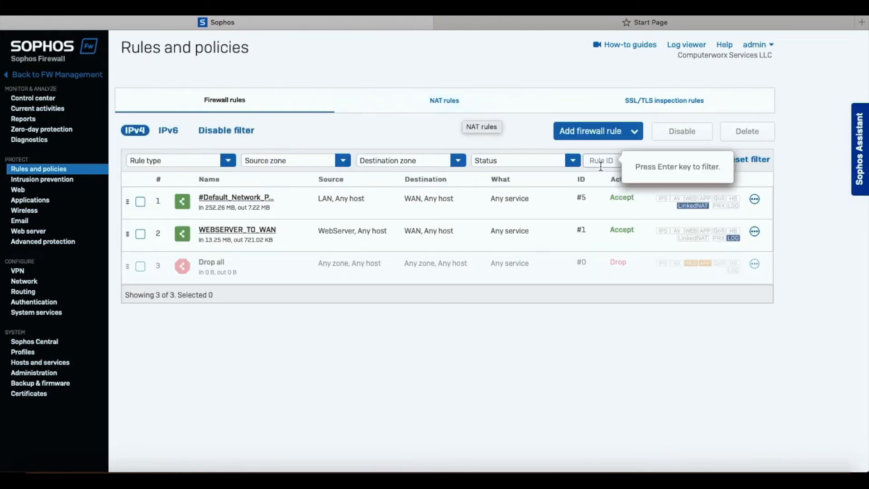
pyautogui.click(635, 131)
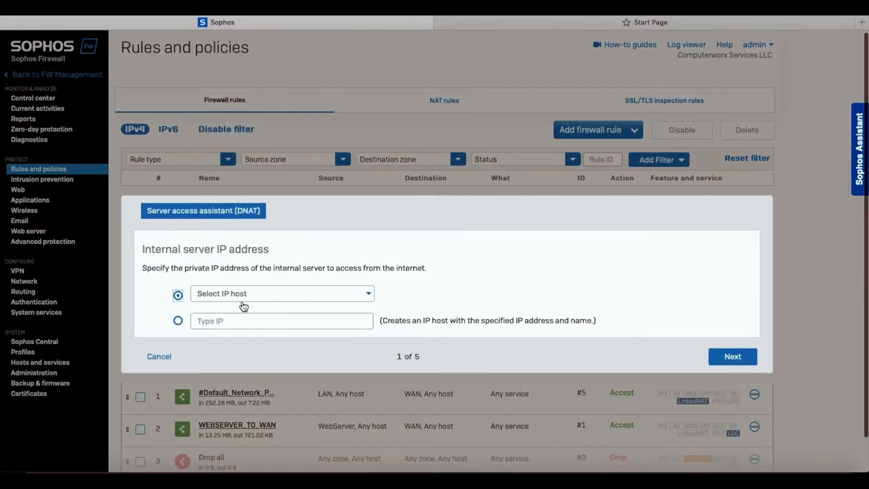
pyautogui.click(281, 293)
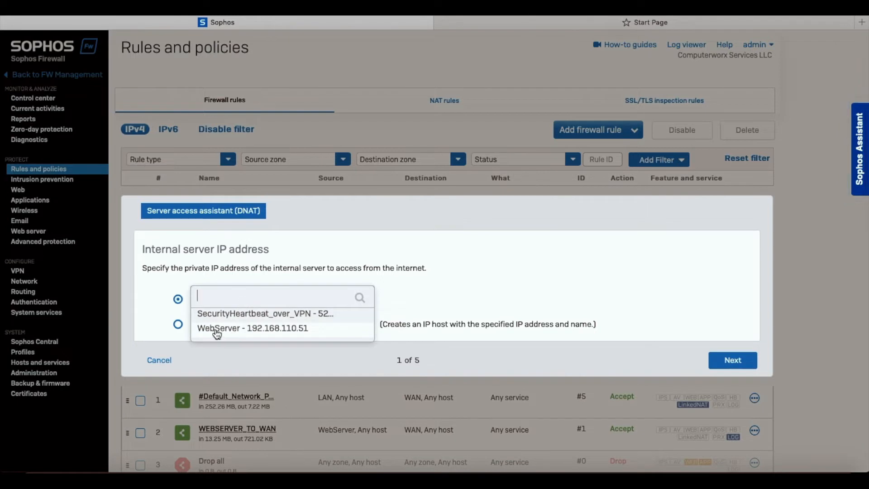
pyautogui.moveTo(272, 333)
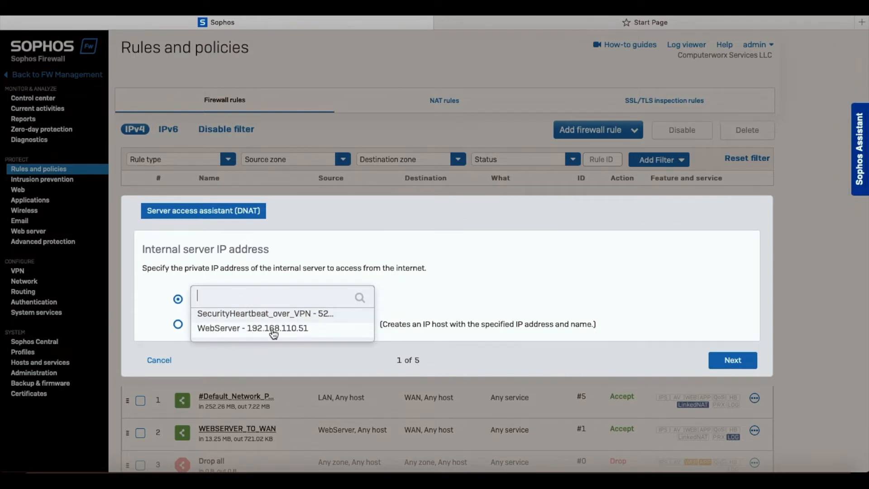
pyautogui.click(252, 328)
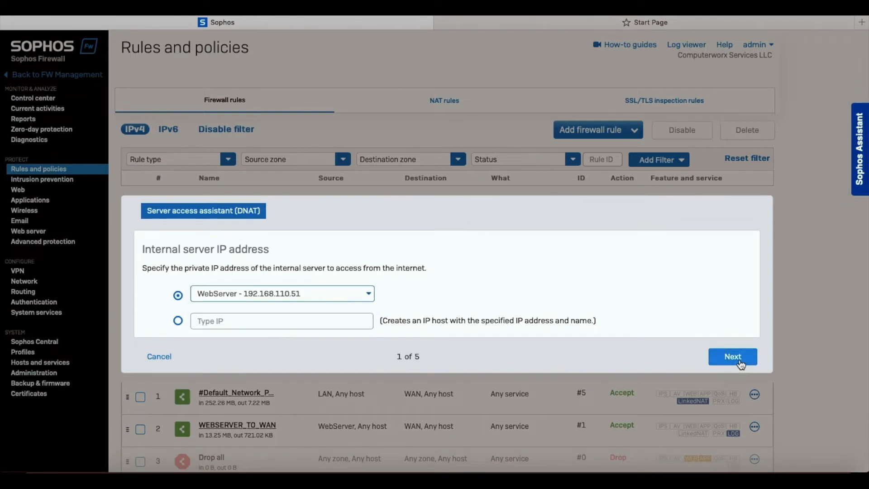
# Set #Port2 - 192.168.1.51 as the public IP and advance to services.
pyautogui.click(733, 356)
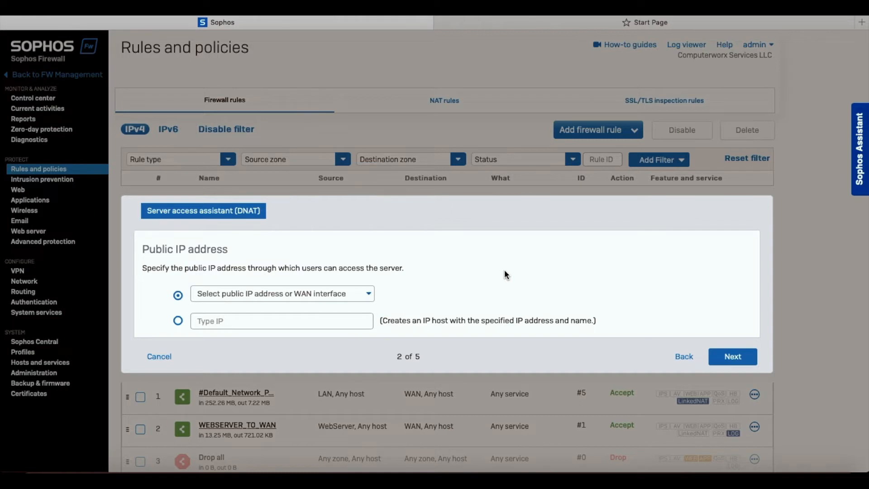
pyautogui.moveTo(476, 279)
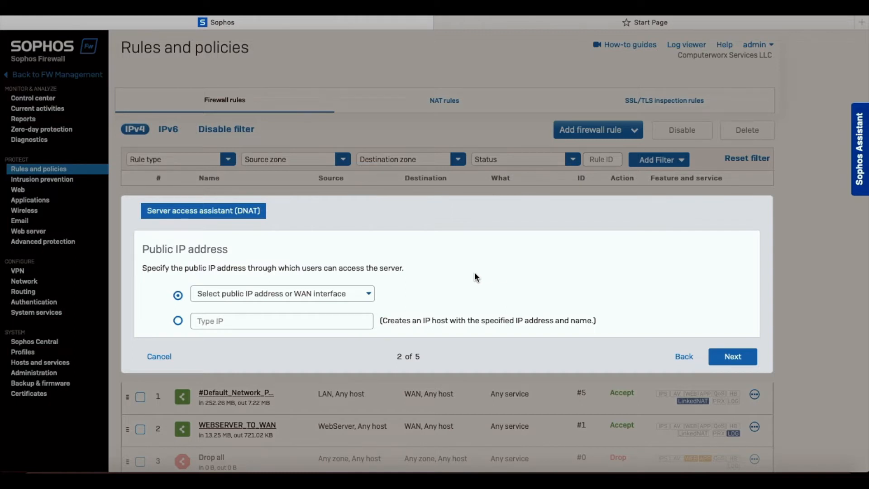
pyautogui.moveTo(334, 242)
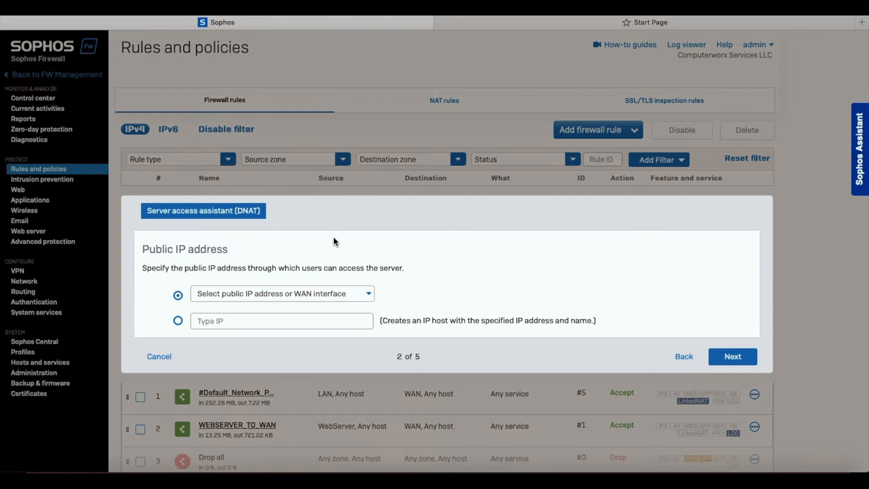
pyautogui.moveTo(219, 299)
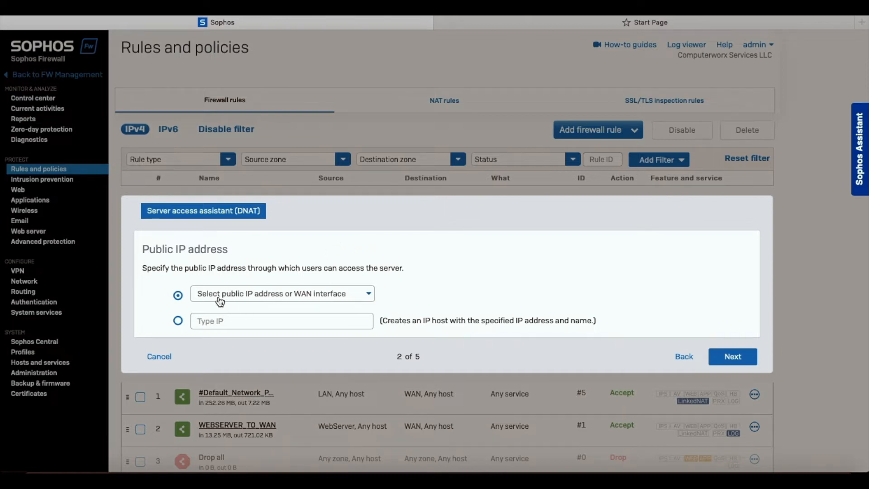
pyautogui.click(282, 293)
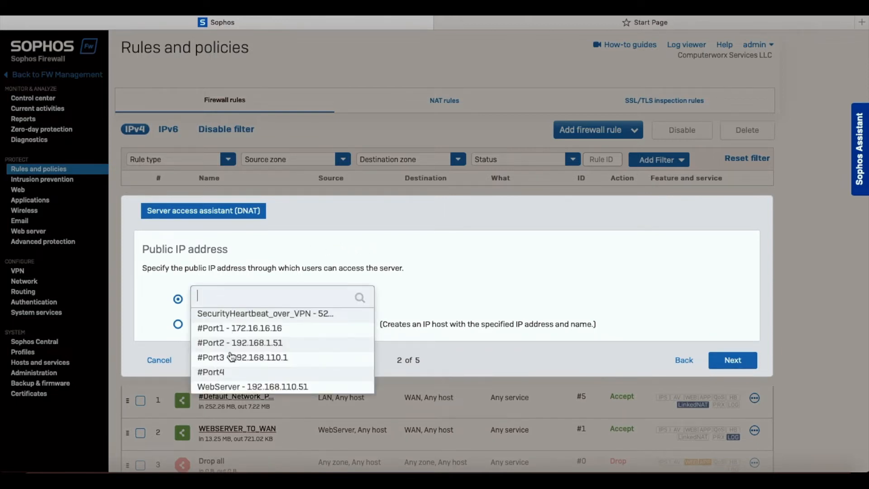
pyautogui.moveTo(240, 342)
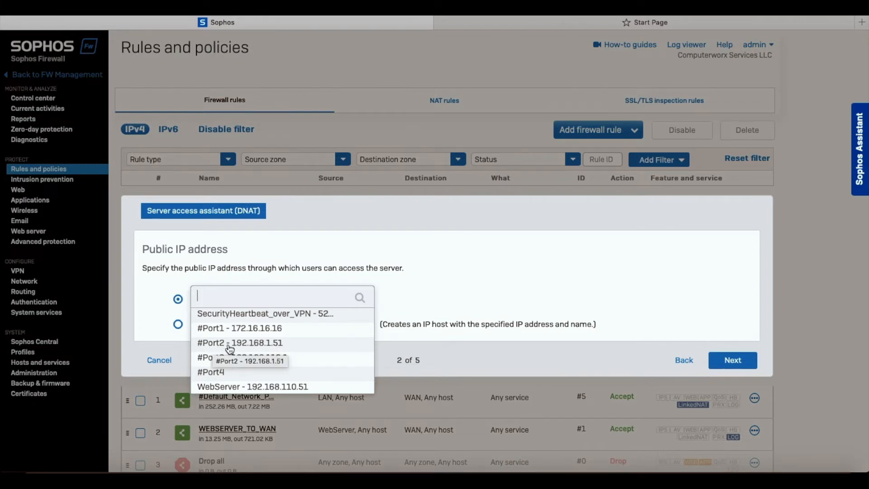
pyautogui.click(240, 343)
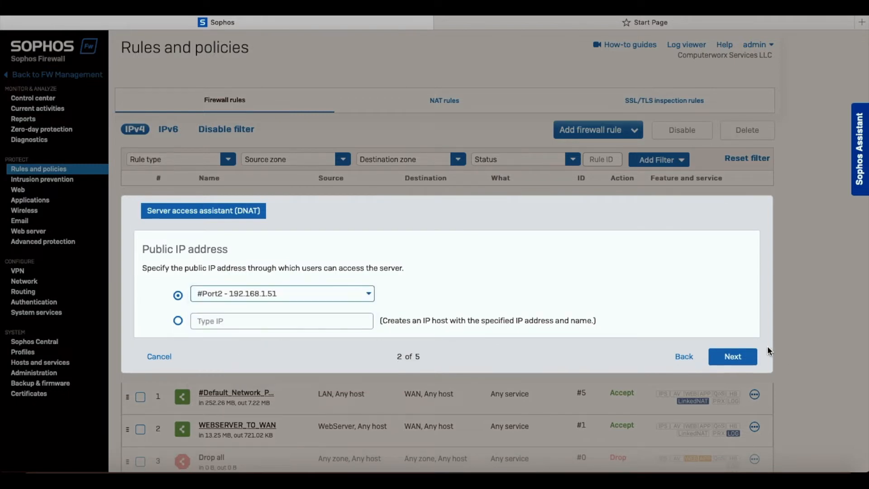
pyautogui.click(733, 356)
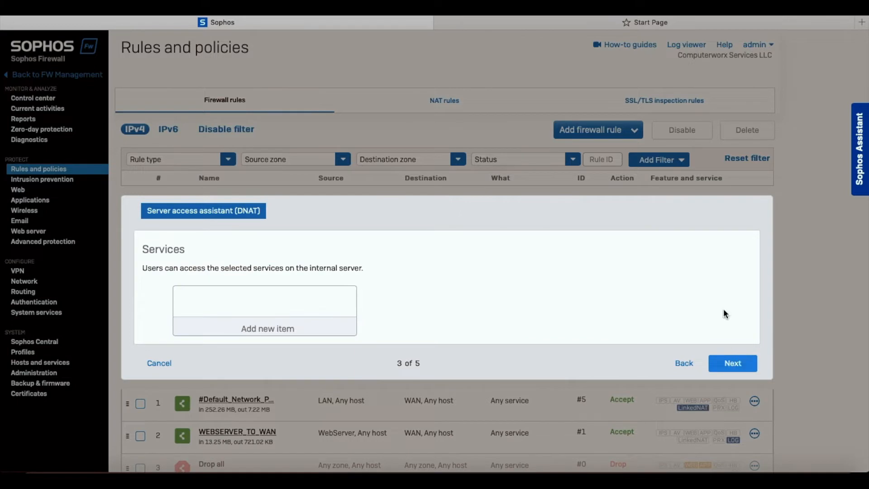
# Add HTTP, SSH and ICMP as the allowed services for the web server.
pyautogui.click(267, 328)
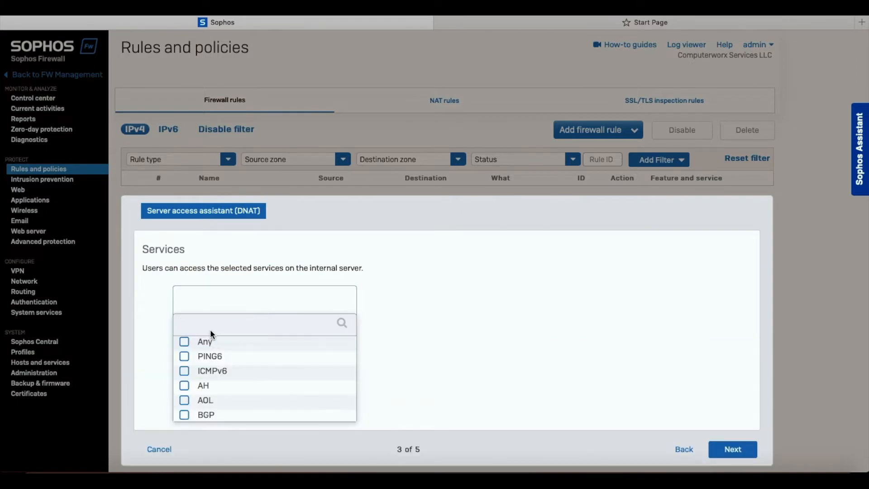
pyautogui.write('ht')
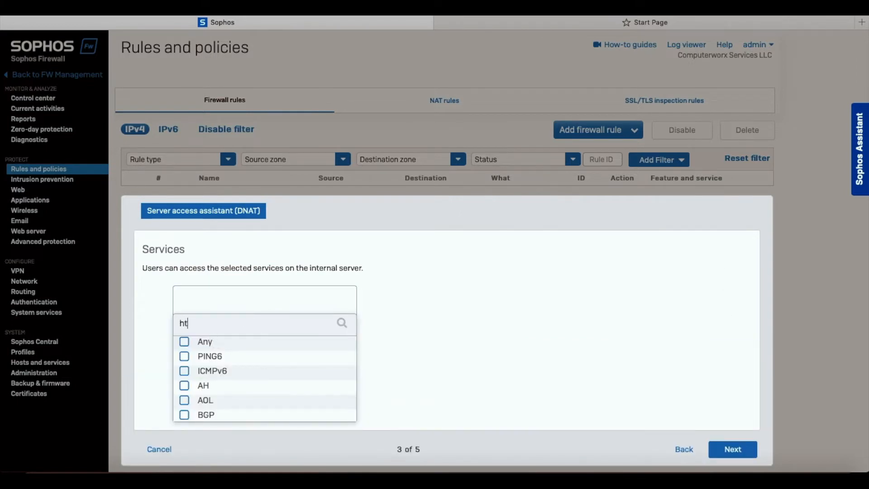
pyautogui.click(184, 356)
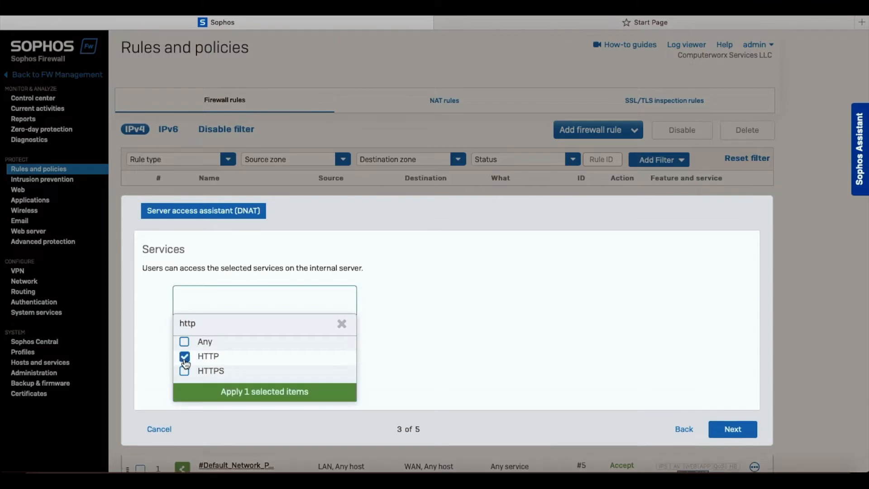
pyautogui.click(265, 391)
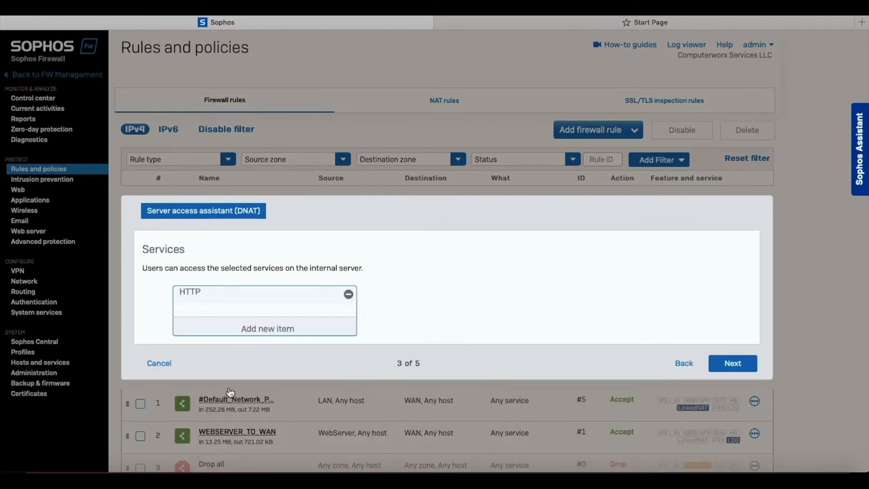
pyautogui.click(267, 328)
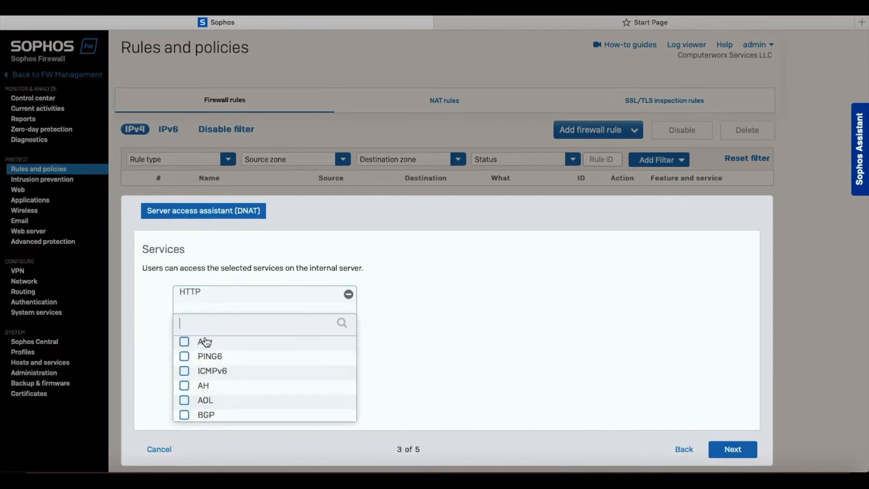
pyautogui.write('ssh')
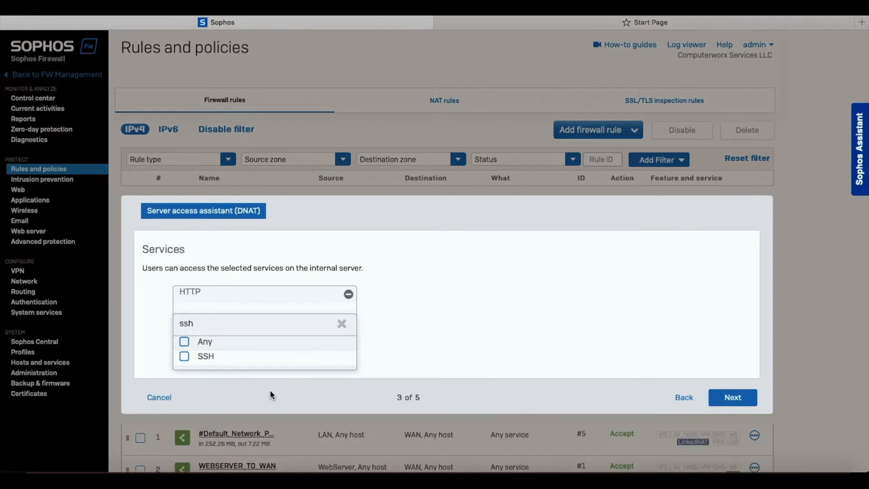
pyautogui.click(184, 358)
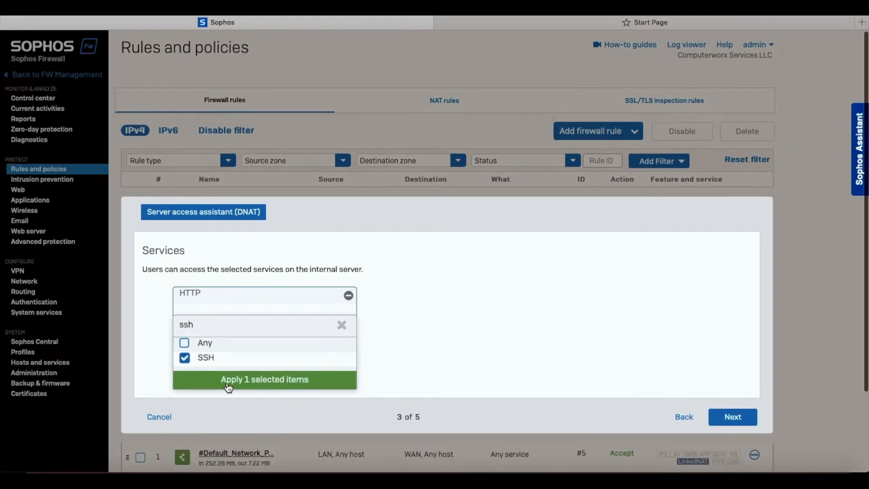
pyautogui.click(264, 380)
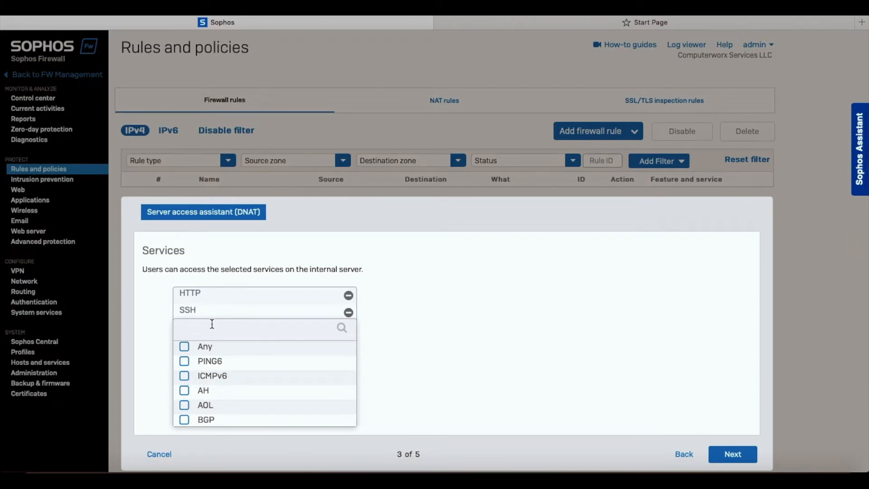
pyautogui.write('icmp')
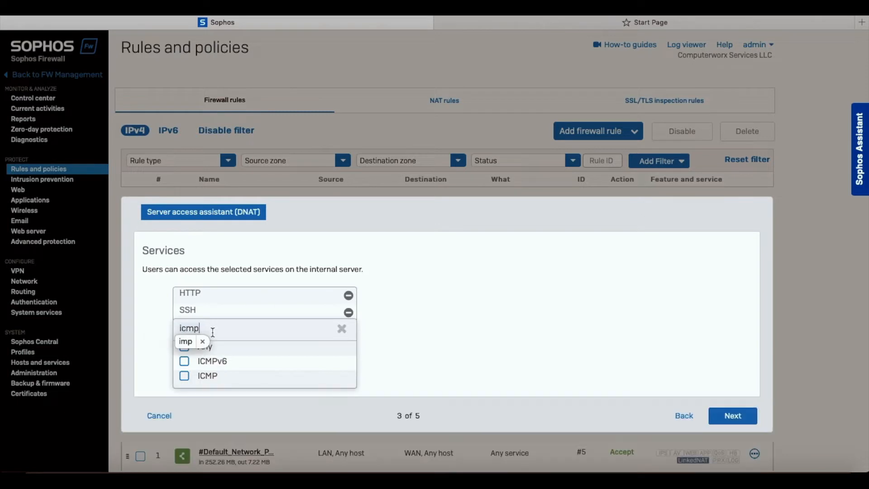
pyautogui.click(184, 376)
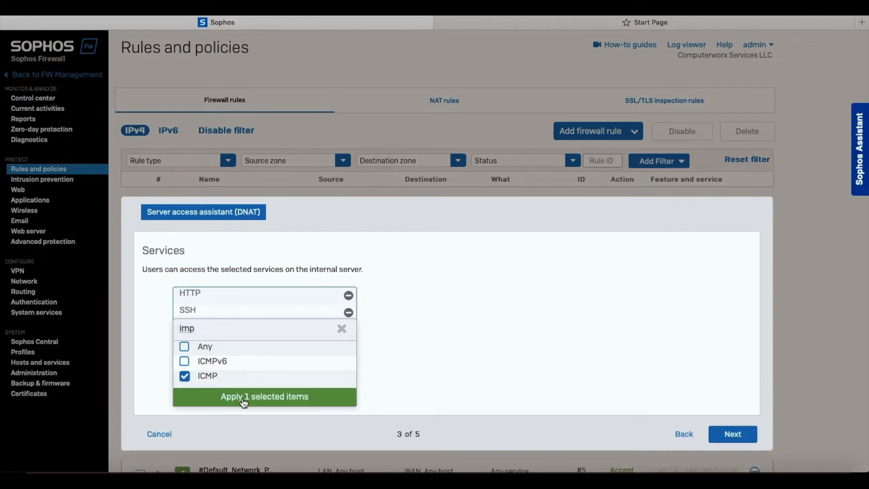
pyautogui.click(265, 396)
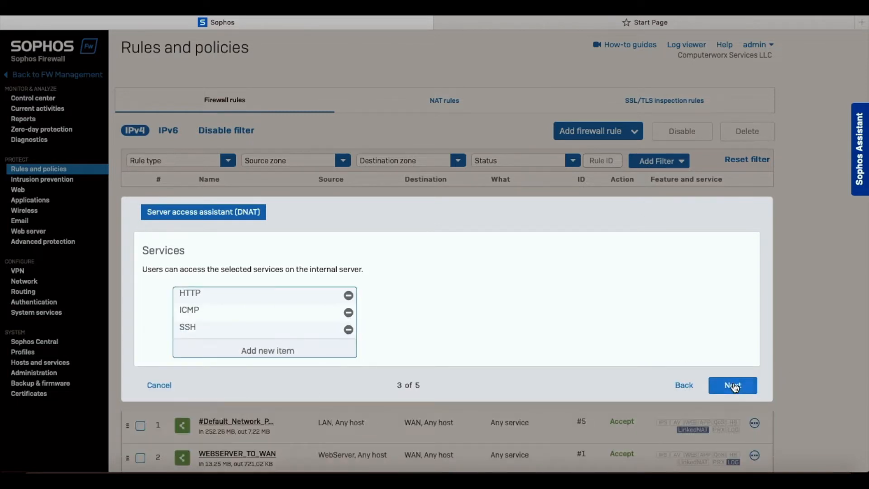
# Advance to step 4, keeping external source networks set to Any.
pyautogui.click(733, 385)
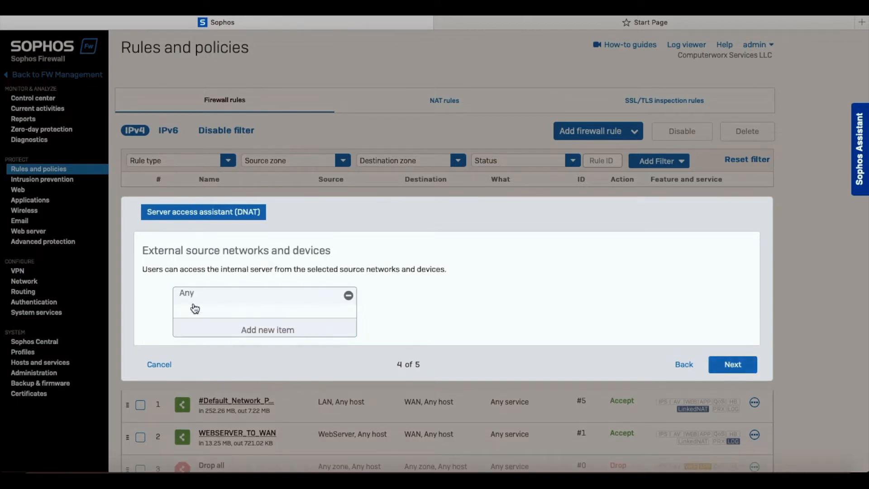
pyautogui.moveTo(275, 260)
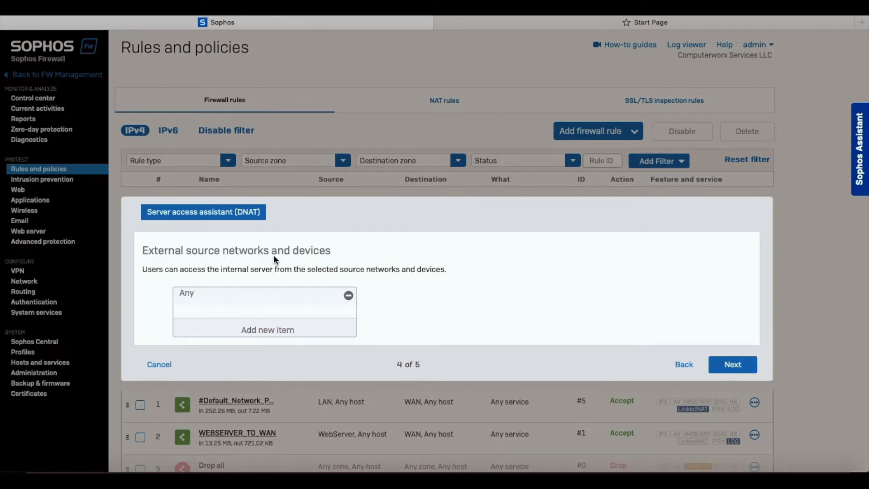
pyautogui.moveTo(235, 278)
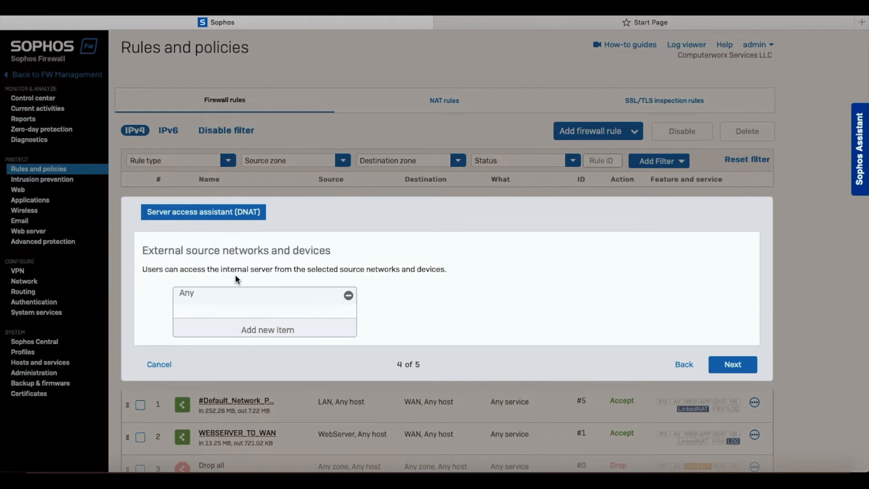
pyautogui.moveTo(359, 320)
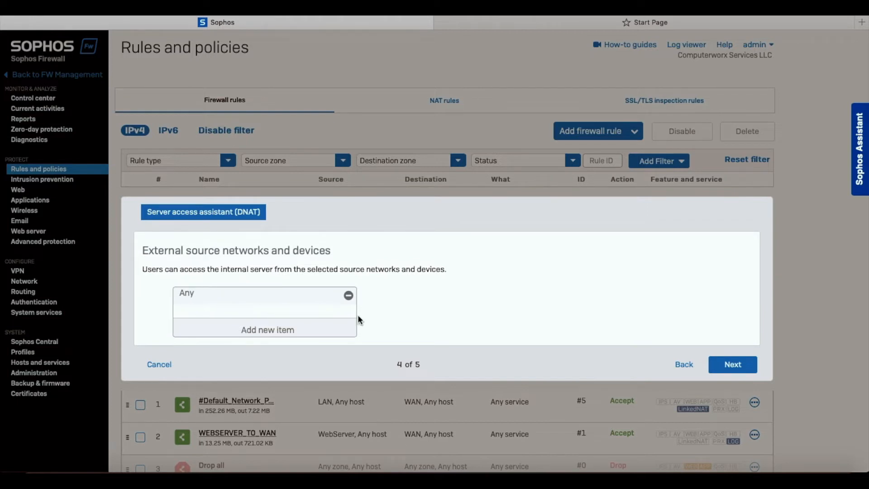
pyautogui.moveTo(551, 319)
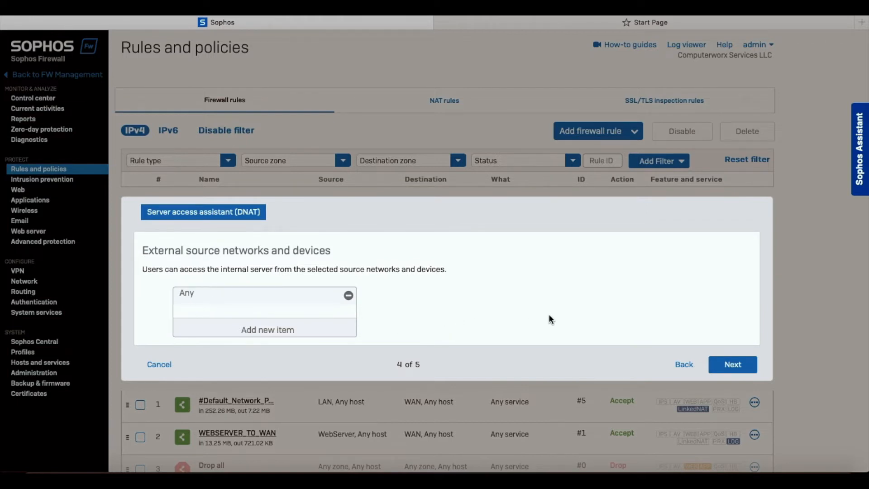
pyautogui.moveTo(712, 343)
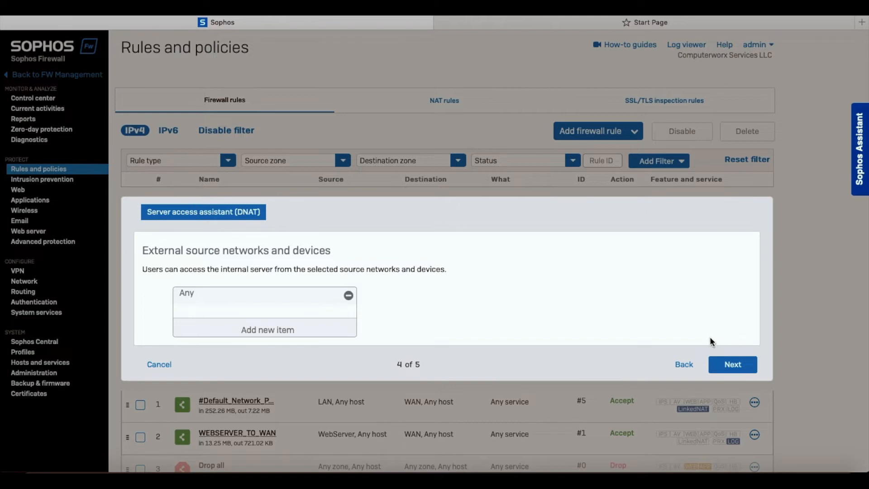
# Review the three NAT rules and one firewall rule summary, then save and finish.
pyautogui.click(733, 364)
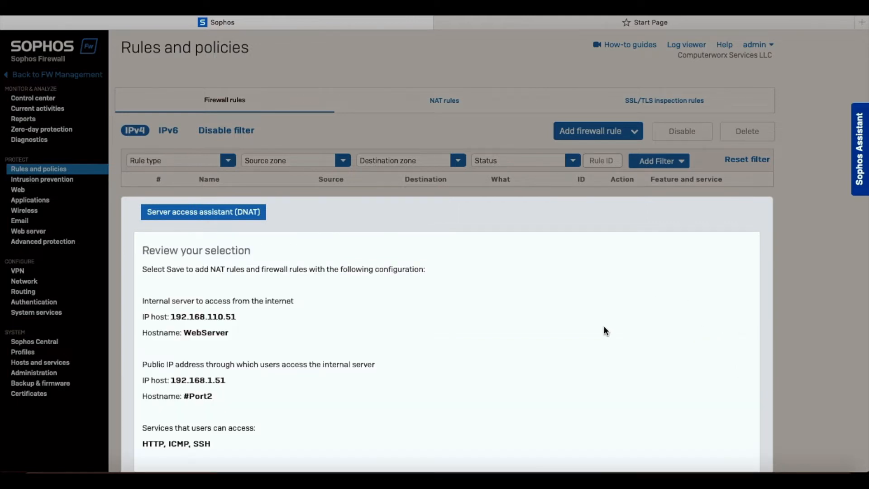
pyautogui.scroll(-3)
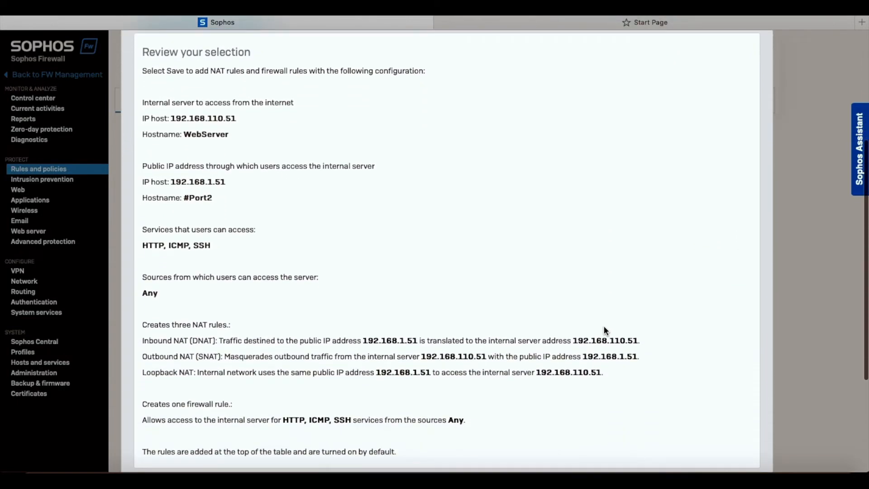
pyautogui.scroll(-3)
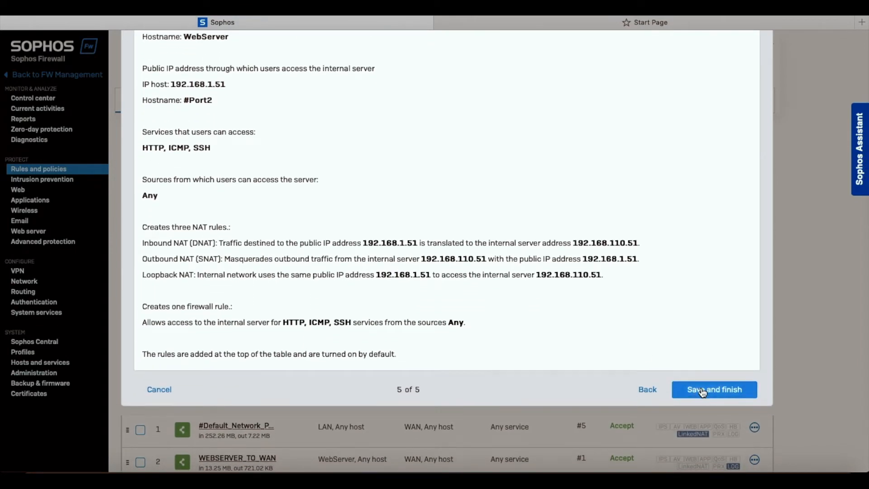
pyautogui.click(714, 389)
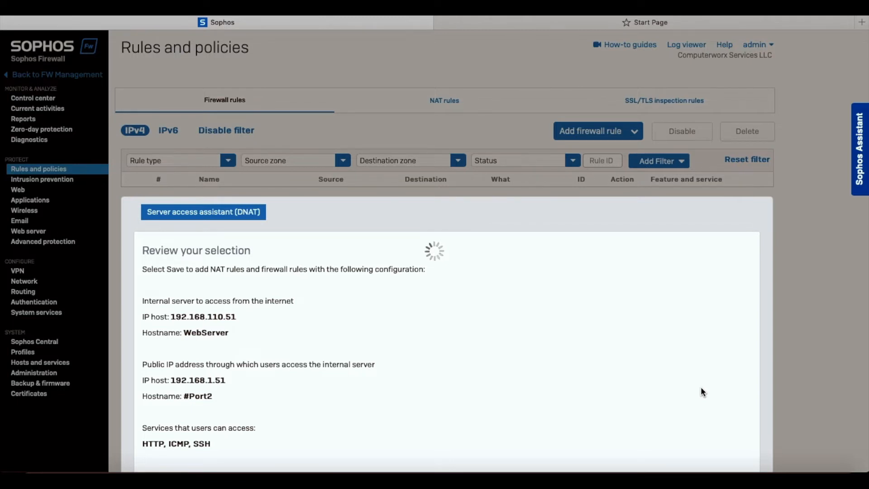
pyautogui.moveTo(542, 368)
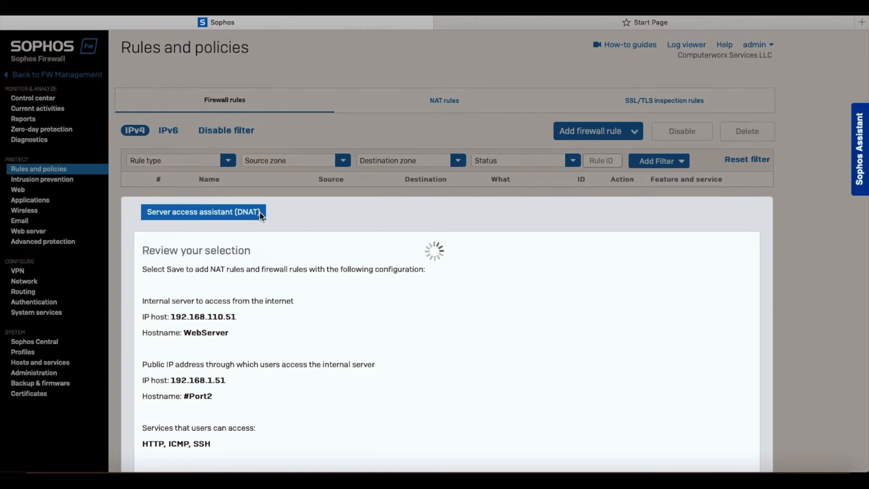
pyautogui.moveTo(206, 288)
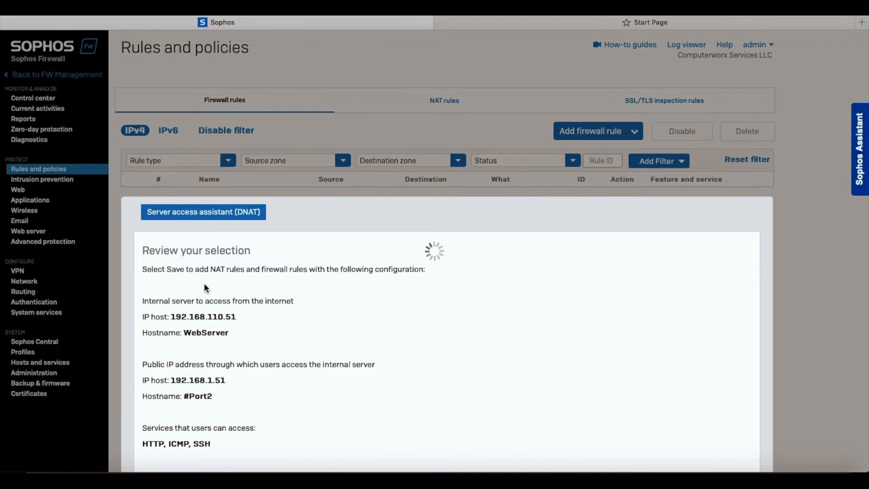
pyautogui.moveTo(200, 259)
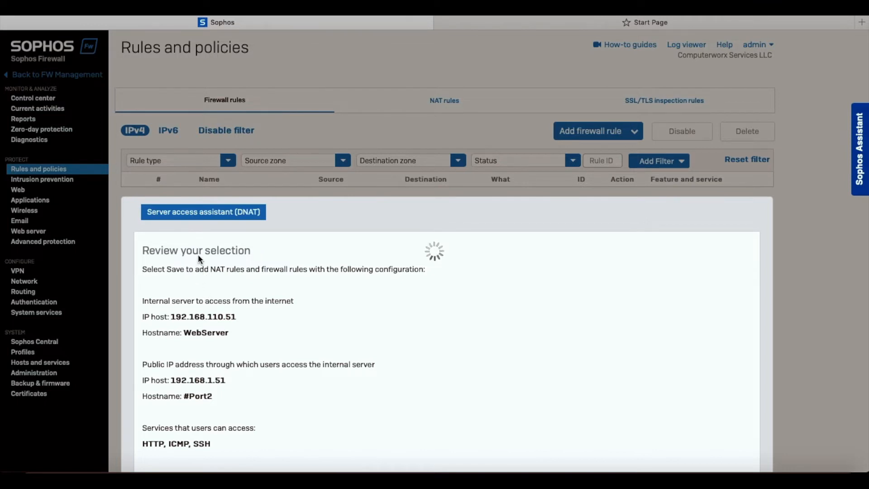
pyautogui.moveTo(210, 232)
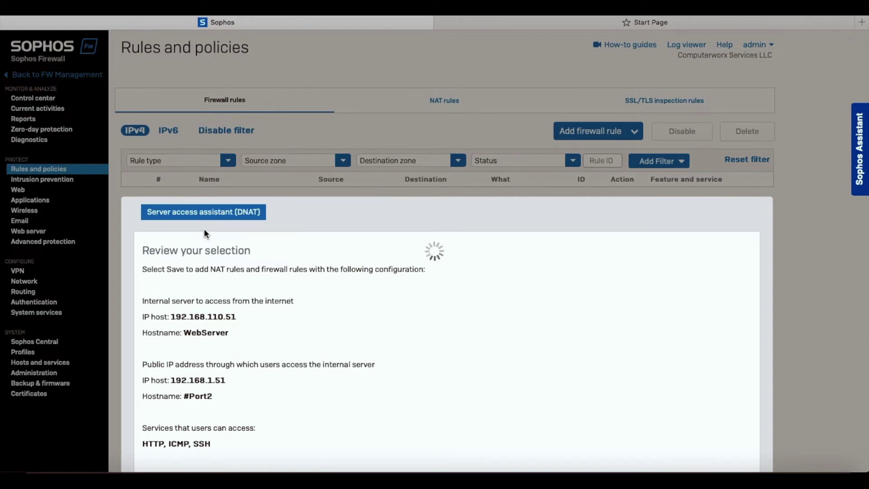
pyautogui.moveTo(205, 230)
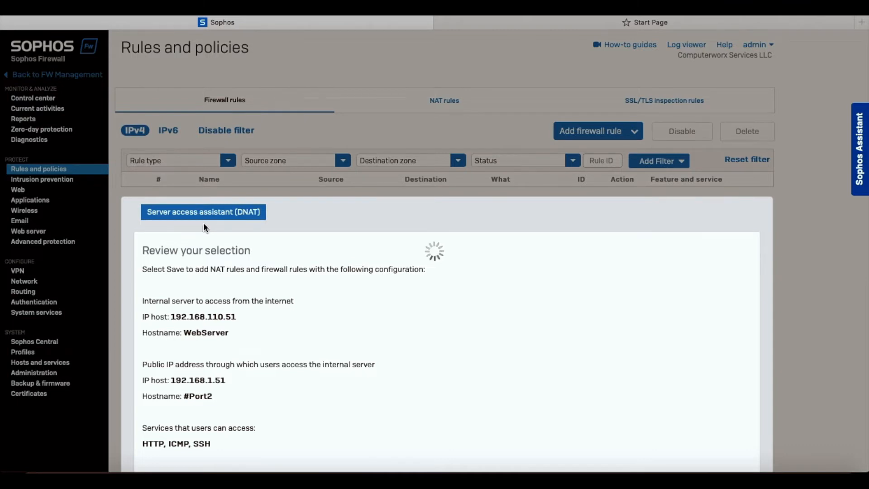
pyautogui.moveTo(200, 288)
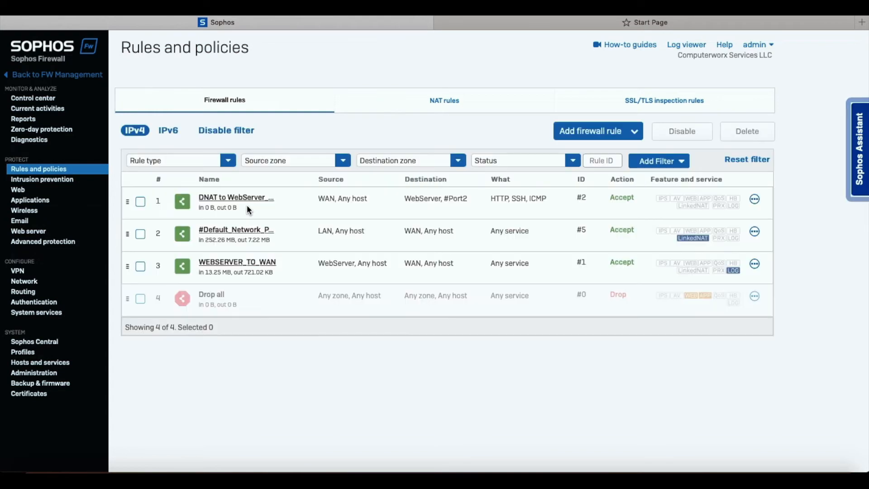
pyautogui.moveTo(238, 201)
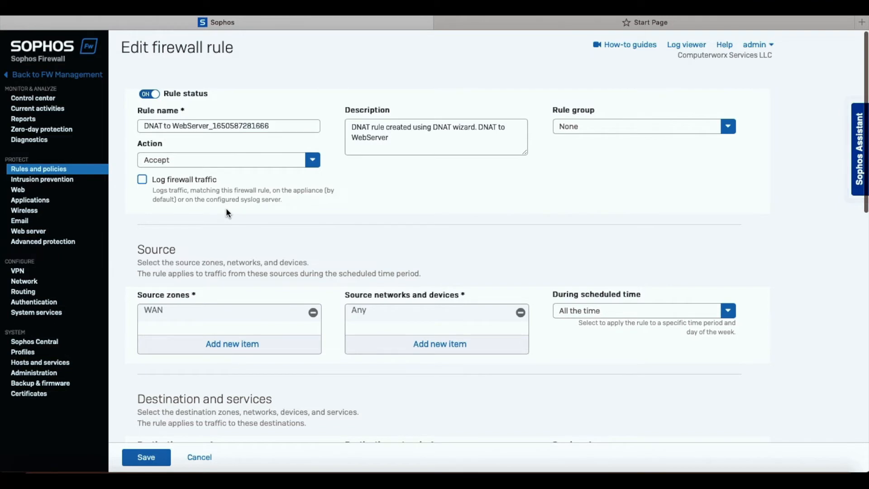
pyautogui.scroll(-3)
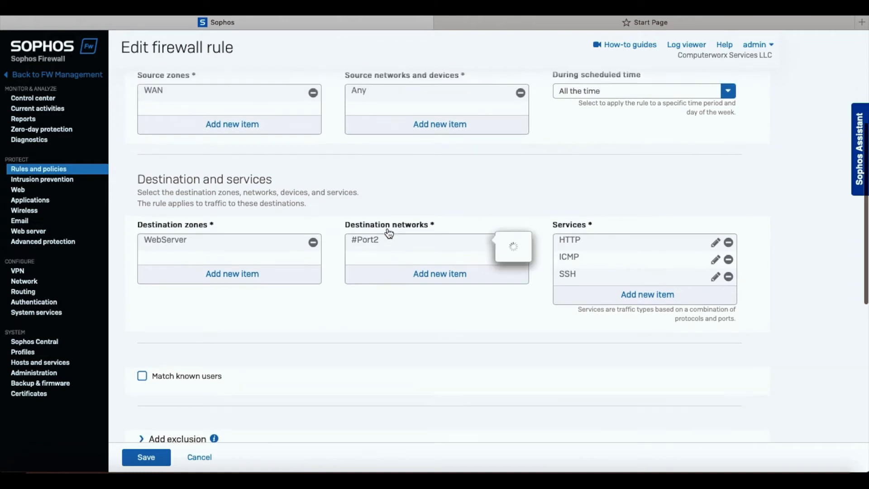
pyautogui.click(146, 457)
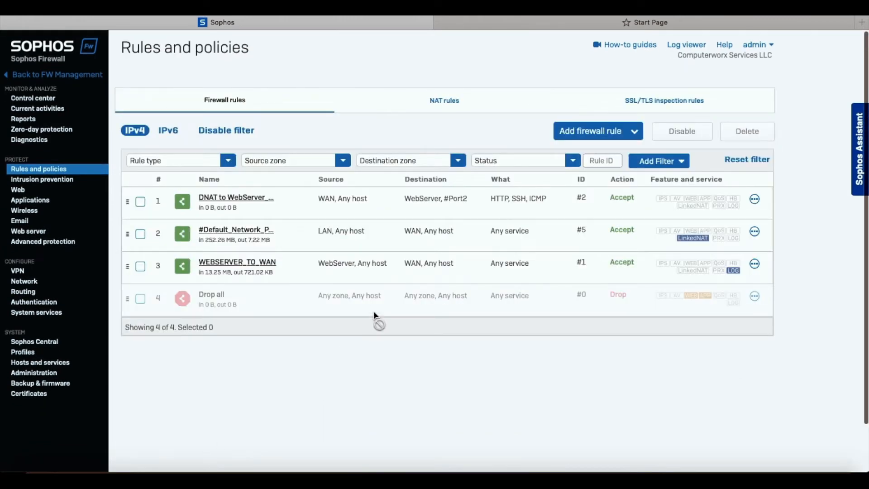
# View the NAT rules list and the DNAT to WebServer rule's details.
pyautogui.click(444, 100)
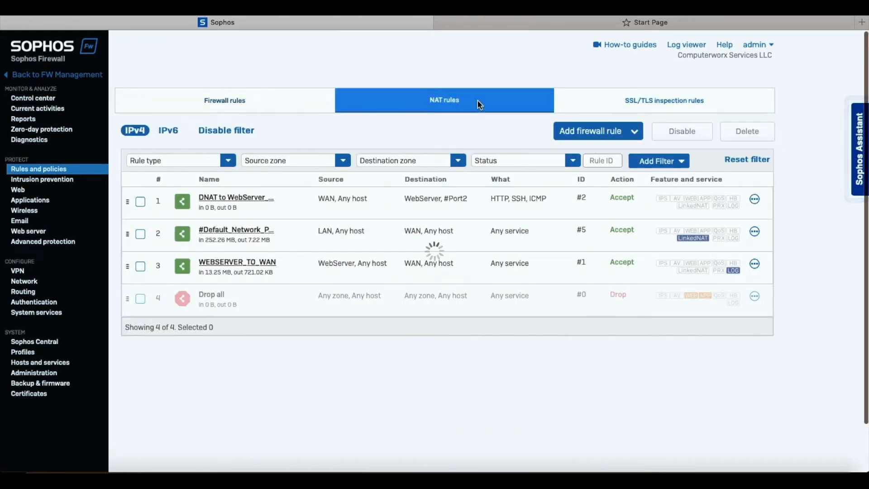
pyautogui.click(444, 100)
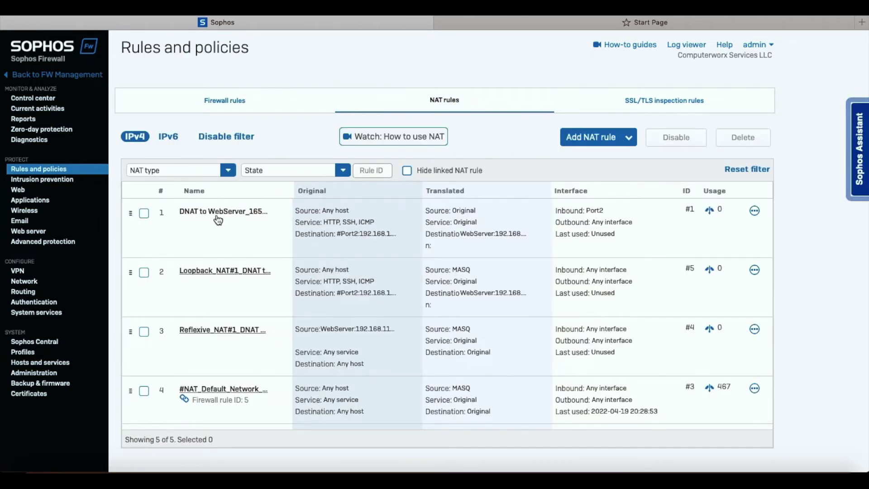
pyautogui.moveTo(223, 211)
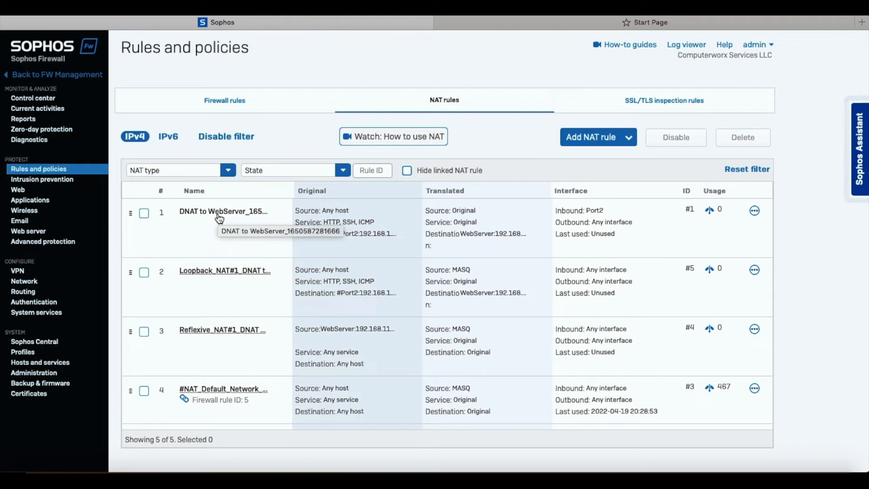
pyautogui.moveTo(211, 343)
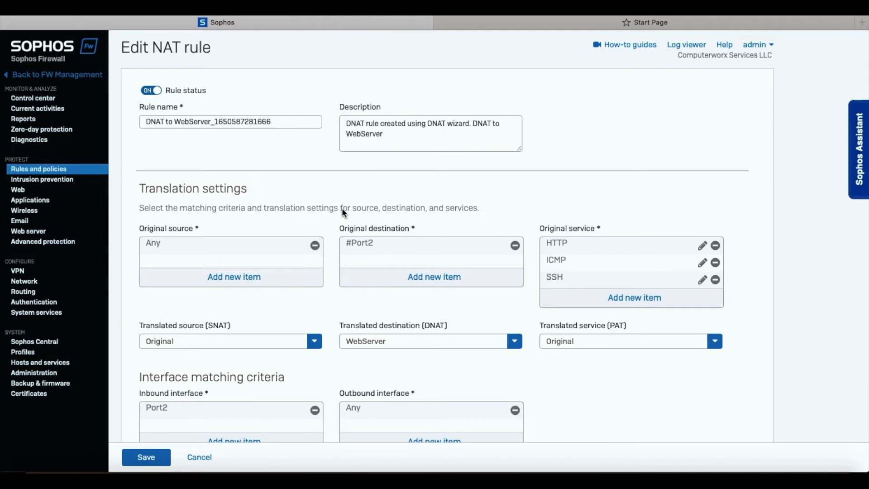
pyautogui.scroll(-3)
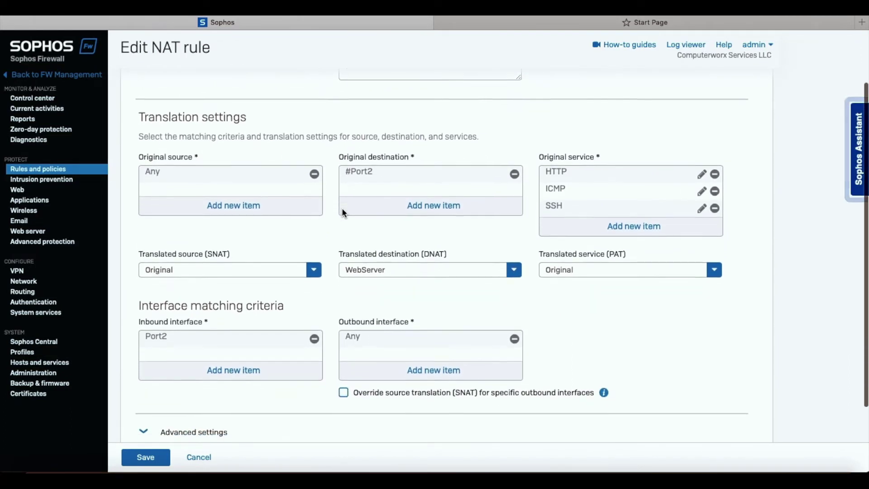
pyautogui.moveTo(366, 250)
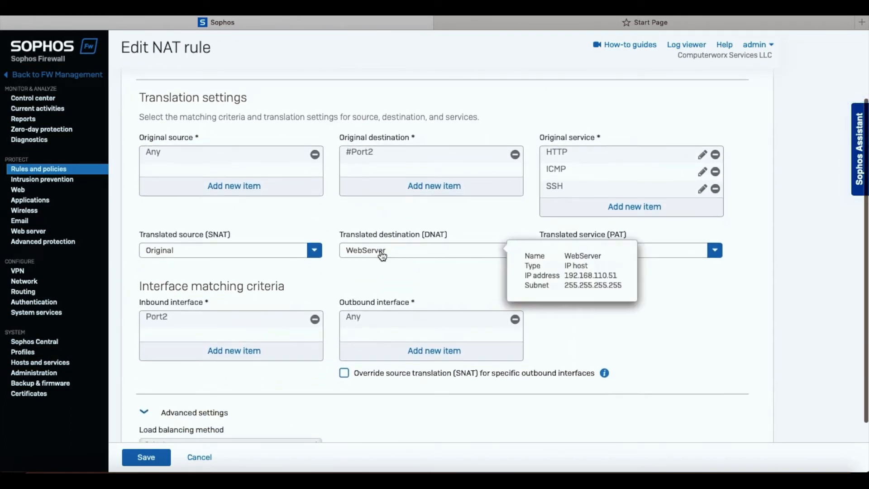
pyautogui.moveTo(403, 254)
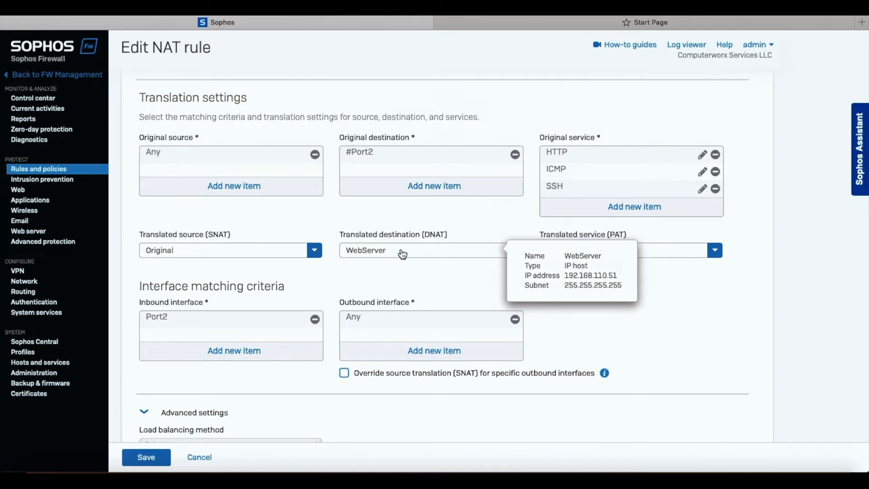
pyautogui.moveTo(382, 265)
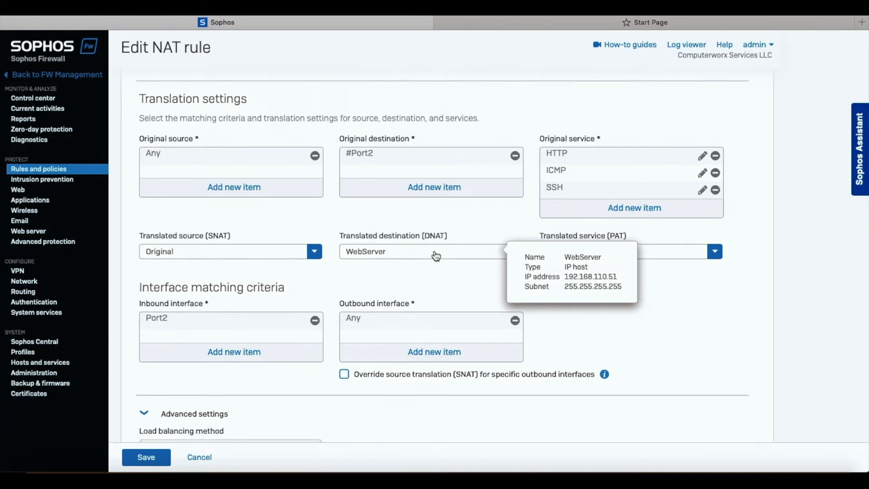
pyautogui.scroll(-3)
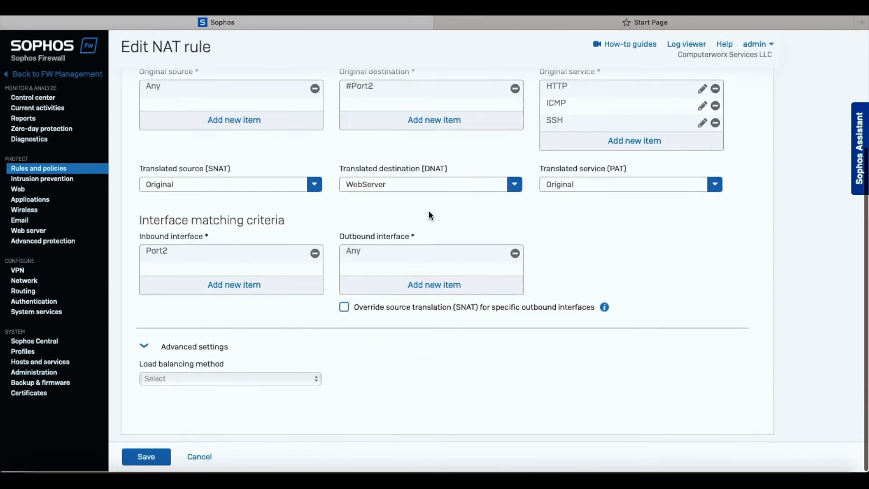
pyautogui.scroll(3)
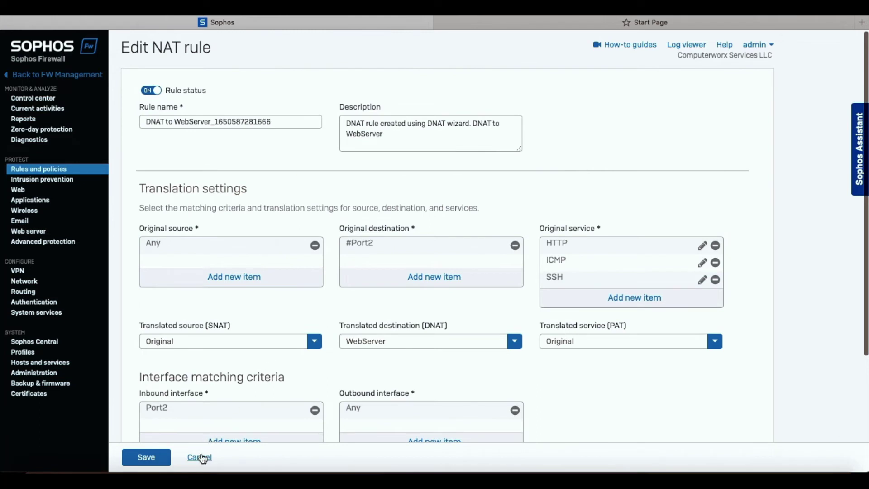
pyautogui.moveTo(564, 258)
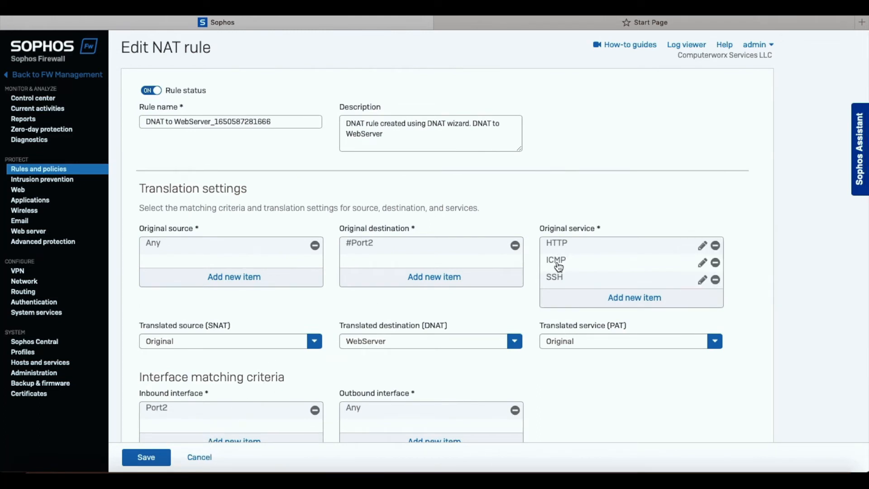
pyautogui.moveTo(554, 277)
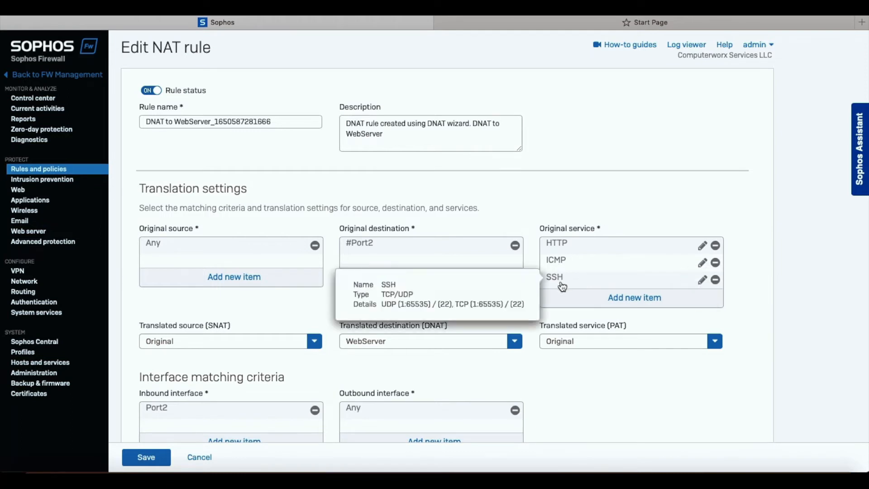
pyautogui.moveTo(560, 250)
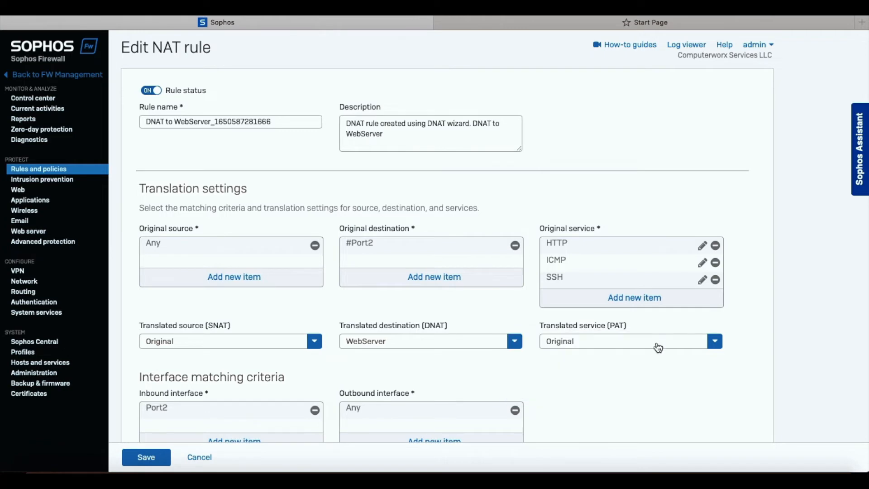
pyautogui.moveTo(445, 268)
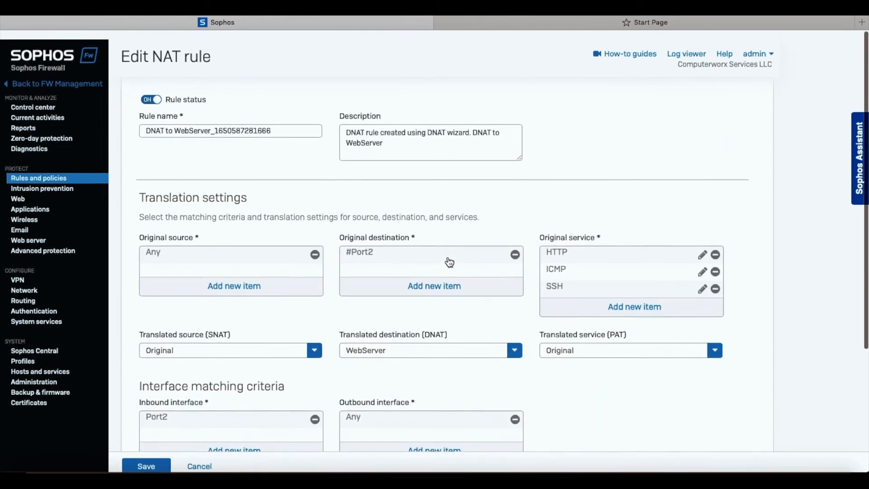
# Leave the NAT rule unchanged and tick the DNAT, loopback and reflexive NAT rules.
pyautogui.click(146, 466)
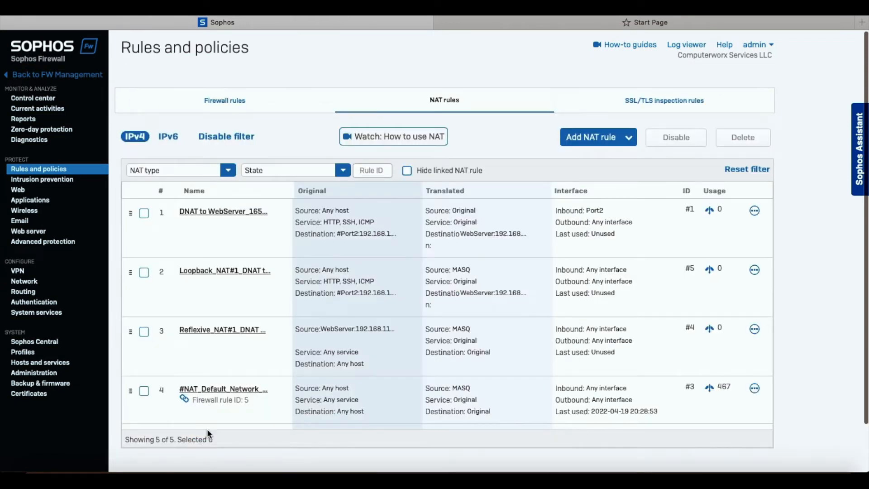
pyautogui.moveTo(264, 177)
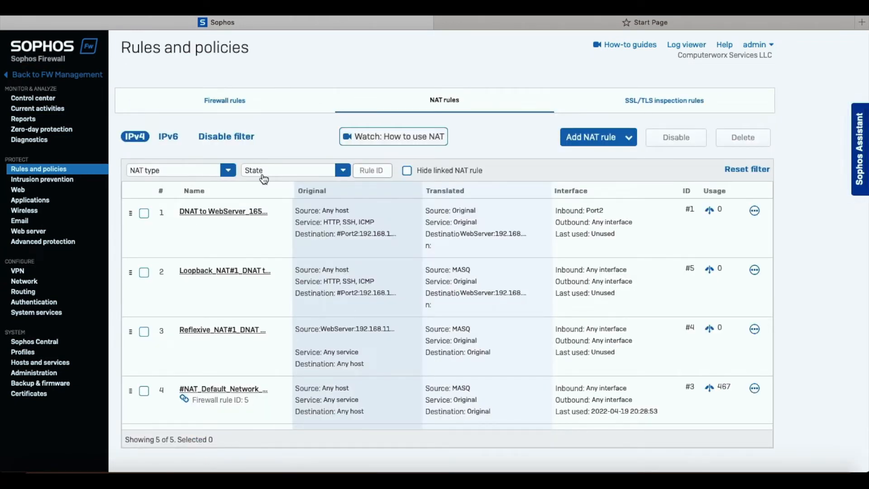
pyautogui.moveTo(184, 240)
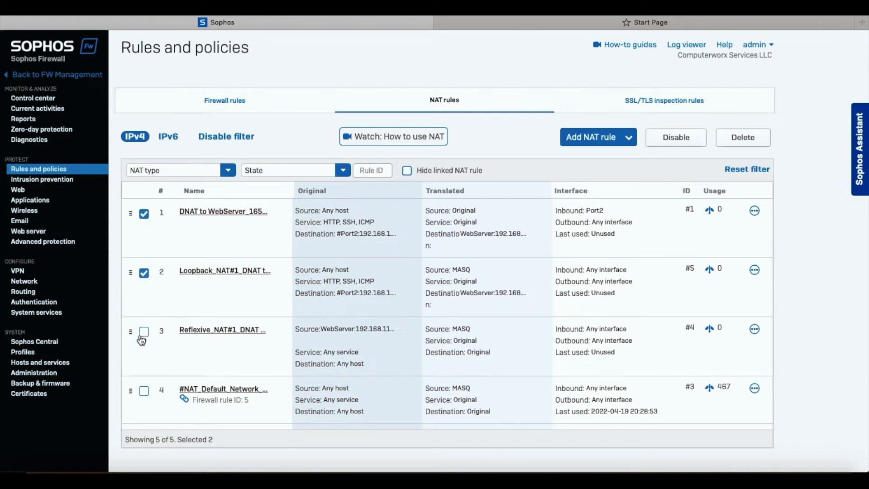
pyautogui.click(144, 331)
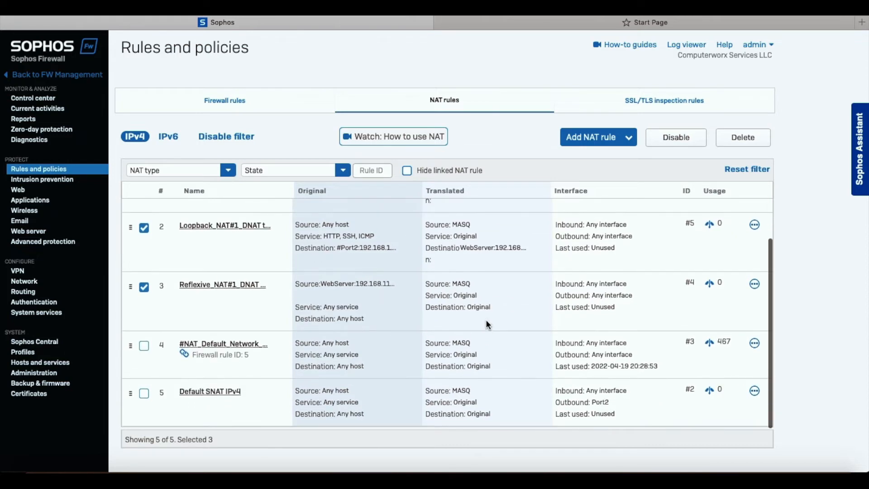
pyautogui.scroll(3)
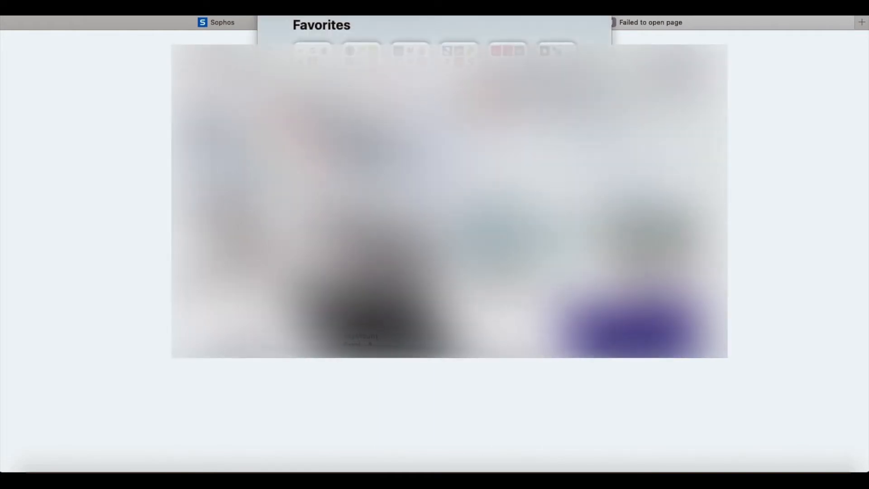
# Browse to 192.168.1.51 in Safari to show 'Hello and welcome to VM _ 51 :)'.
pyautogui.write('192.168.11')
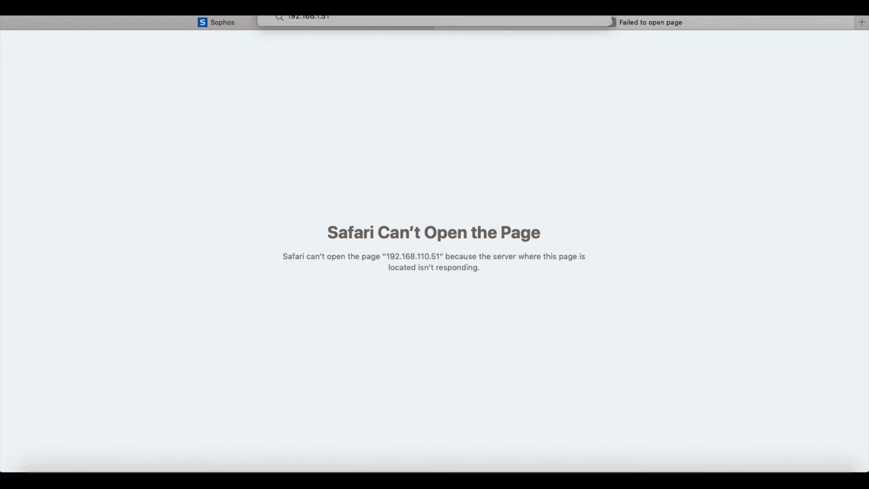
pyautogui.press('Return')
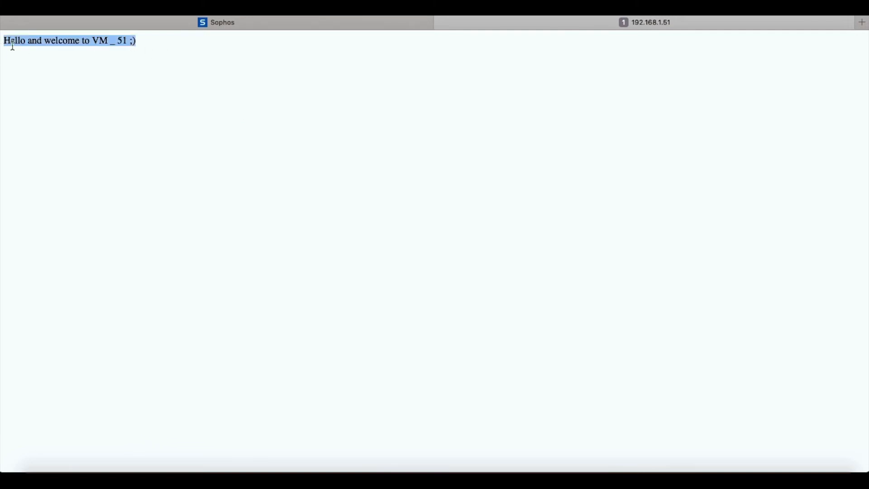
pyautogui.moveTo(103, 62)
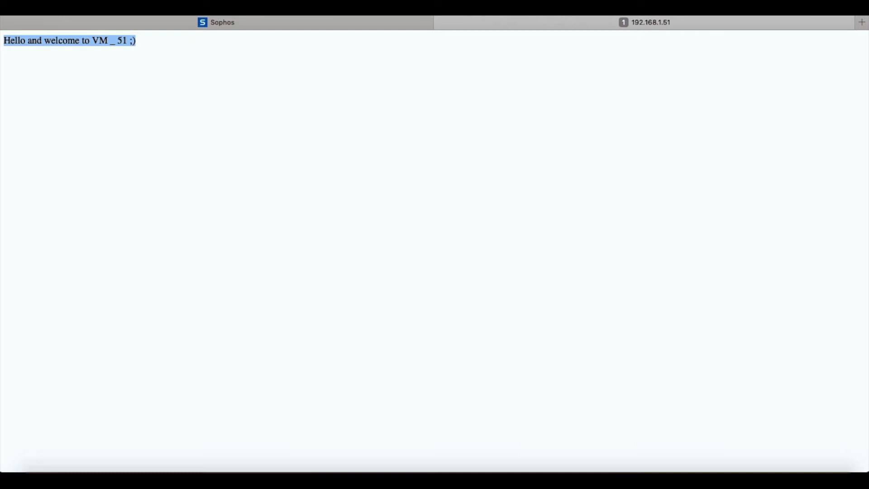
pyautogui.click(155, 41)
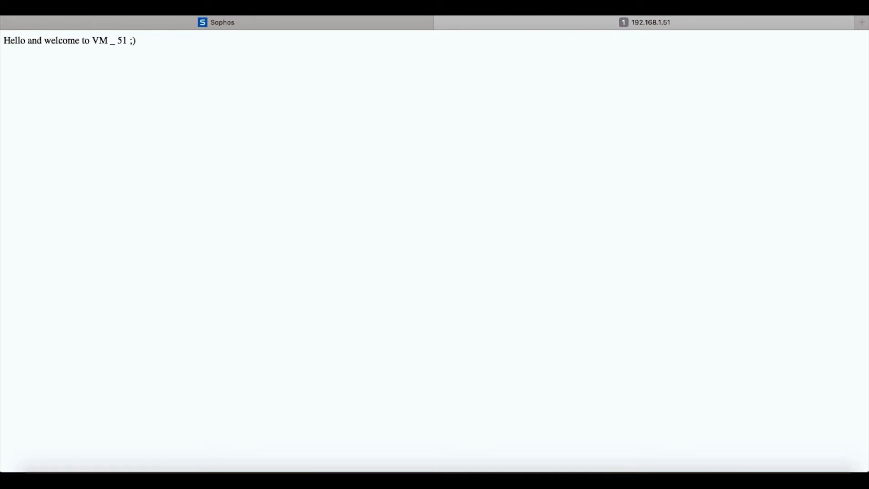
pyautogui.moveTo(421, 17)
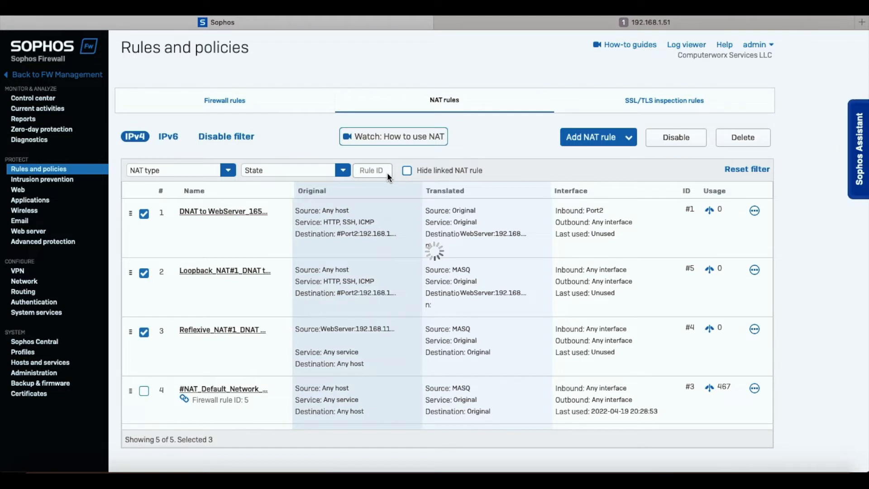
# Confirm deleting the three wizard-created NAT rules, leaving only the two default rules.
pyautogui.click(743, 137)
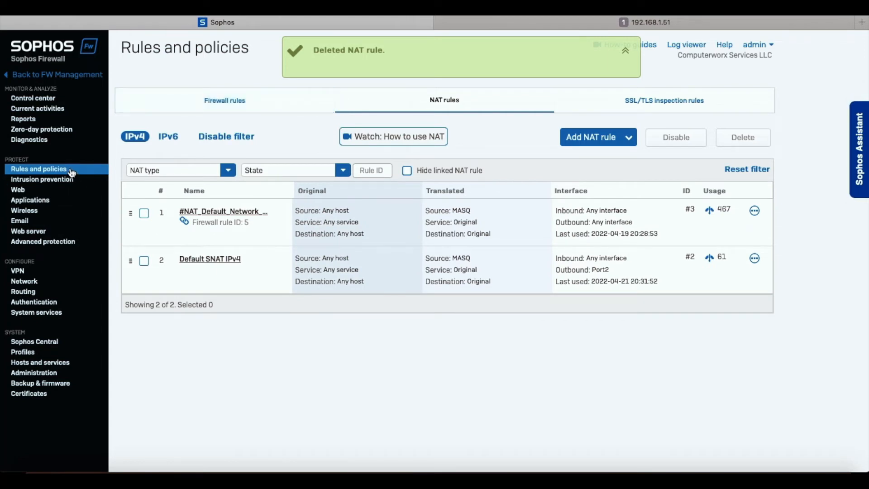
pyautogui.click(224, 101)
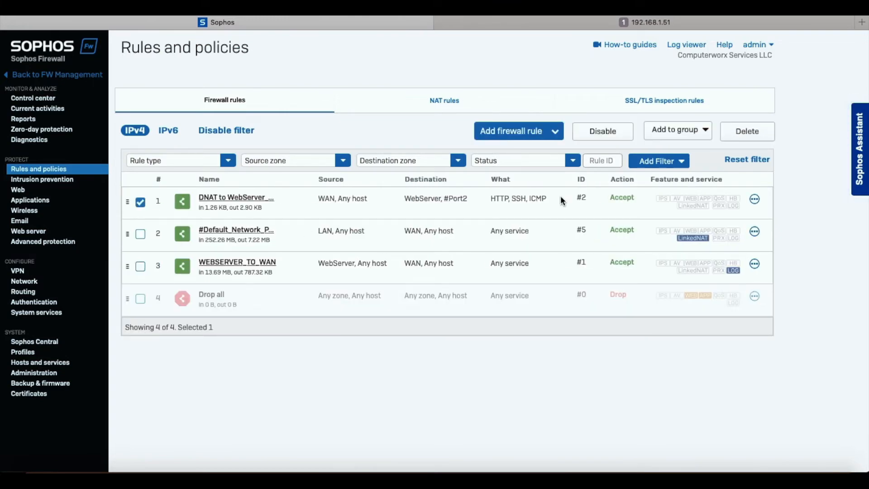
# Delete the 'DNAT to WebServer' firewall rule, keeping the LAN, WEBSERVER_TO_WAN and Drop all rules.
pyautogui.click(747, 131)
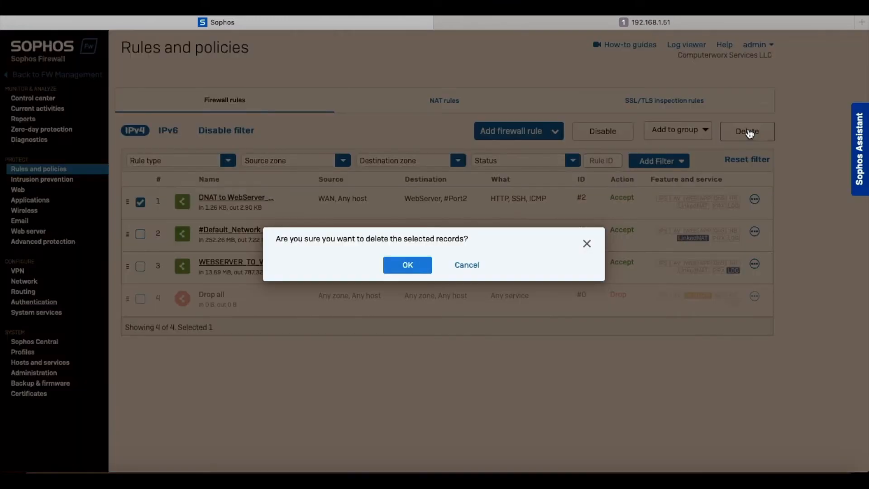
pyautogui.click(407, 265)
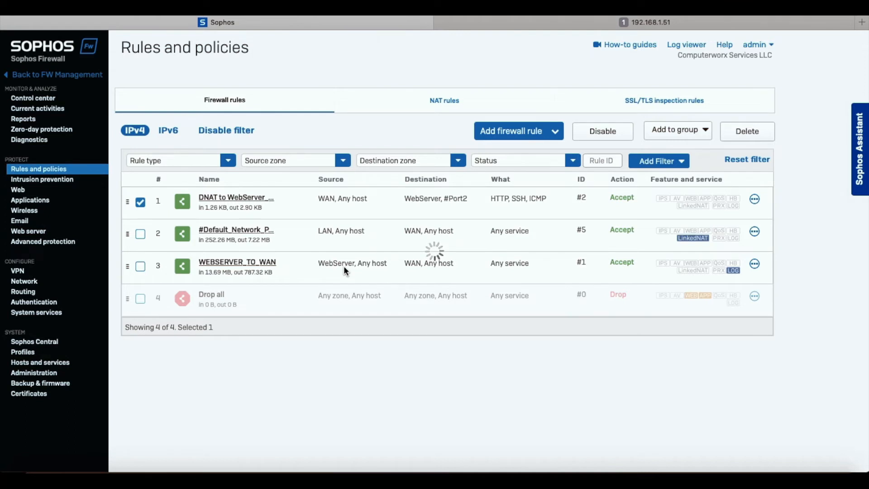
pyautogui.click(746, 131)
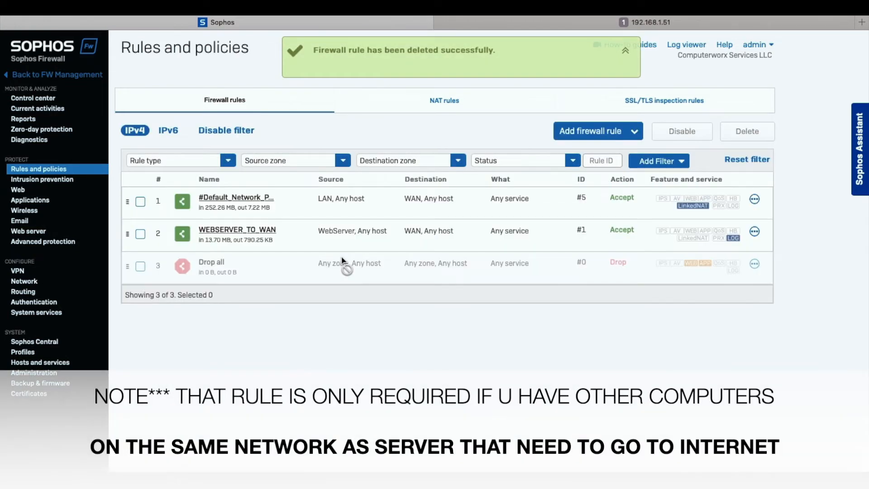
pyautogui.click(625, 50)
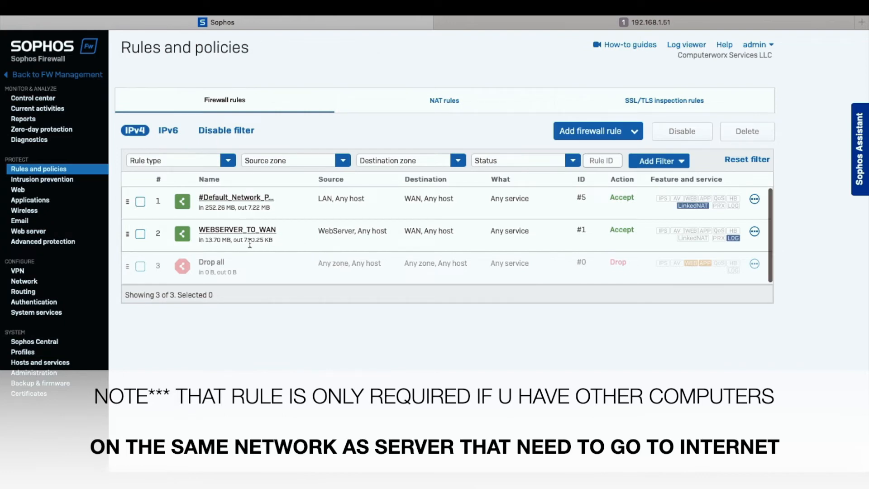
pyautogui.moveTo(216, 234)
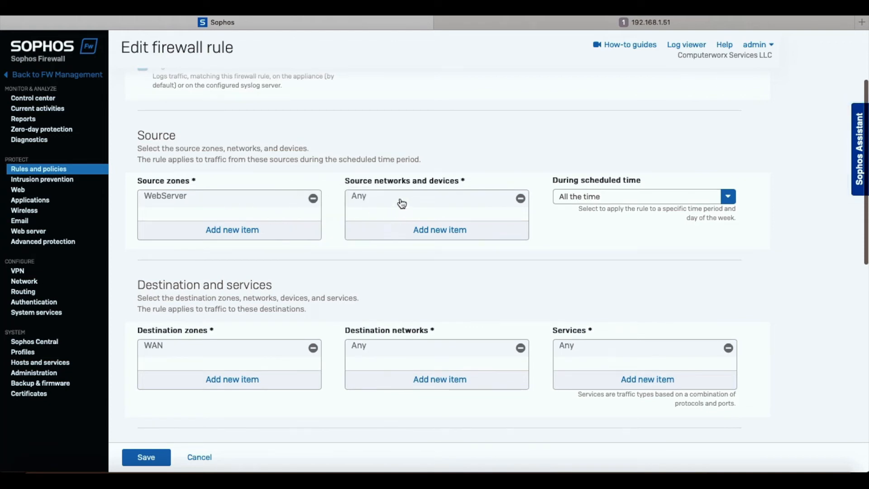
pyautogui.moveTo(410, 197)
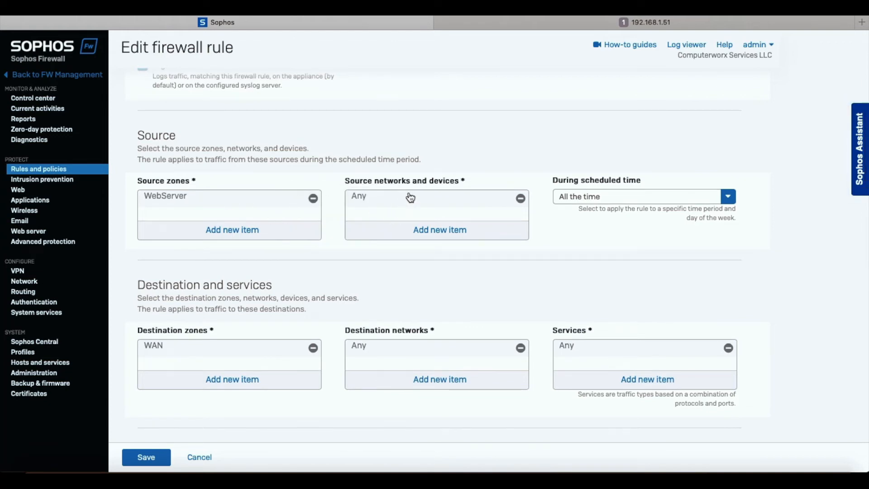
pyautogui.moveTo(366, 272)
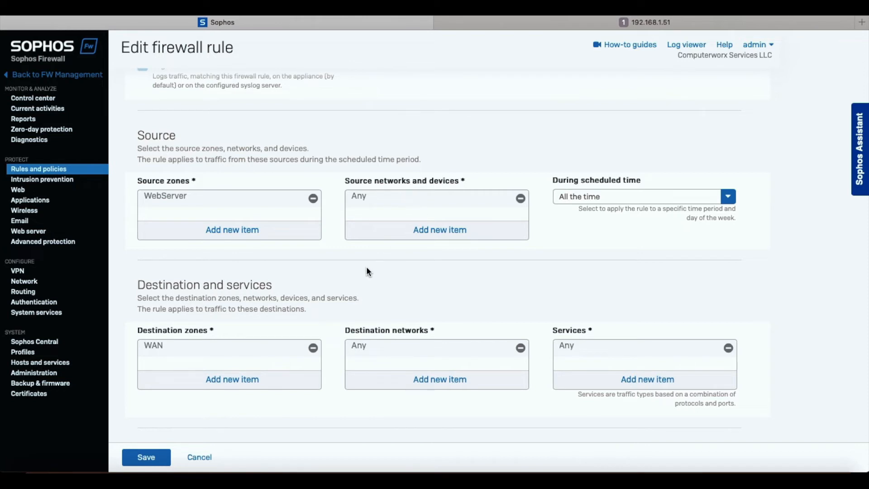
pyautogui.scroll(-3)
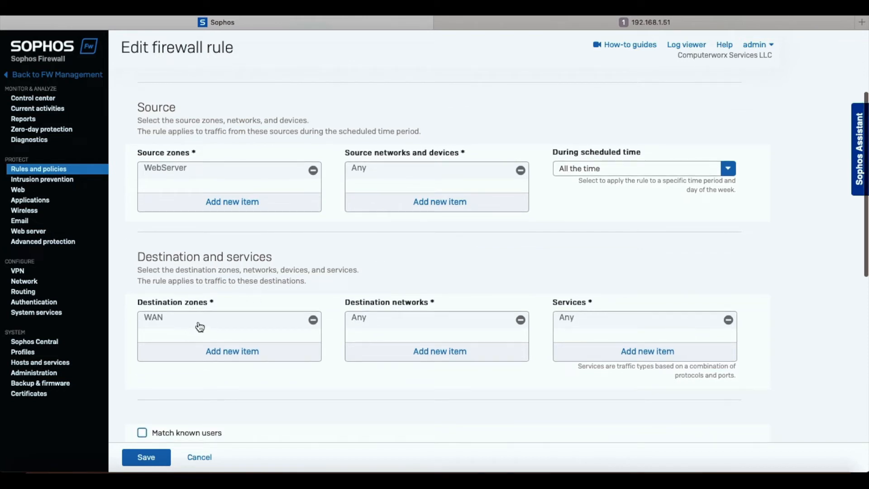
pyautogui.moveTo(447, 335)
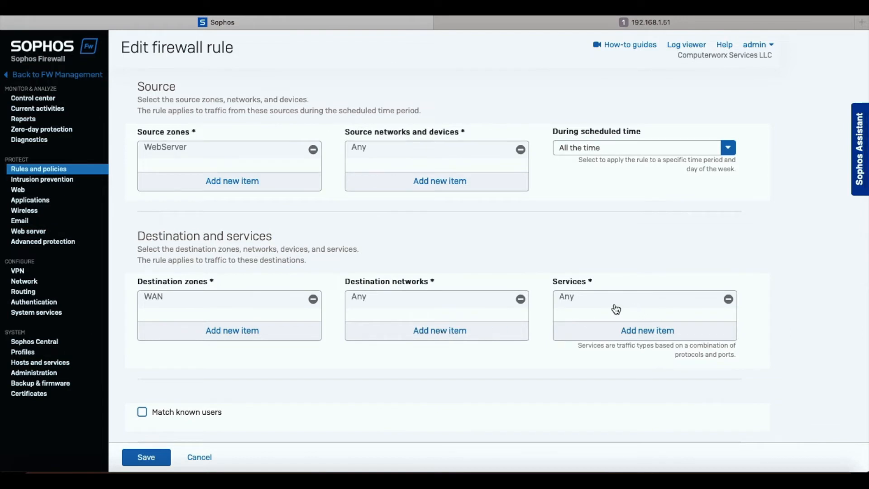
pyautogui.moveTo(440, 305)
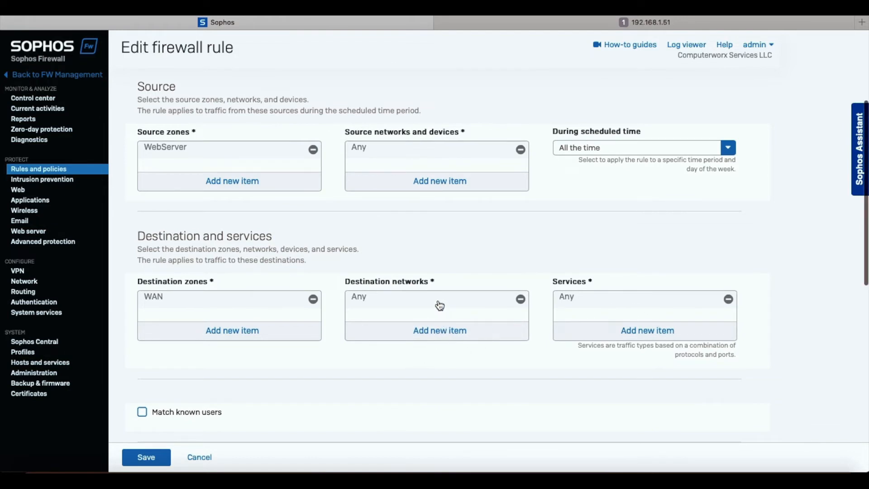
pyautogui.moveTo(311, 320)
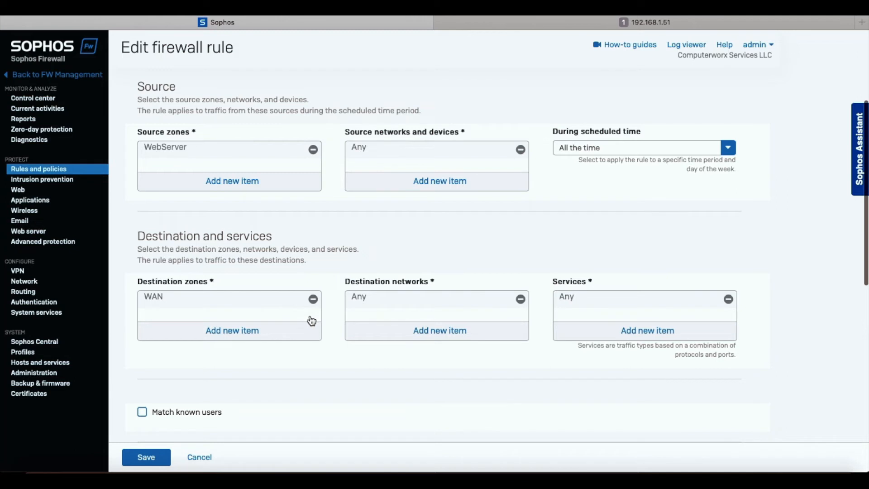
pyautogui.moveTo(179, 308)
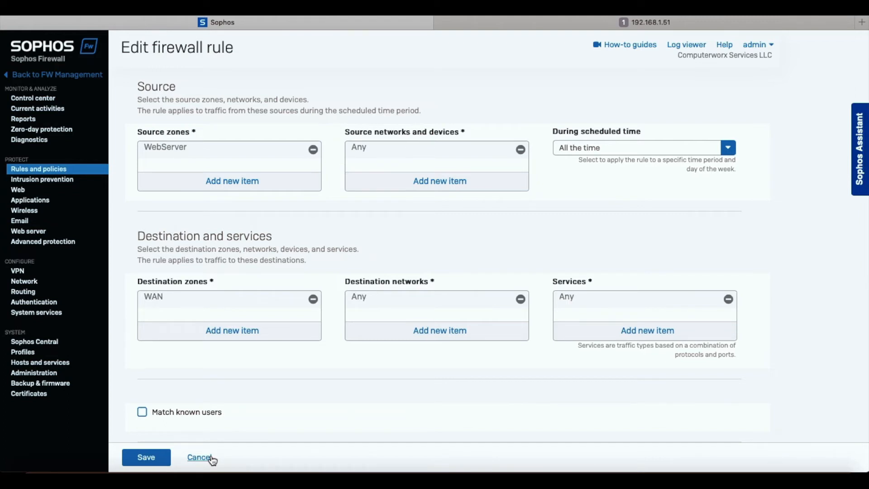
pyautogui.click(199, 458)
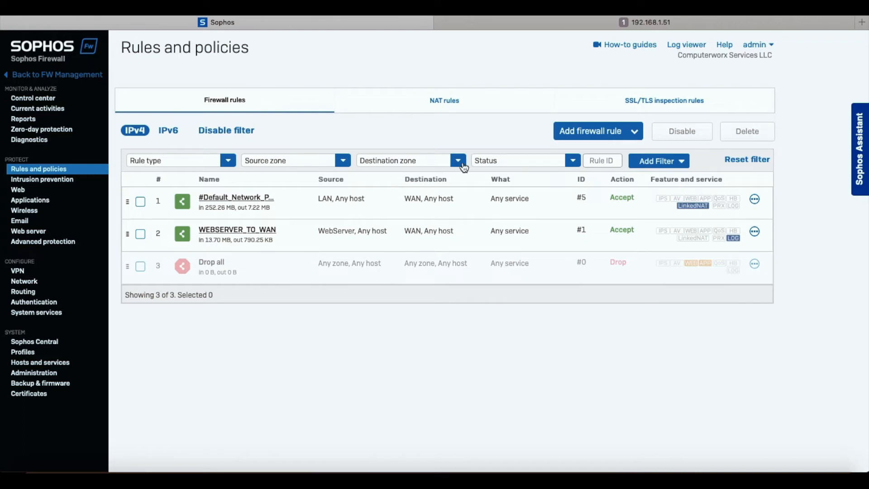
pyautogui.moveTo(501, 153)
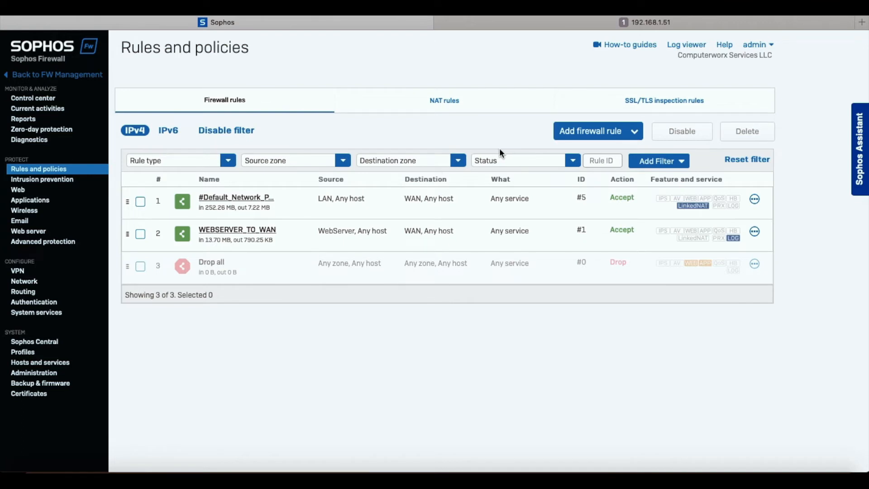
pyautogui.moveTo(488, 147)
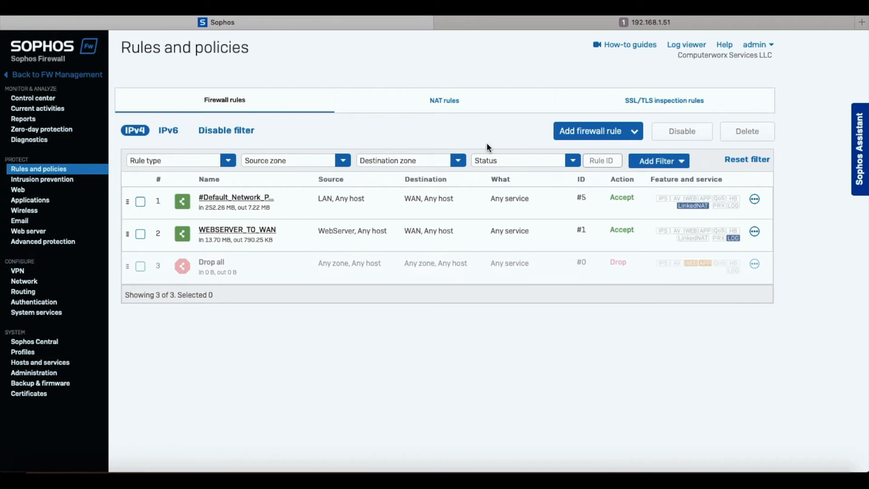
pyautogui.moveTo(587, 142)
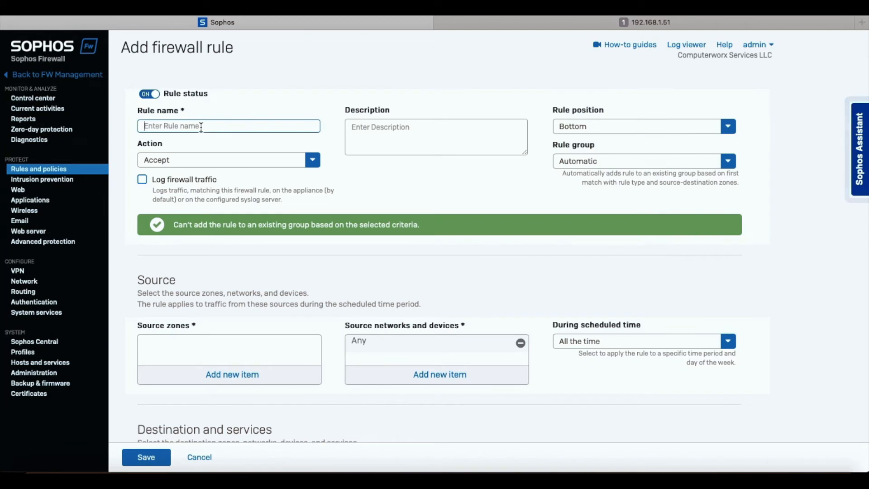
# Name the firewall rule 'WebServer' at the top position with rule group None.
pyautogui.write('WebSer')
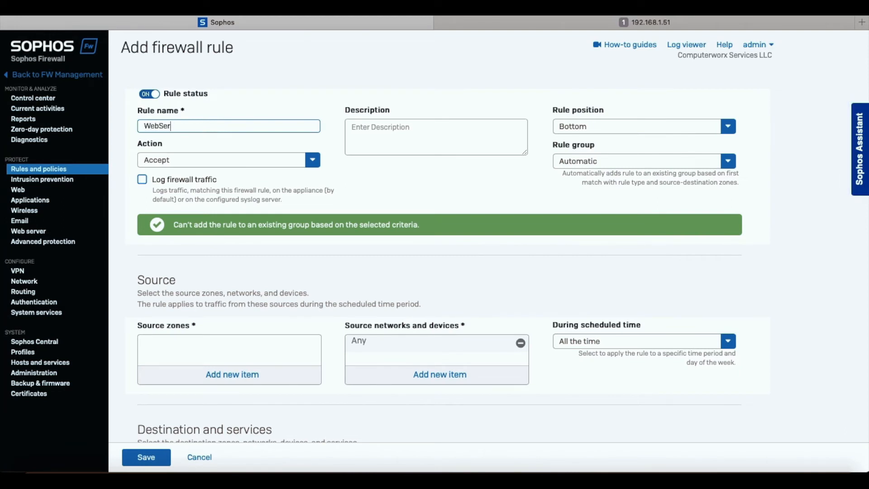
pyautogui.write('ver')
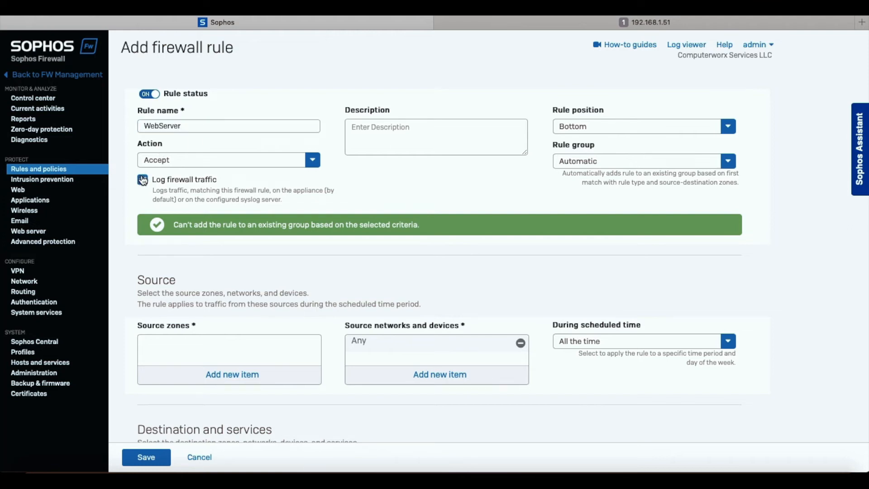
pyautogui.click(727, 126)
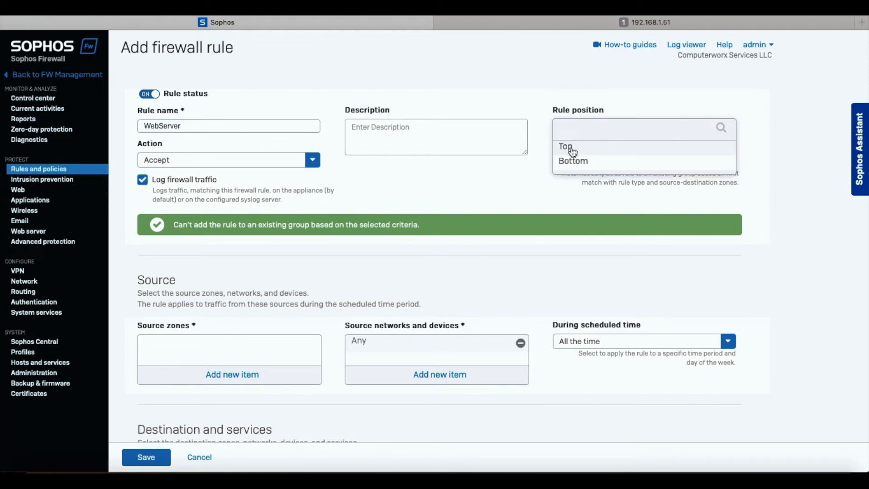
pyautogui.click(566, 146)
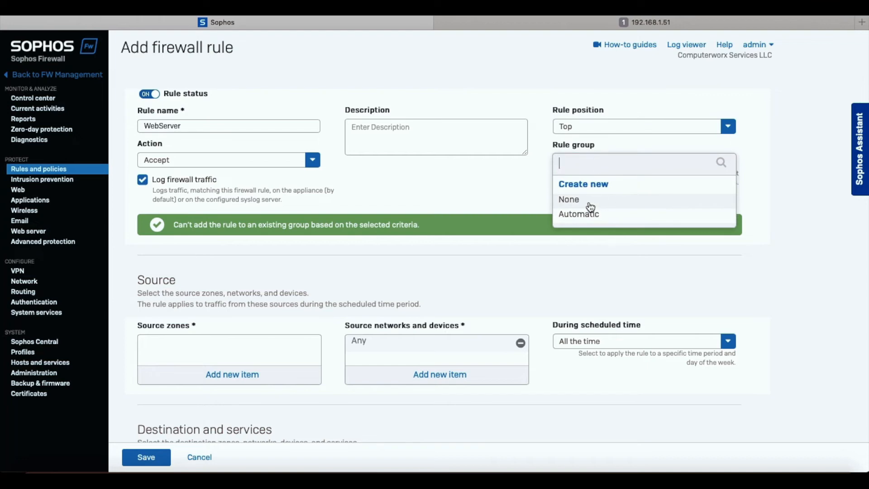
pyautogui.click(568, 200)
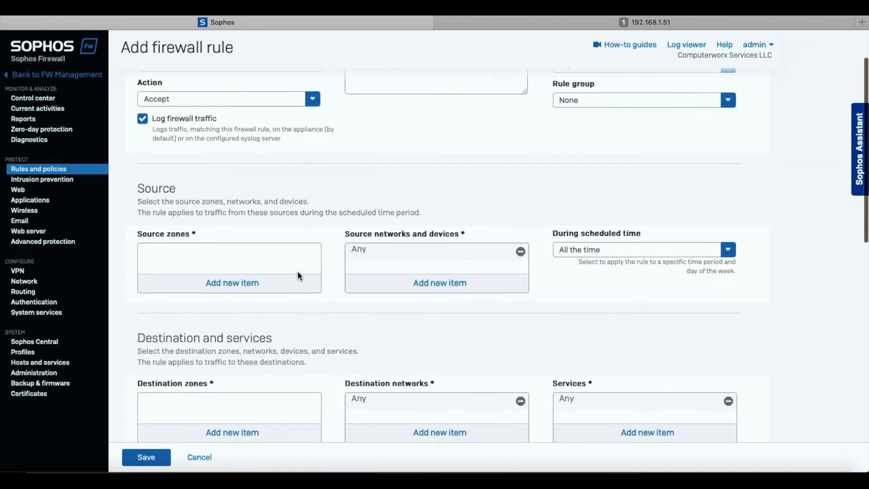
pyautogui.scroll(-3)
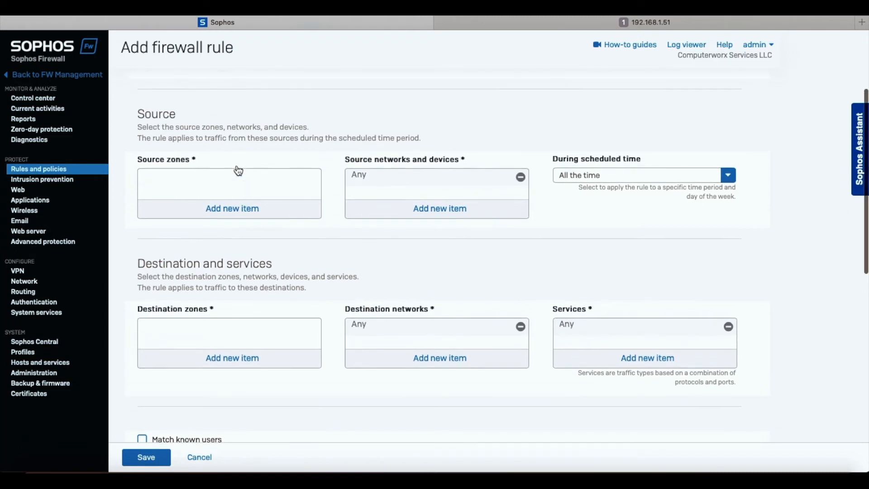
# Add WAN as the WebServer rule's source zone.
pyautogui.click(230, 185)
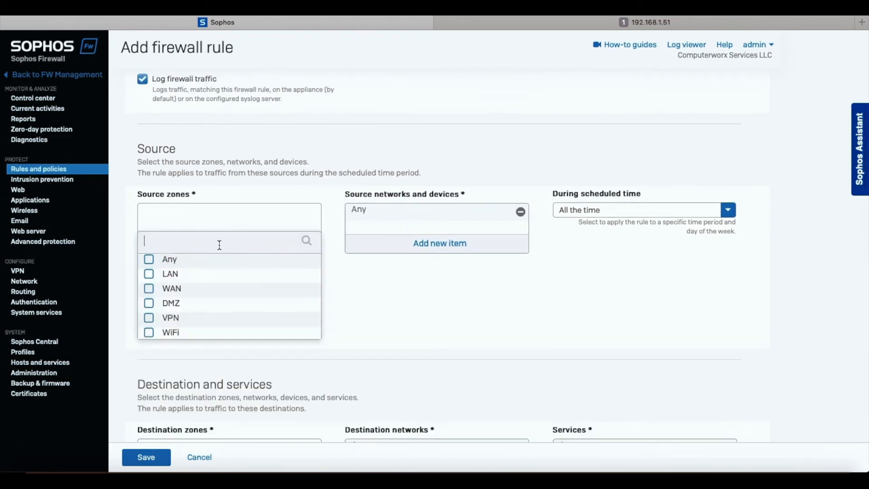
pyautogui.click(149, 288)
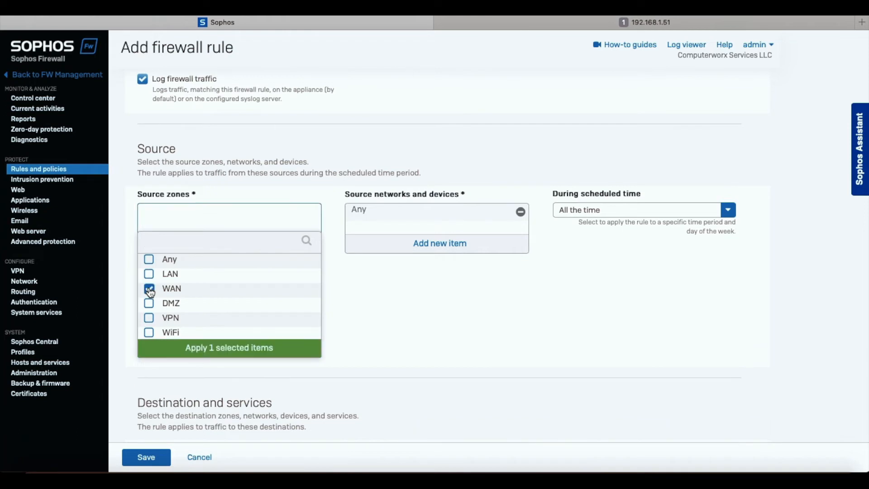
pyautogui.click(228, 348)
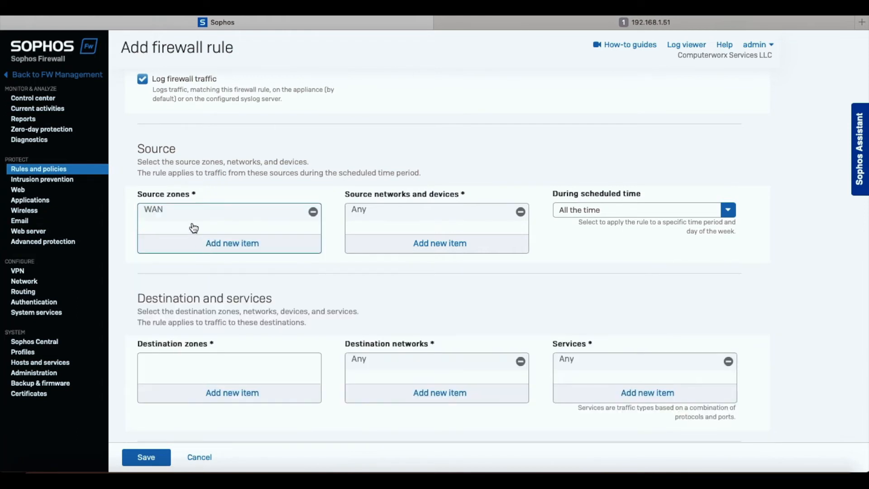
pyautogui.moveTo(213, 224)
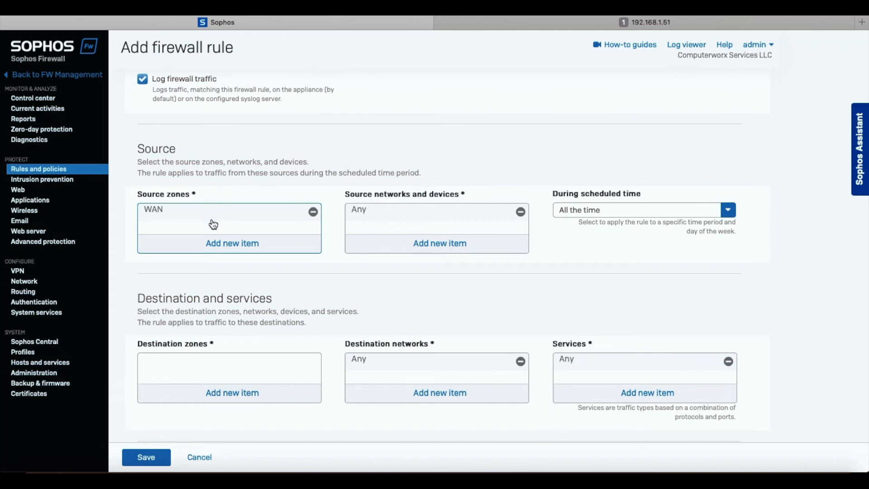
pyautogui.moveTo(255, 202)
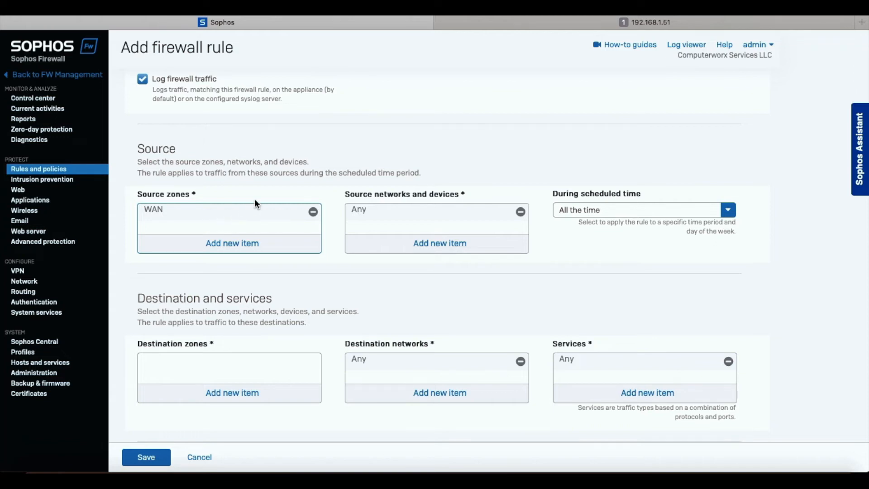
pyautogui.moveTo(419, 233)
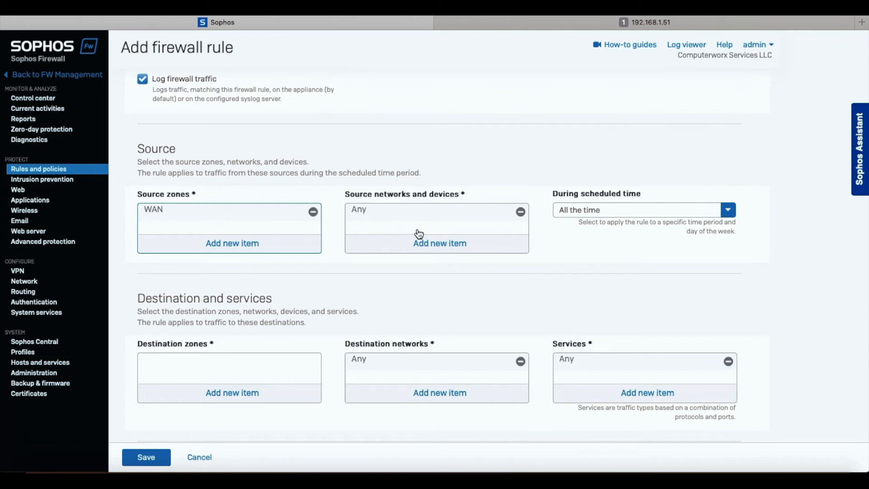
pyautogui.moveTo(435, 237)
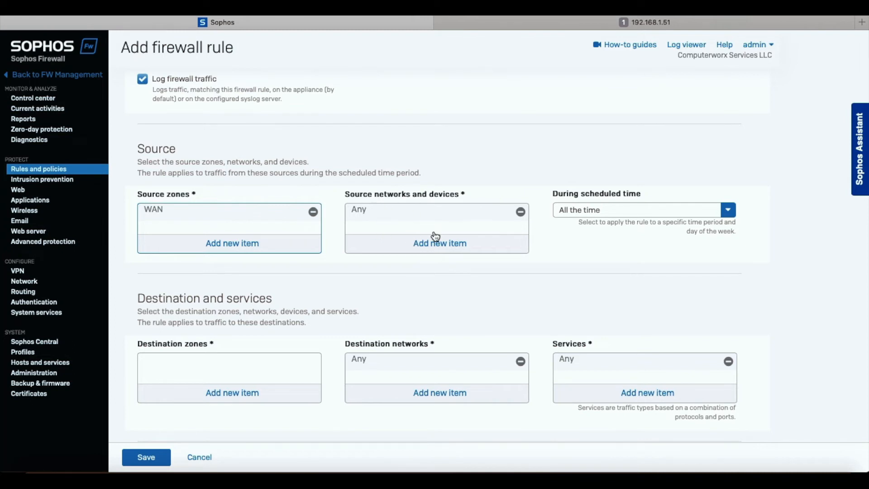
pyautogui.moveTo(417, 234)
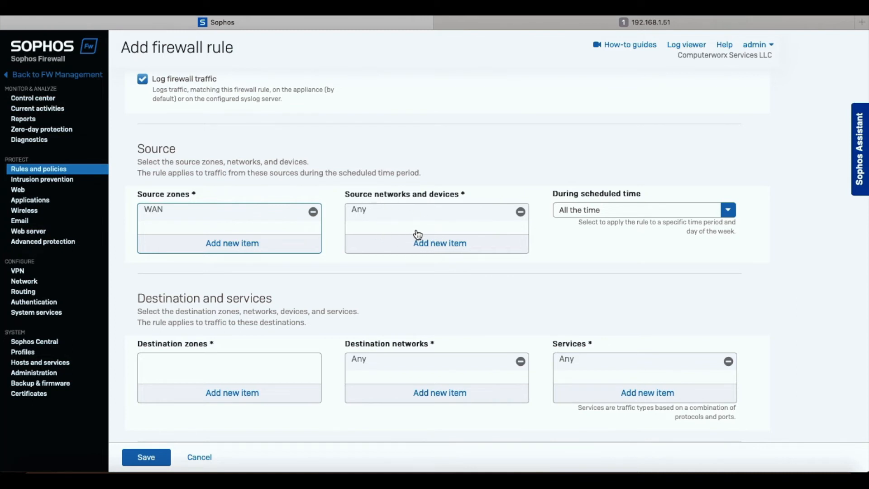
pyautogui.moveTo(435, 237)
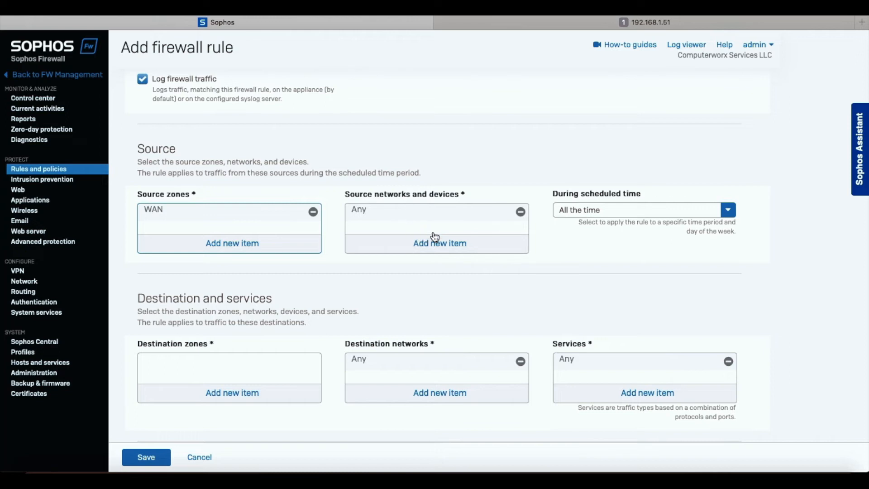
pyautogui.moveTo(412, 229)
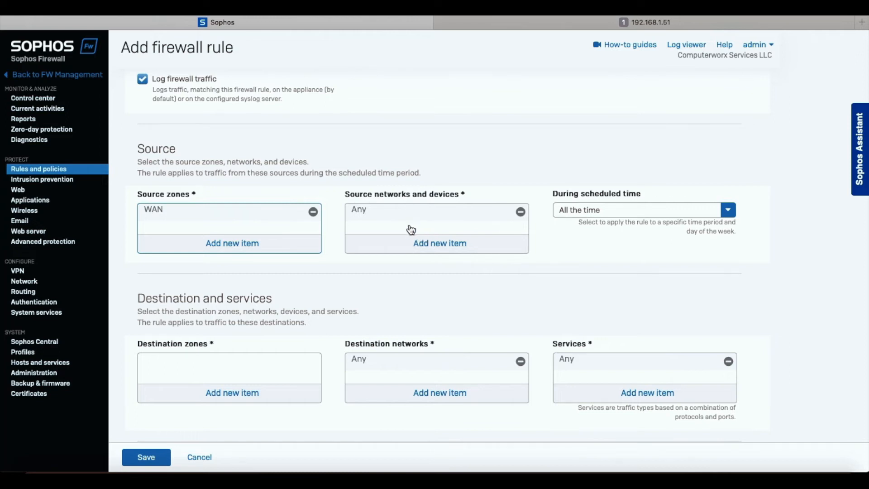
pyautogui.moveTo(423, 230)
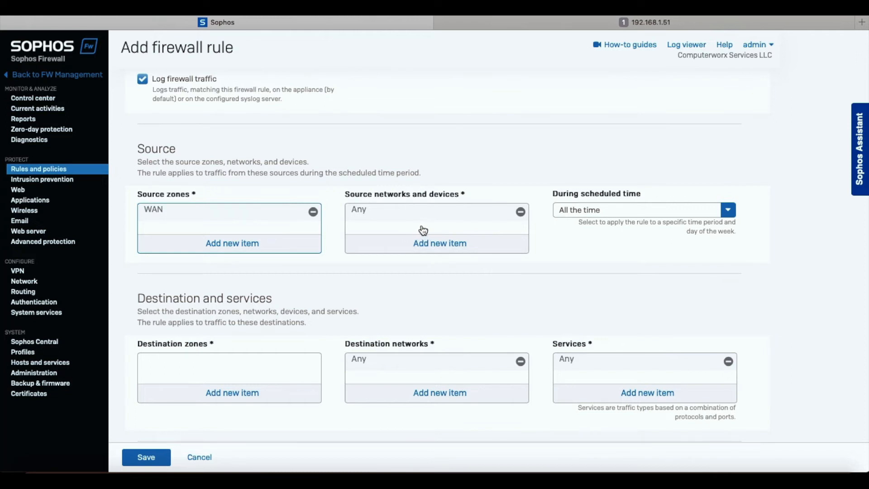
pyautogui.moveTo(469, 243)
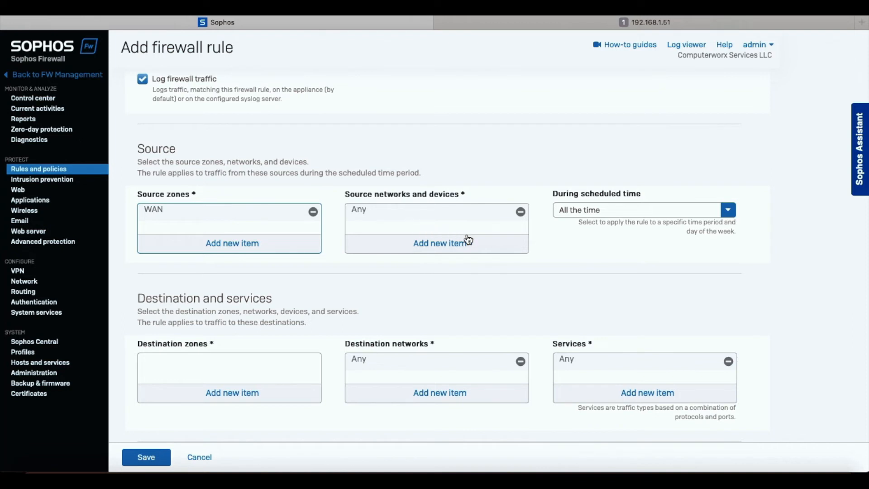
pyautogui.scroll(-3)
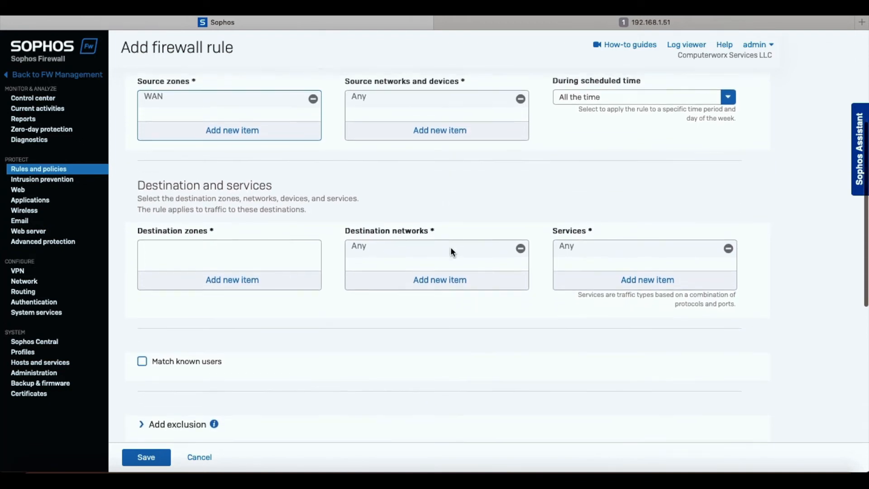
# Set WebServer as destination zone and remove Any from destination networks.
pyautogui.scroll(-3)
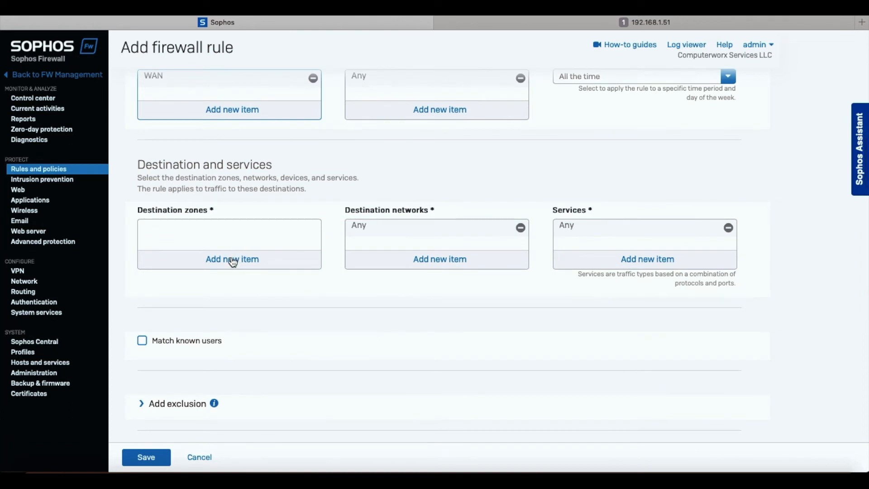
pyautogui.click(232, 259)
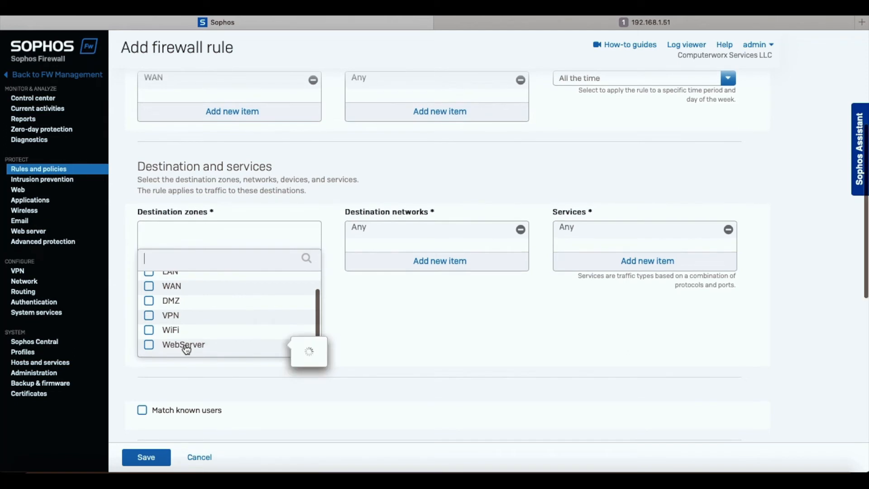
pyautogui.moveTo(183, 344)
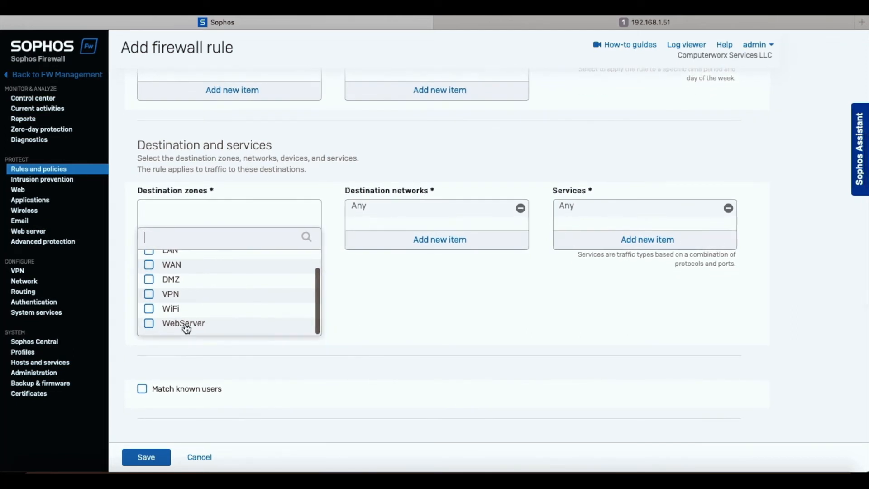
pyautogui.click(149, 323)
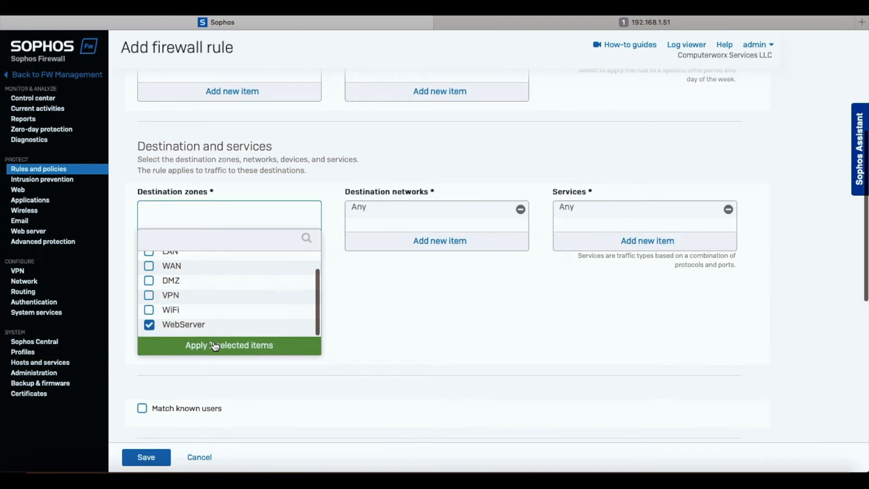
pyautogui.click(228, 346)
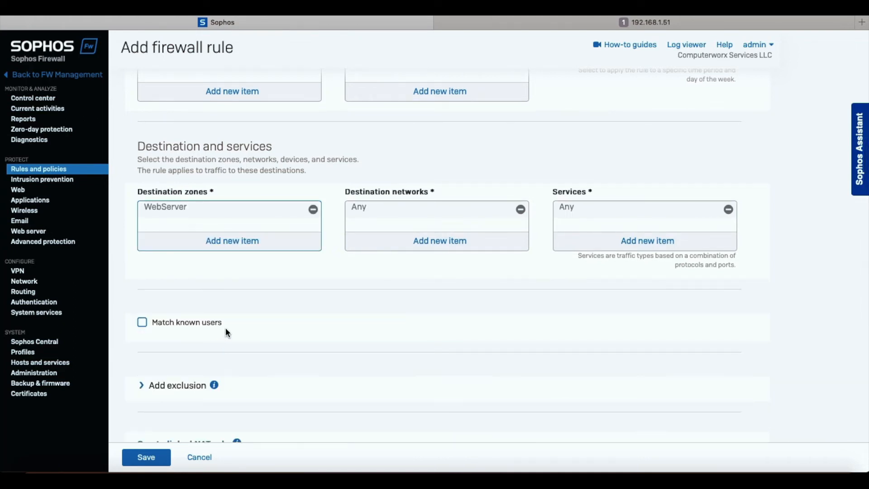
pyautogui.moveTo(391, 224)
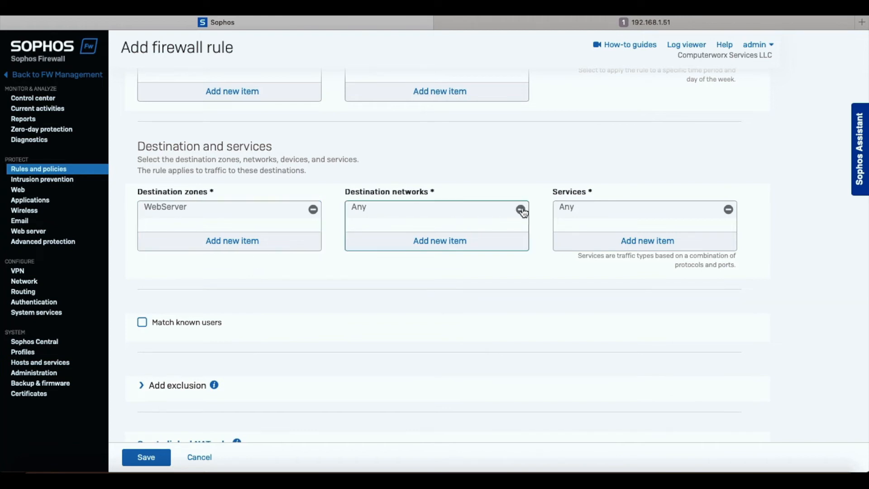
pyautogui.click(521, 209)
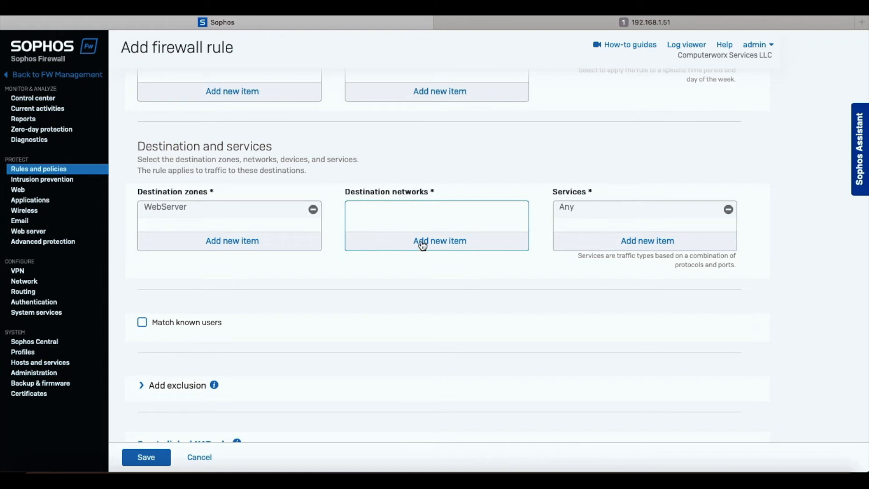
pyautogui.click(439, 240)
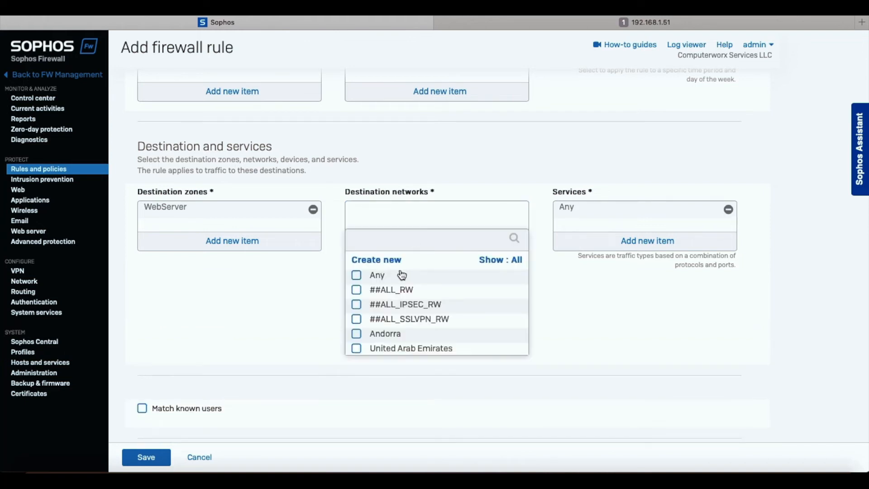
pyautogui.moveTo(374, 241)
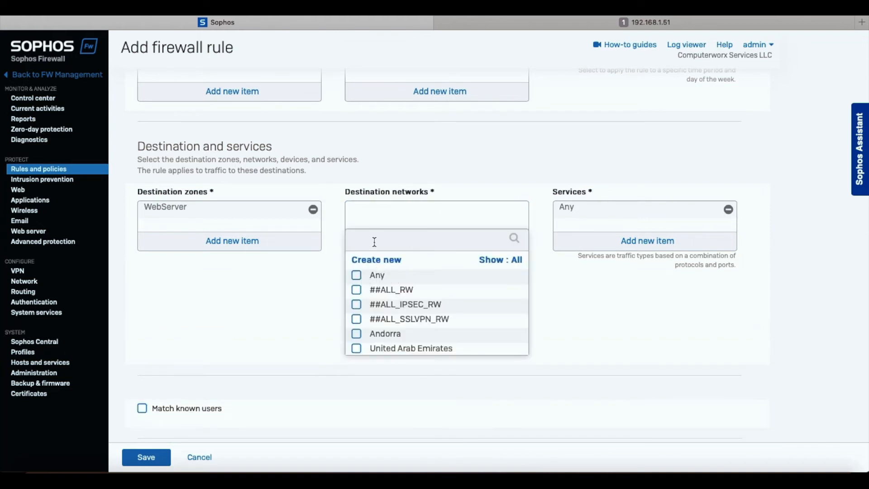
pyautogui.write('Port')
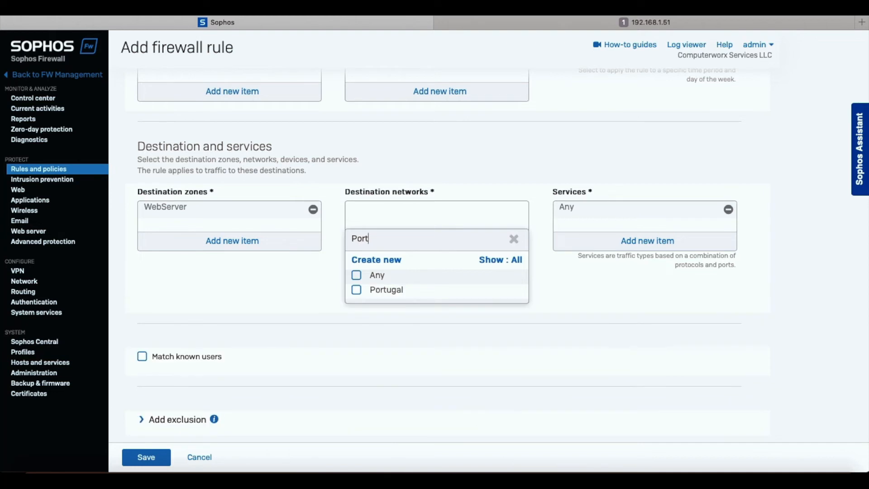
pyautogui.write('#')
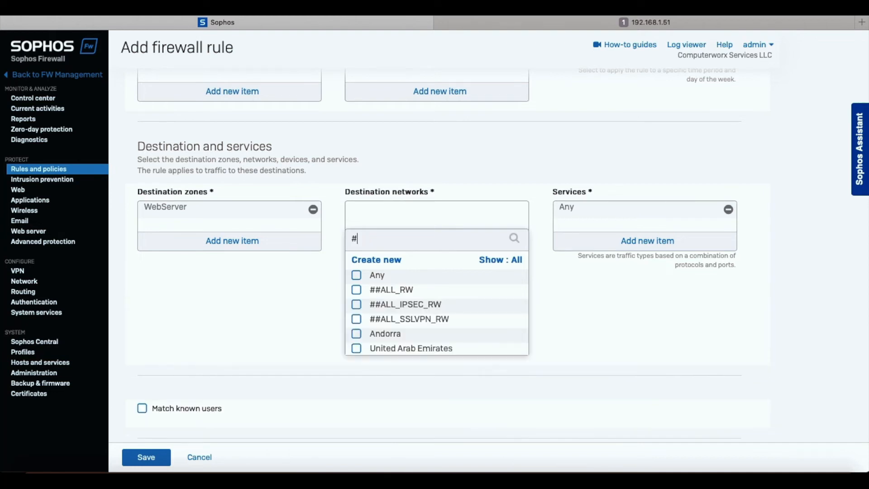
pyautogui.write('port')
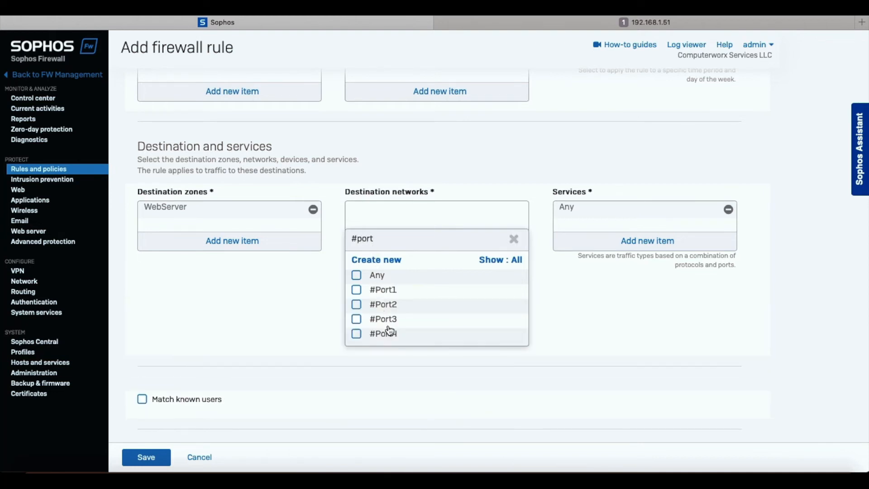
pyautogui.click(356, 304)
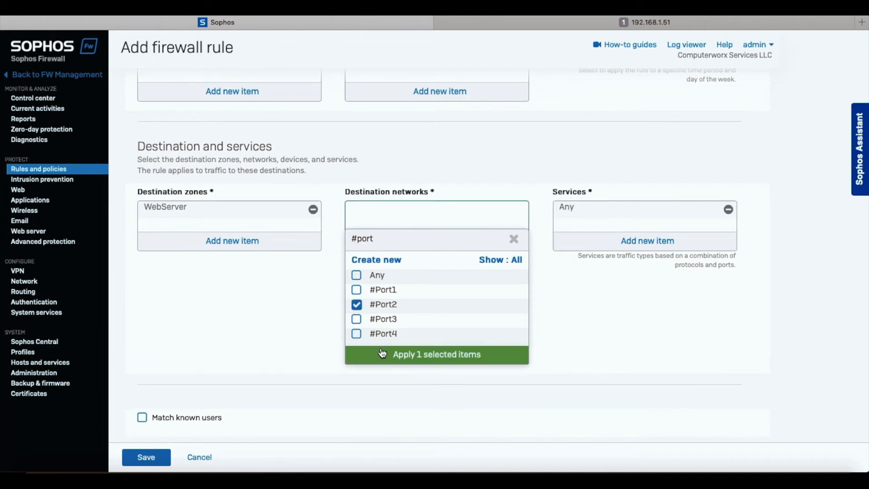
pyautogui.click(437, 354)
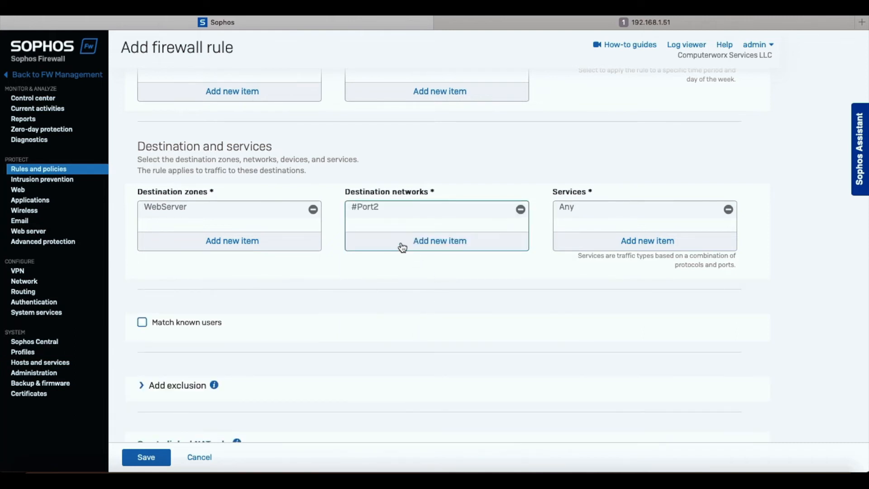
pyautogui.moveTo(411, 303)
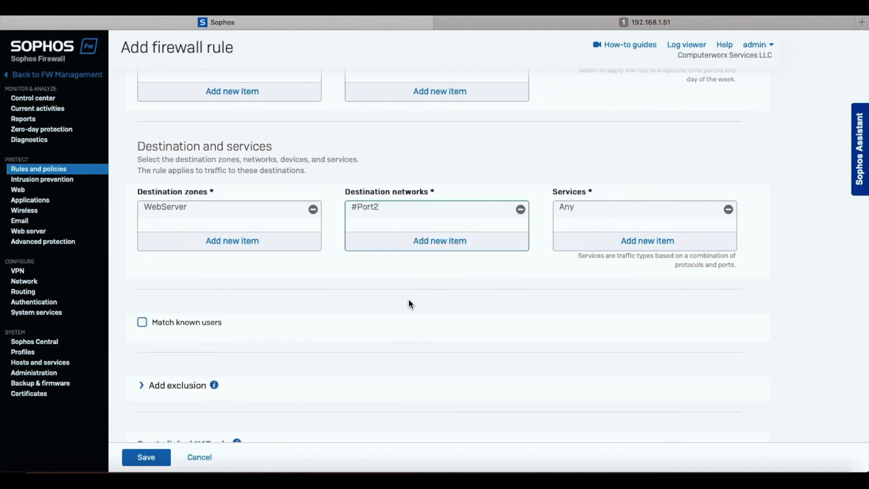
pyautogui.scroll(3)
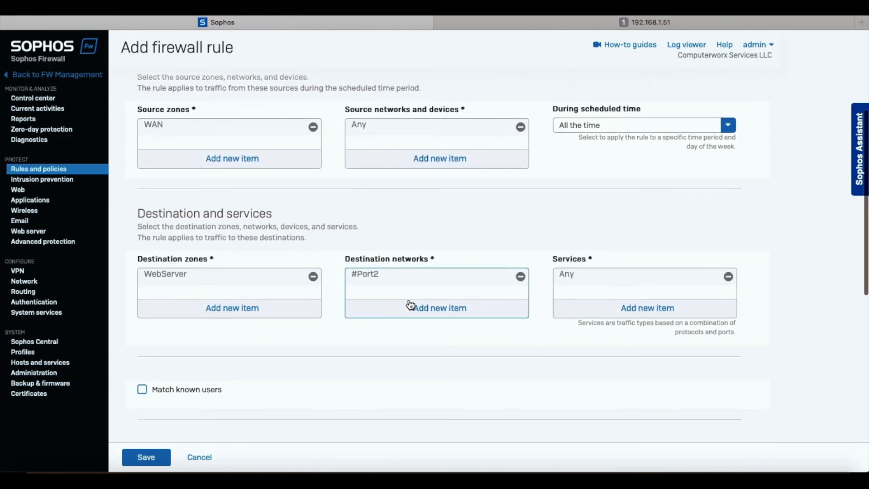
pyautogui.moveTo(741, 266)
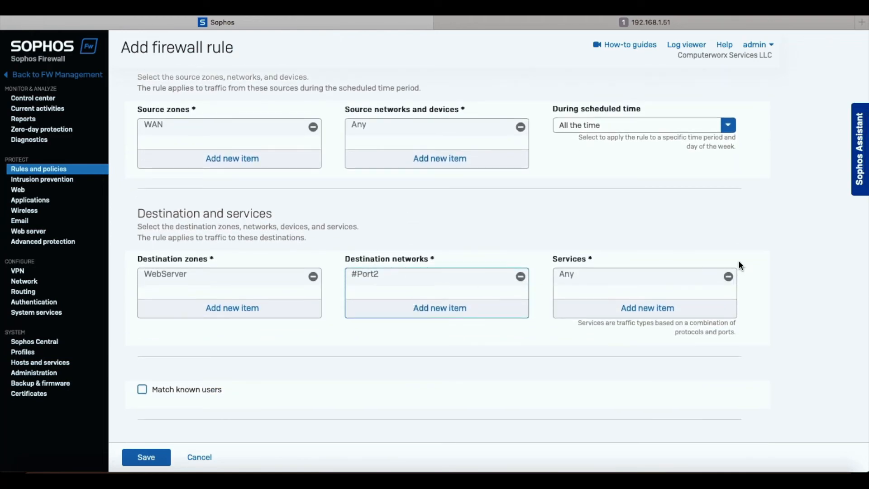
pyautogui.moveTo(706, 229)
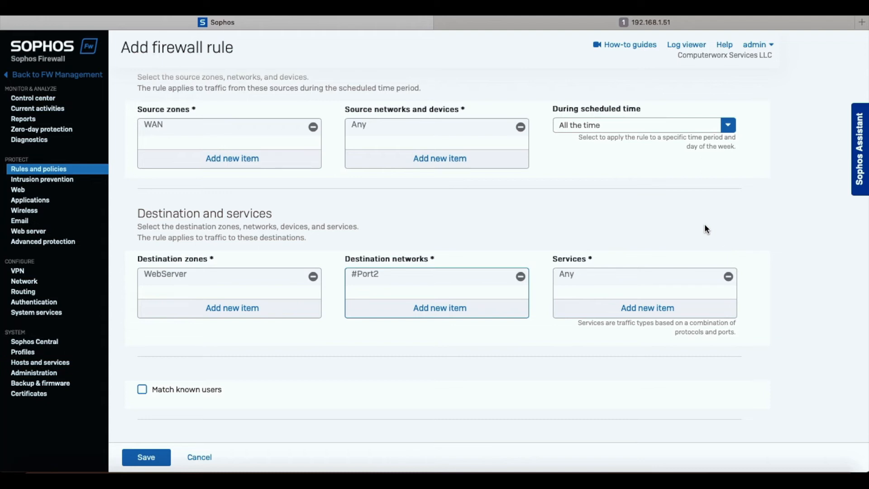
pyautogui.moveTo(608, 280)
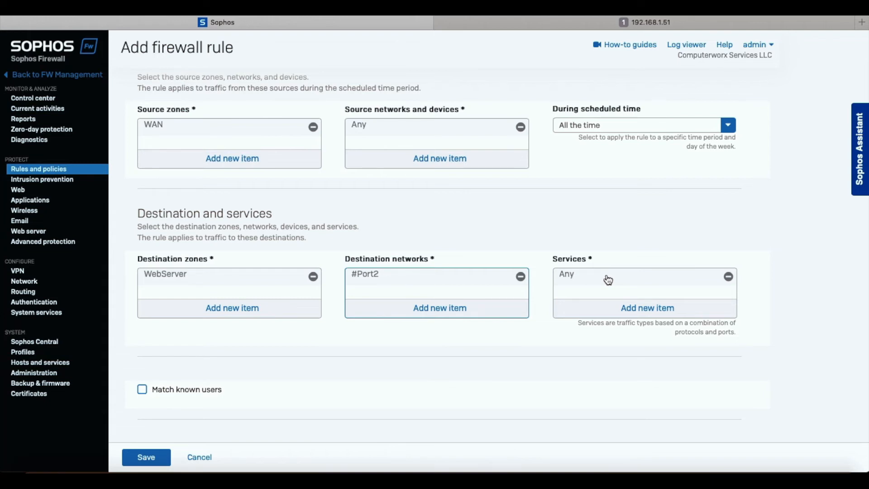
pyautogui.moveTo(603, 279)
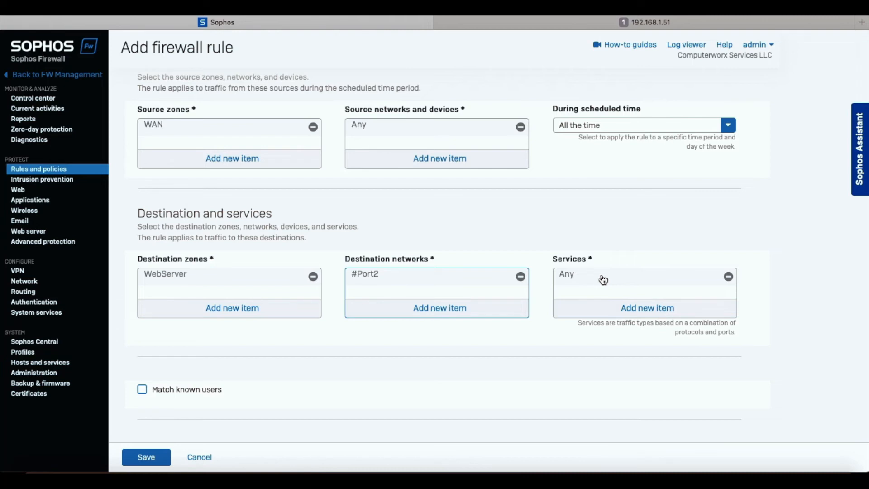
pyautogui.moveTo(716, 290)
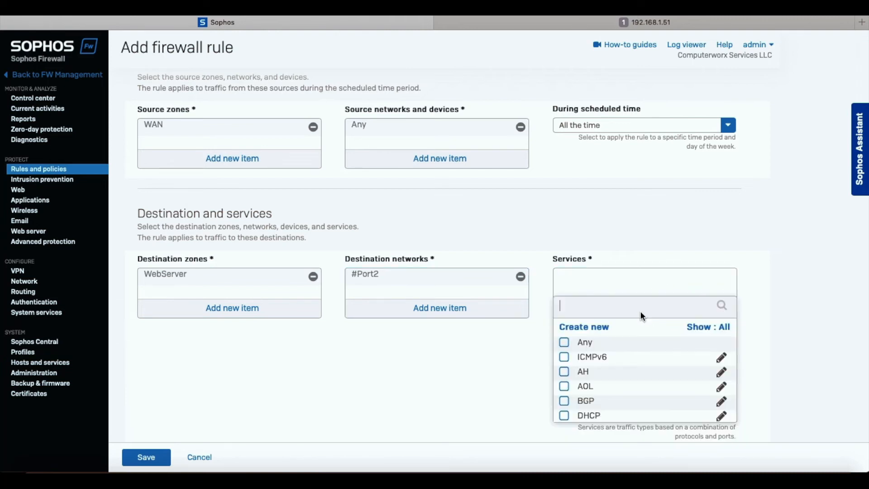
# Add HTTP, SSH and ICMP as the WebServer rule's services.
pyautogui.write('http')
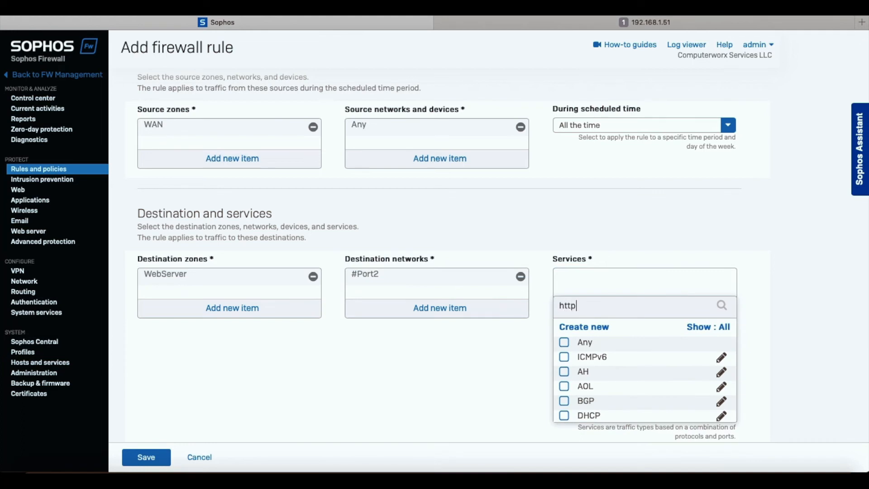
pyautogui.click(564, 357)
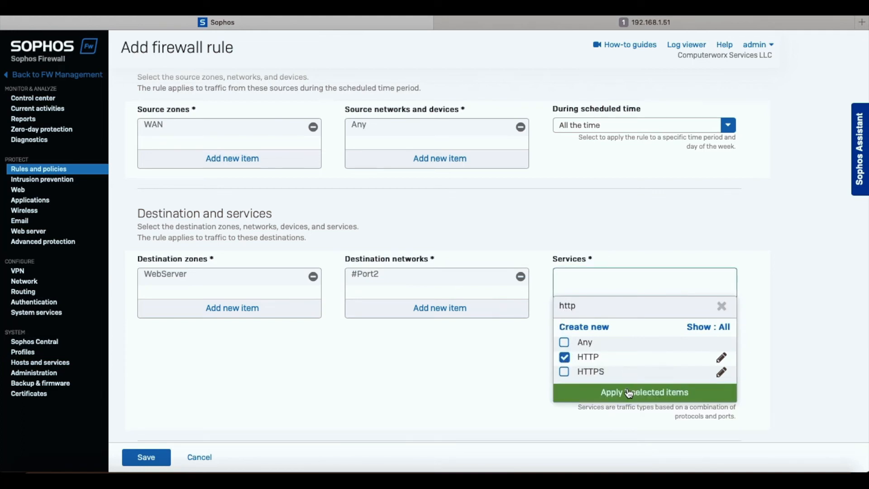
pyautogui.click(644, 392)
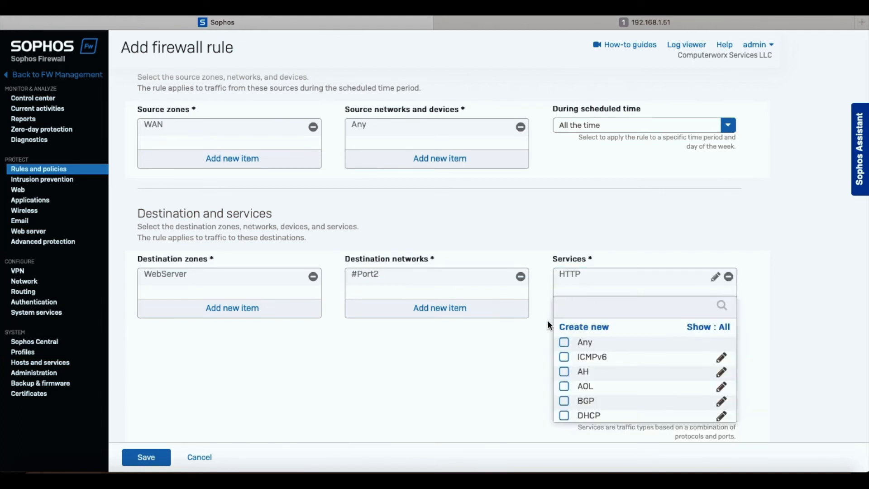
pyautogui.write('ssh')
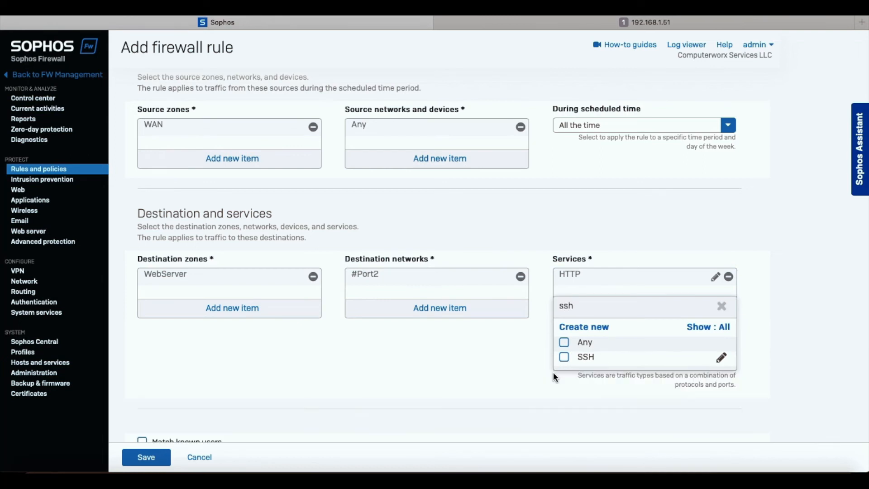
pyautogui.click(563, 357)
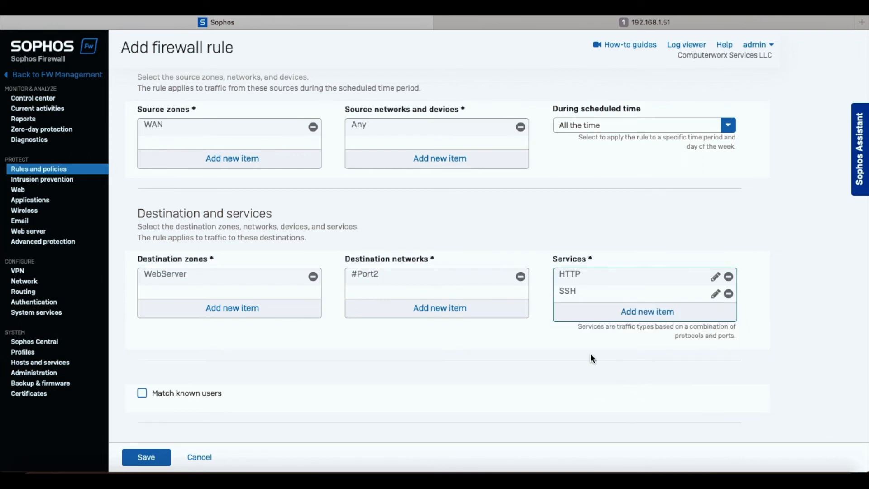
pyautogui.click(647, 312)
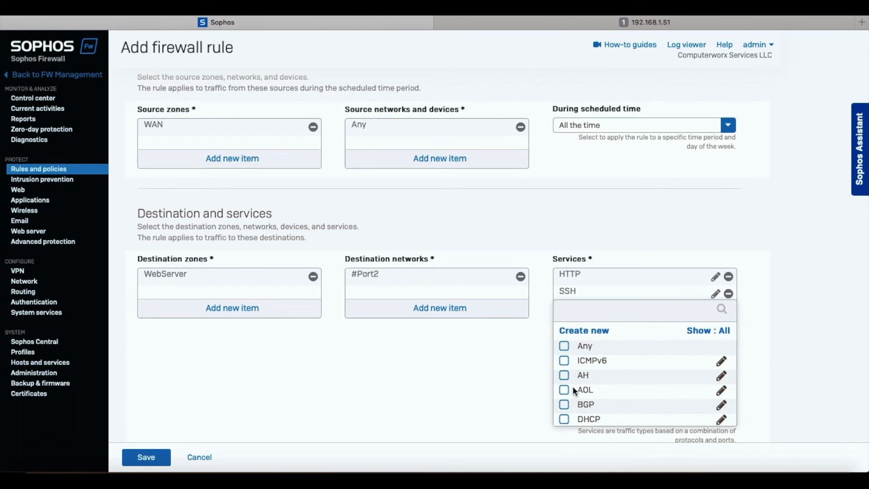
pyautogui.write('icmp')
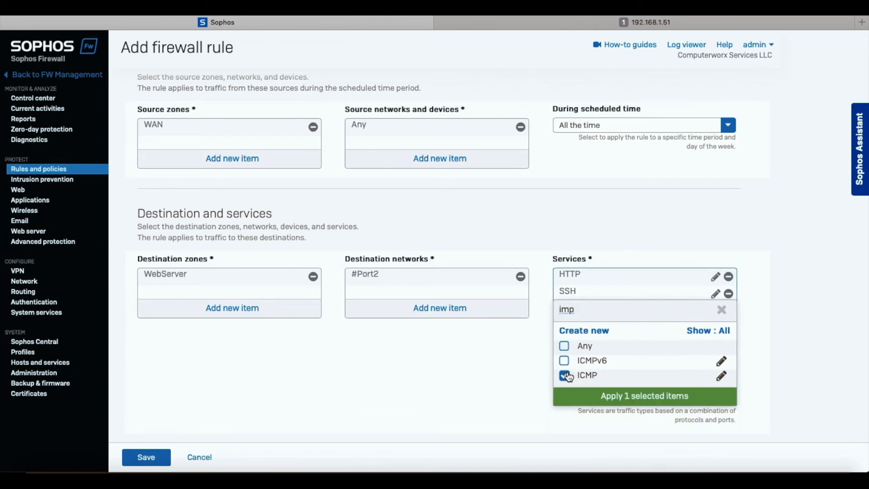
pyautogui.click(644, 396)
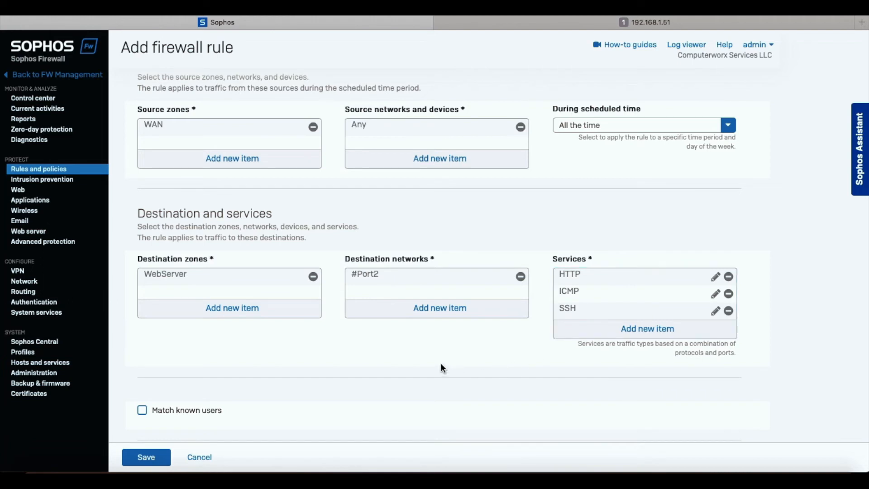
pyautogui.moveTo(576, 280)
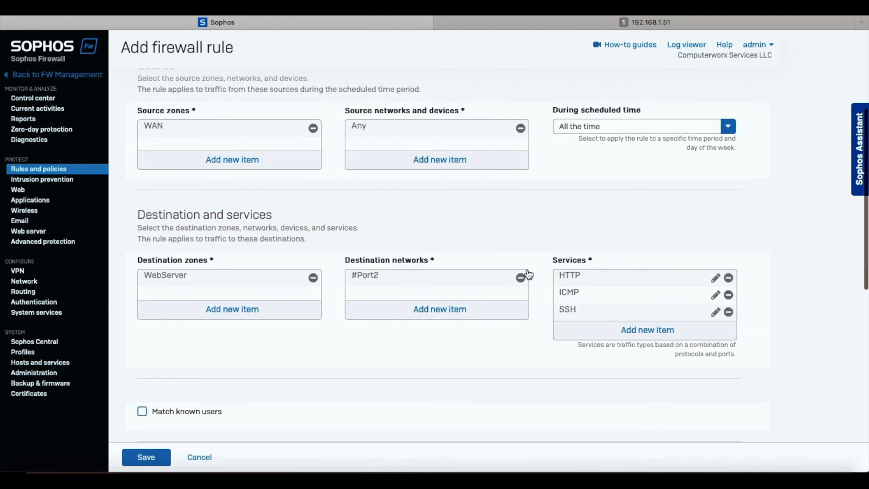
# Save the WebServer rule so it tops the list: WAN to WebServer, HTTP/SSH/ICMP.
pyautogui.scroll(3)
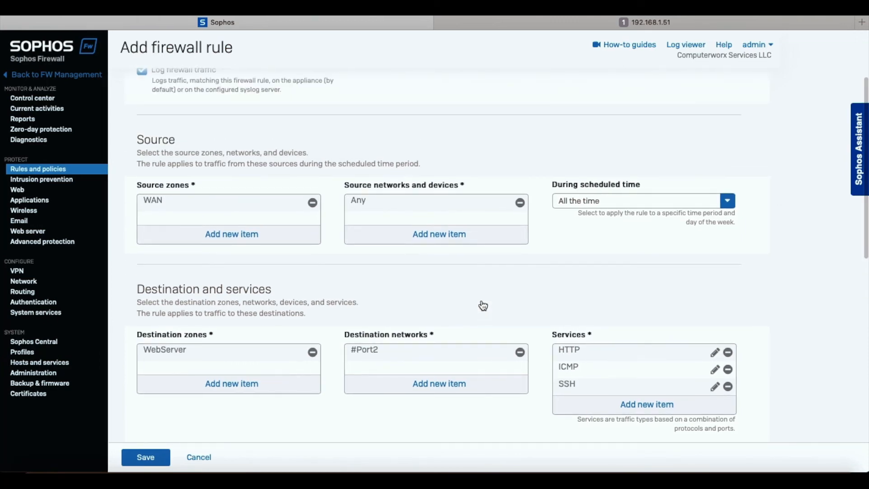
pyautogui.scroll(-3)
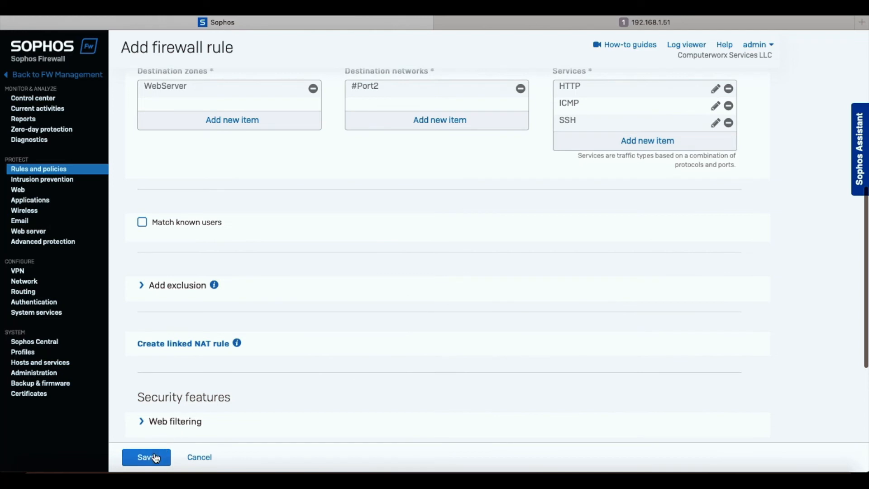
pyautogui.click(146, 457)
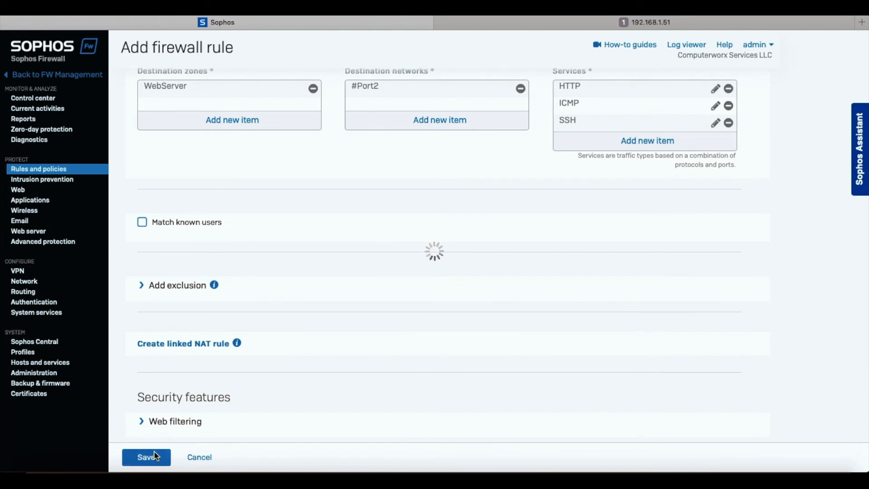
pyautogui.moveTo(291, 329)
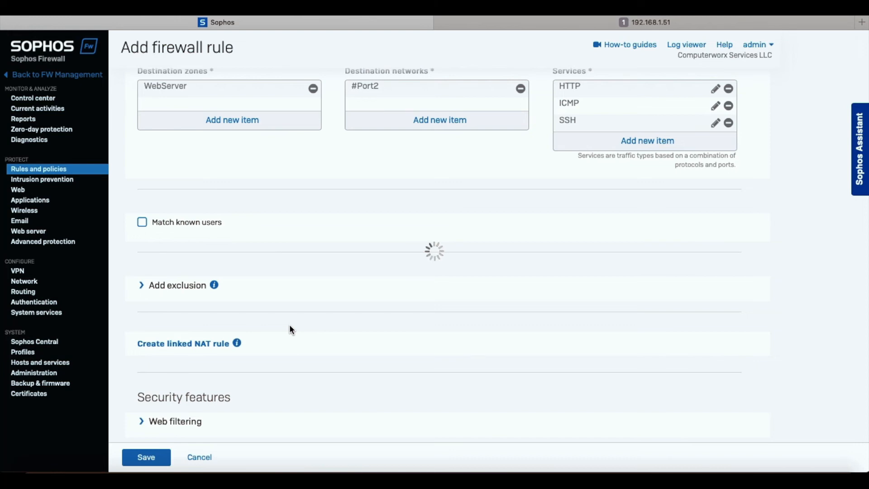
pyautogui.click(145, 457)
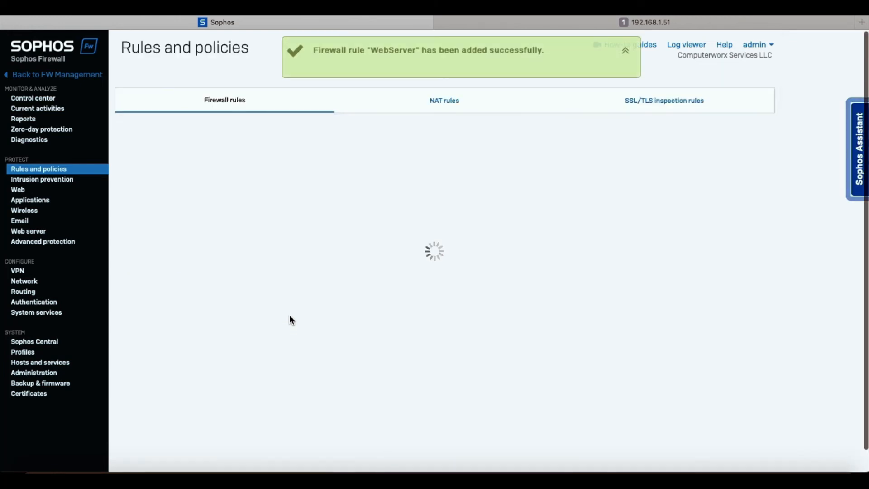
pyautogui.moveTo(327, 223)
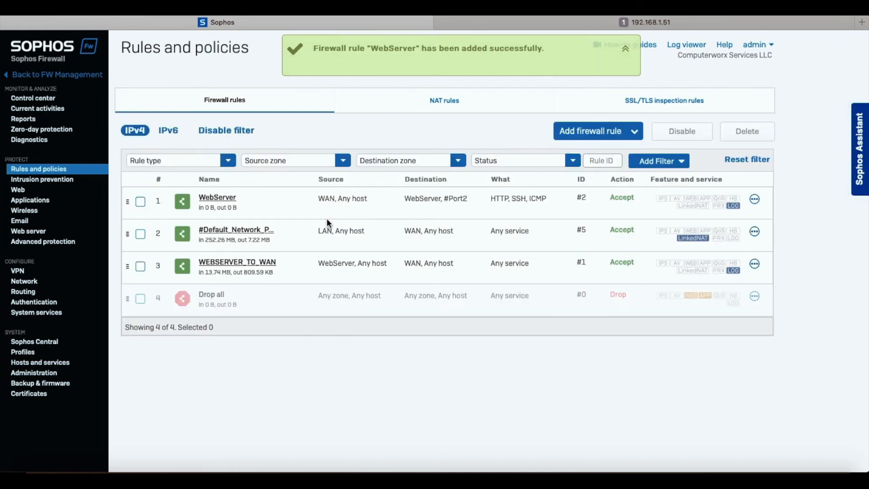
pyautogui.click(625, 49)
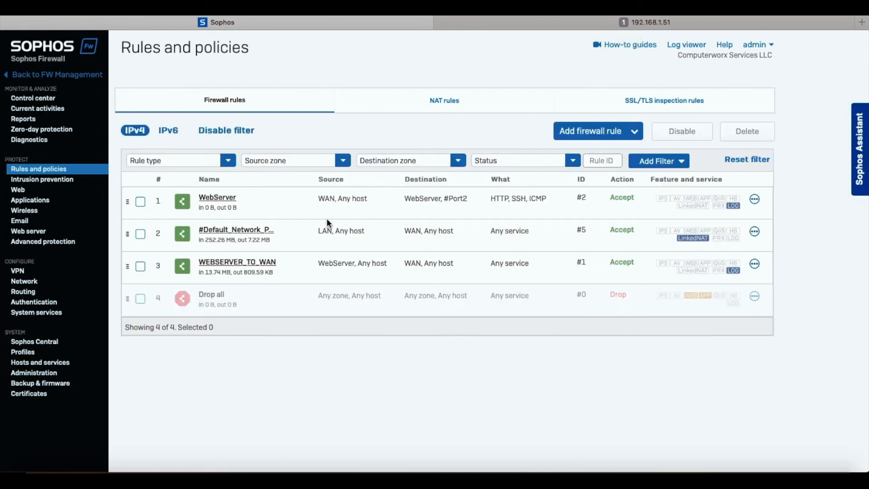
# Switch to the NAT rules list and start adding a new NAT rule.
pyautogui.click(444, 101)
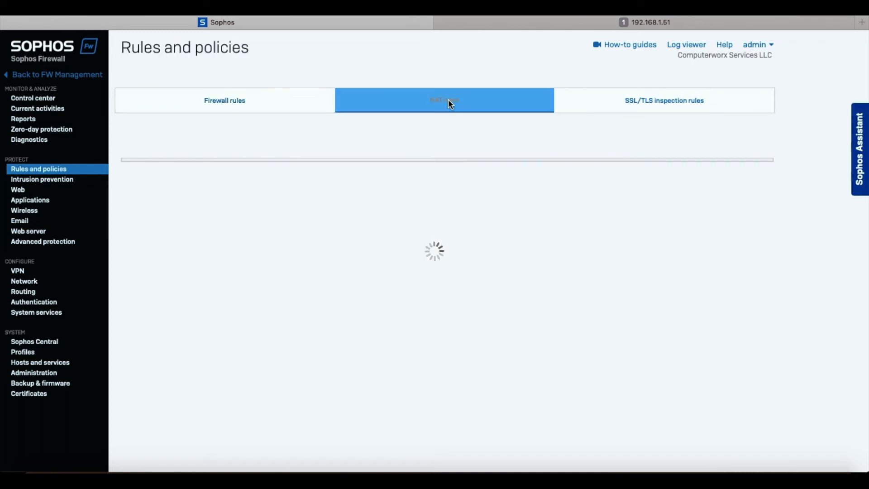
pyautogui.click(444, 101)
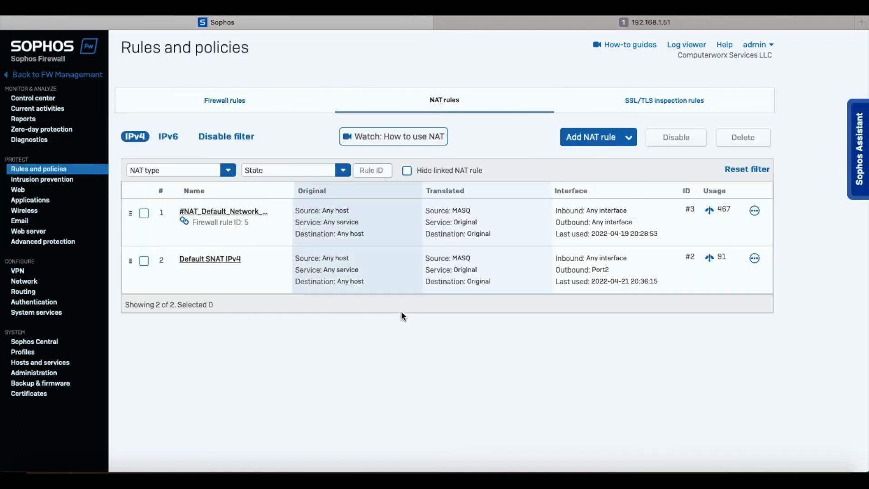
pyautogui.moveTo(605, 148)
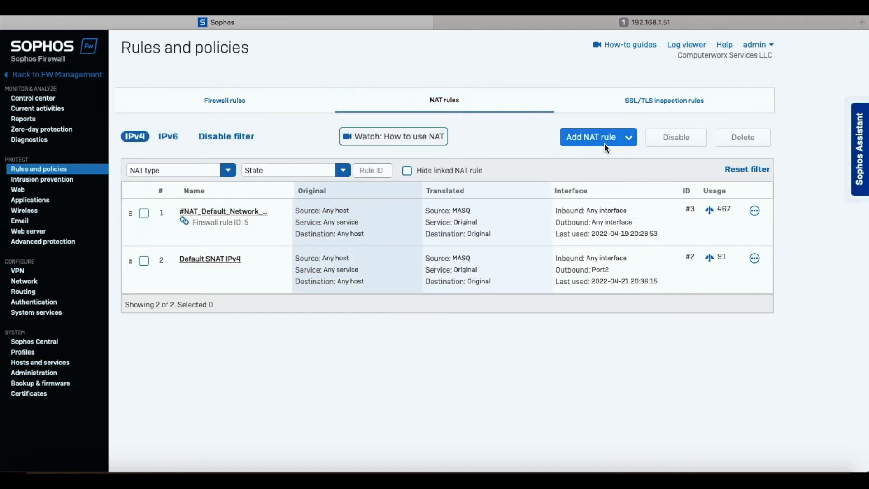
pyautogui.click(628, 137)
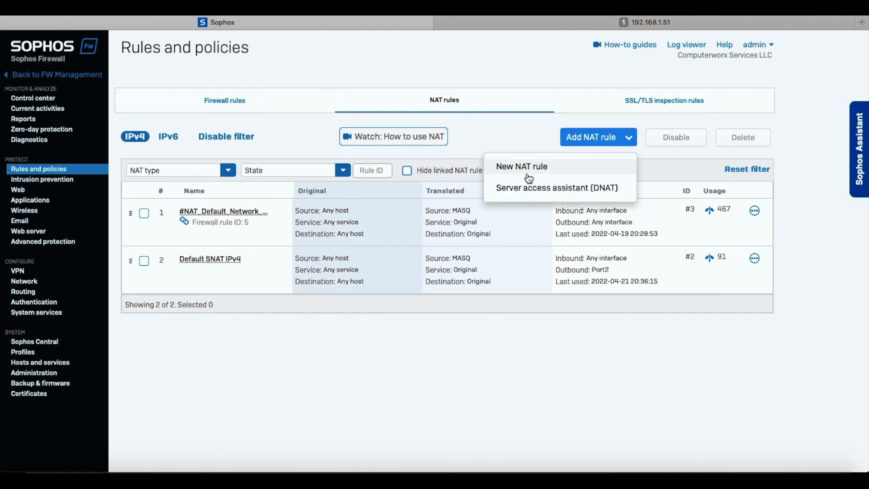
pyautogui.click(521, 166)
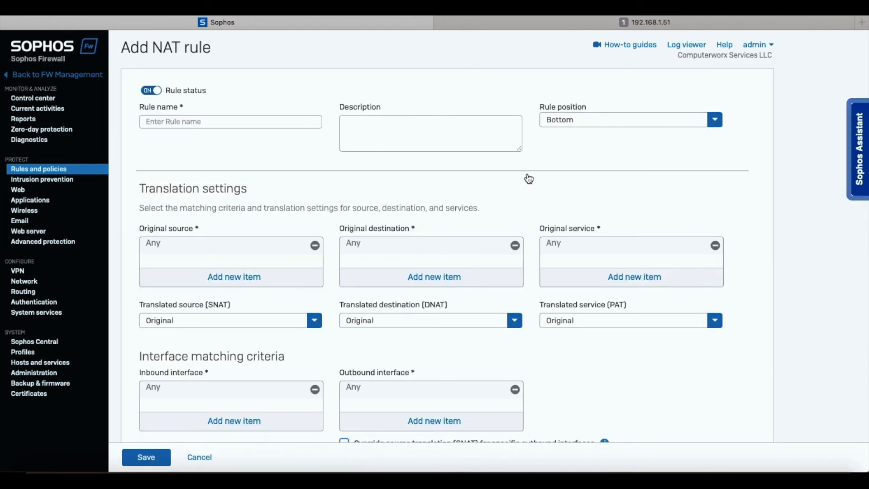
# Name the NAT rule 'WebServer_DNAT', leaving its position at Top.
pyautogui.write('We')
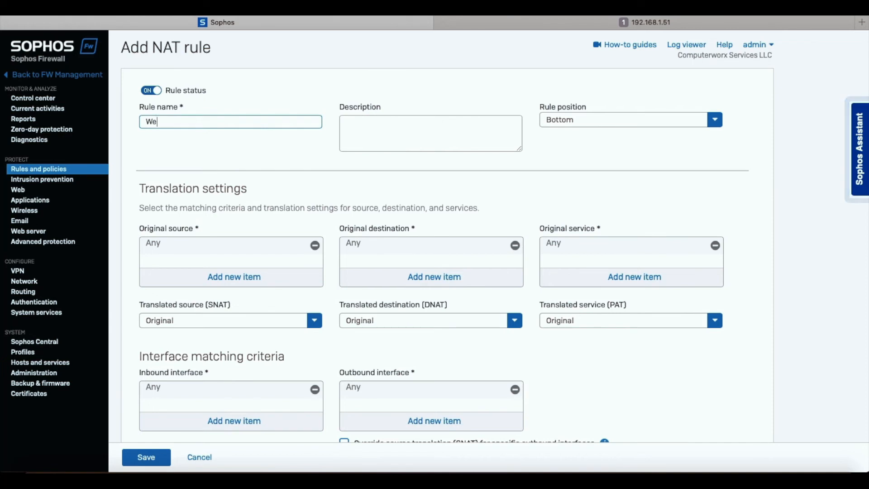
pyautogui.write('bServ')
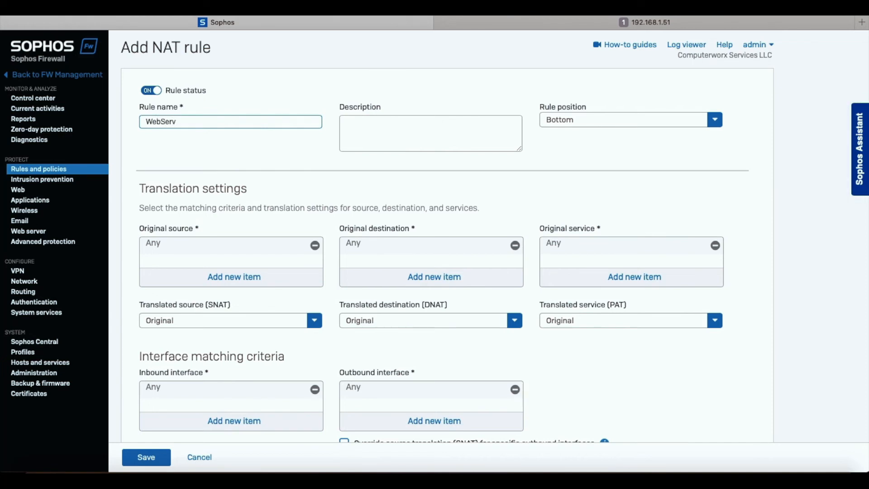
pyautogui.write('er')
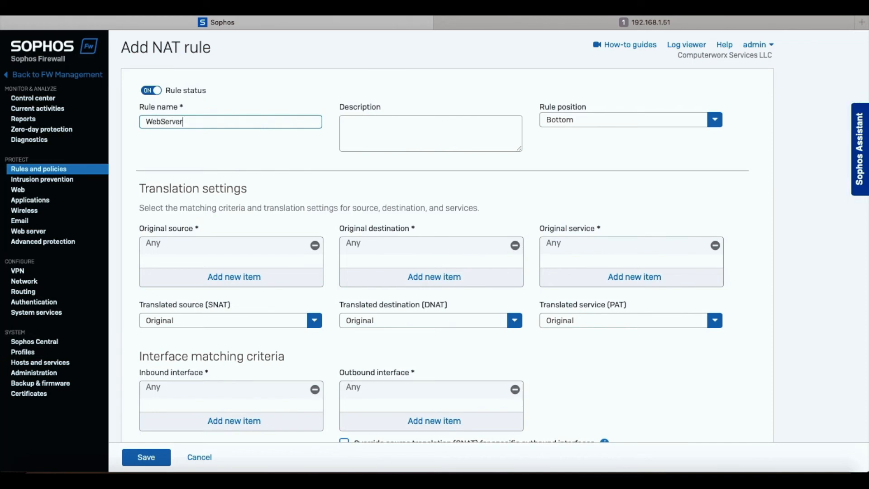
pyautogui.write('_DNAT')
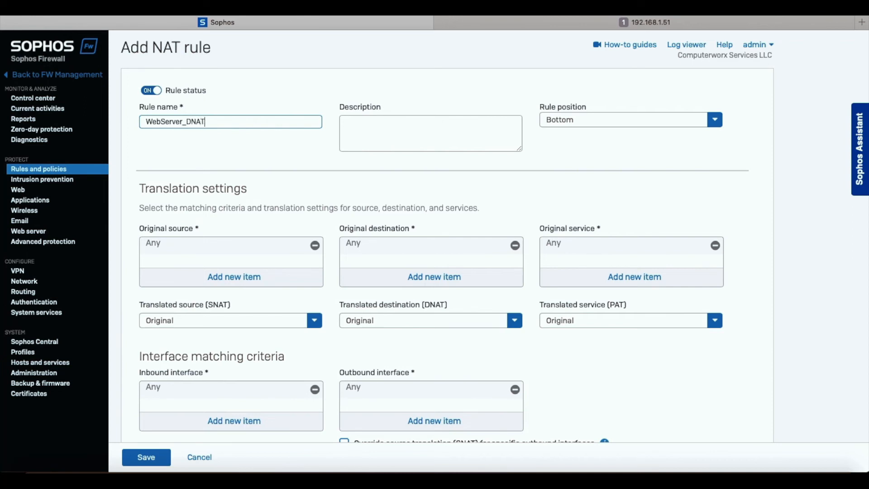
pyautogui.moveTo(327, 182)
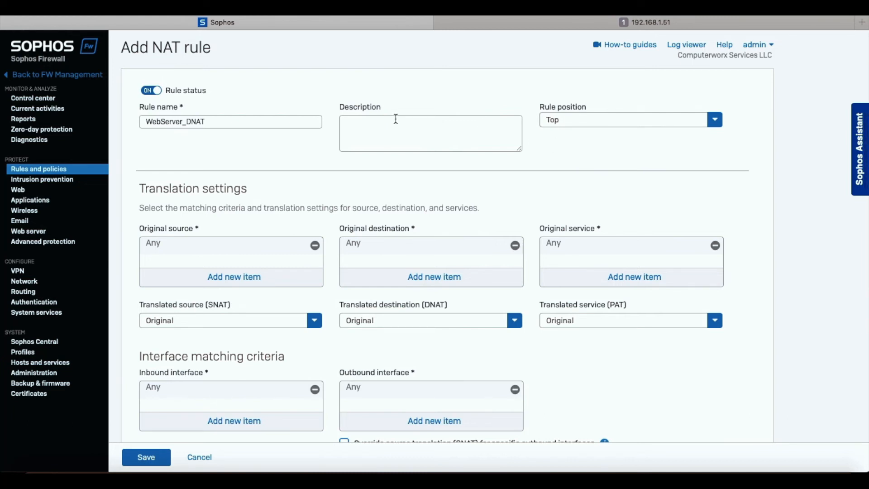
pyautogui.moveTo(286, 238)
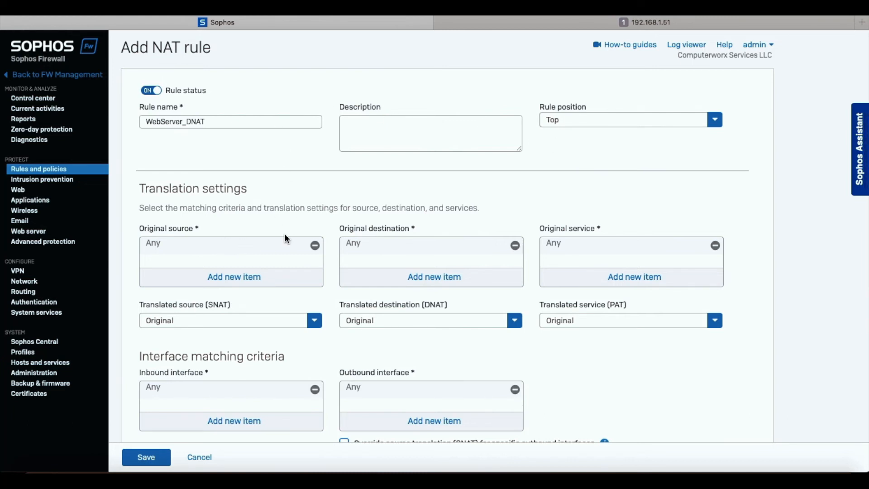
pyautogui.moveTo(269, 258)
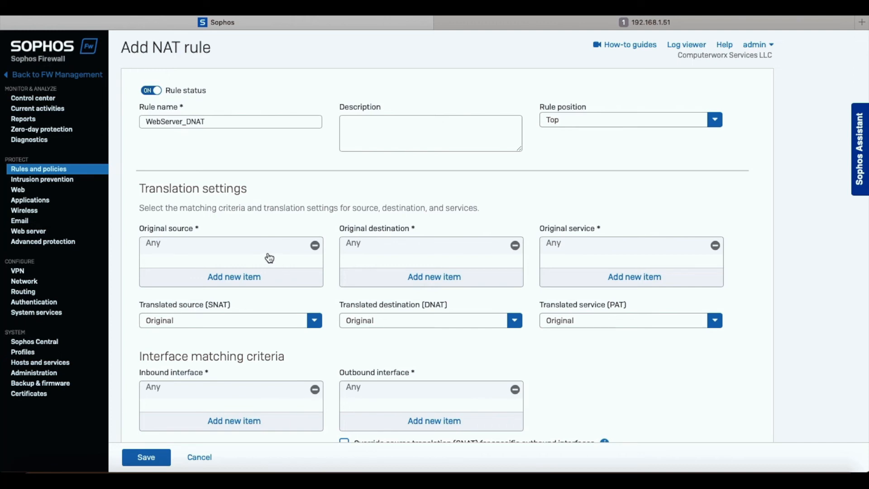
pyautogui.moveTo(263, 236)
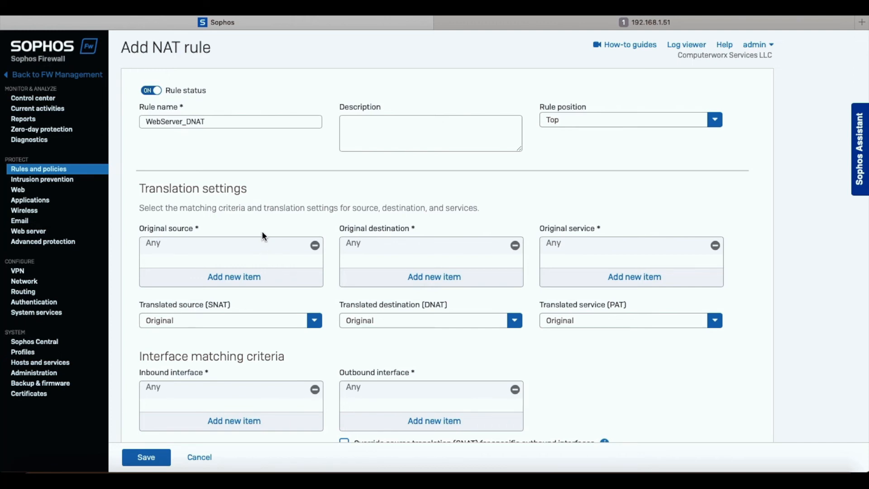
pyautogui.moveTo(234, 255)
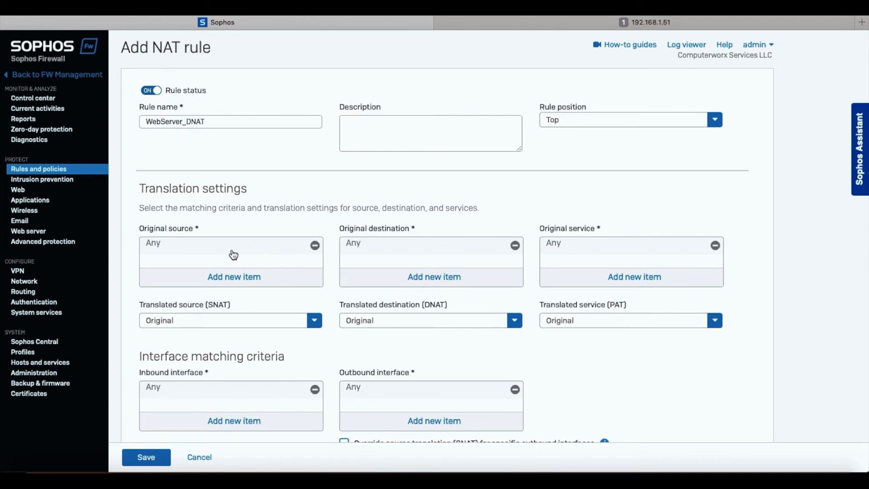
pyautogui.moveTo(365, 249)
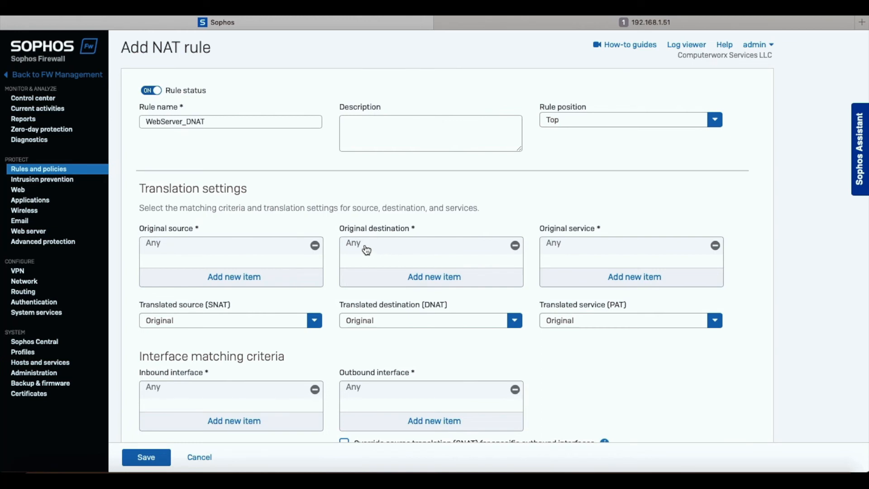
# Replace Any with #Port2 as the WebServer_DNAT rule's original destination.
pyautogui.click(513, 245)
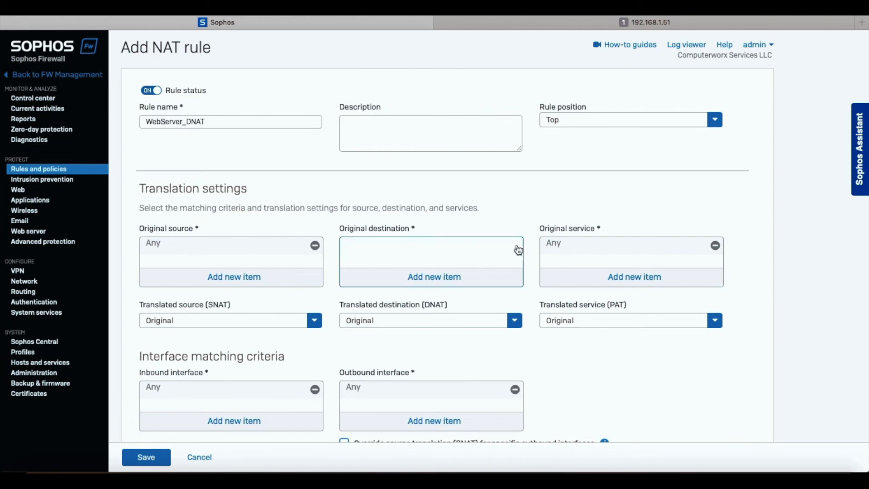
pyautogui.click(430, 249)
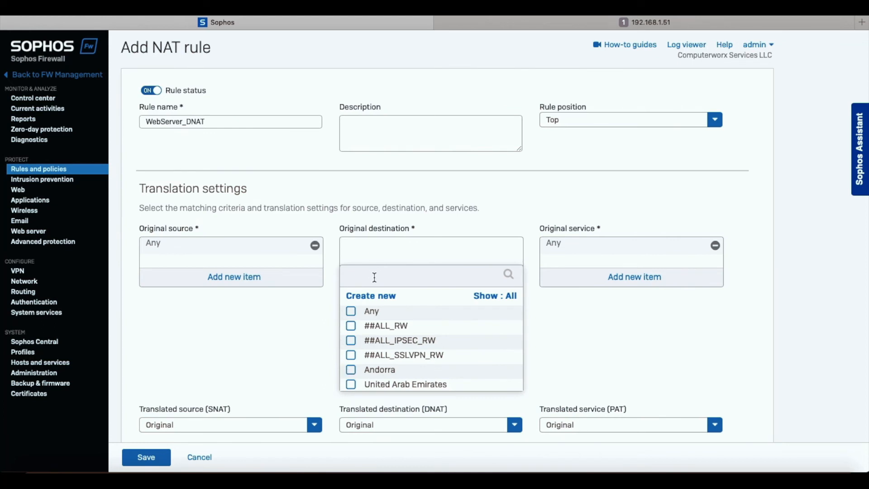
pyautogui.write('#po')
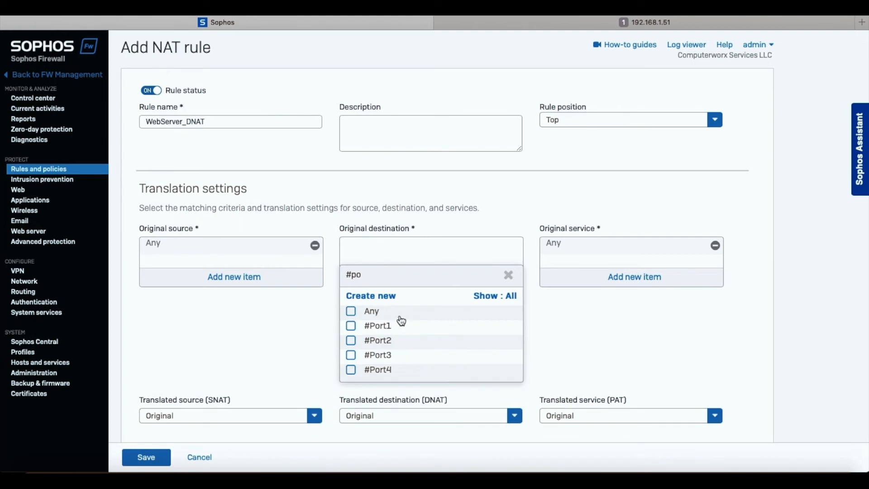
pyautogui.click(351, 340)
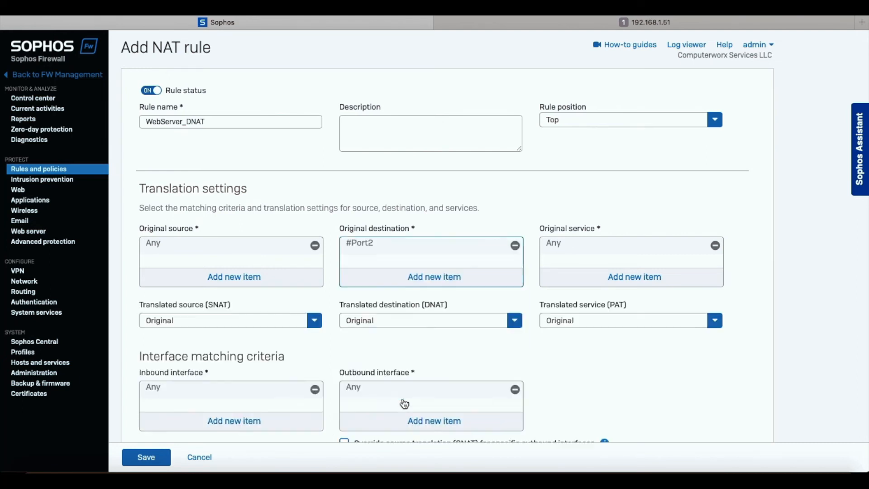
pyautogui.moveTo(493, 226)
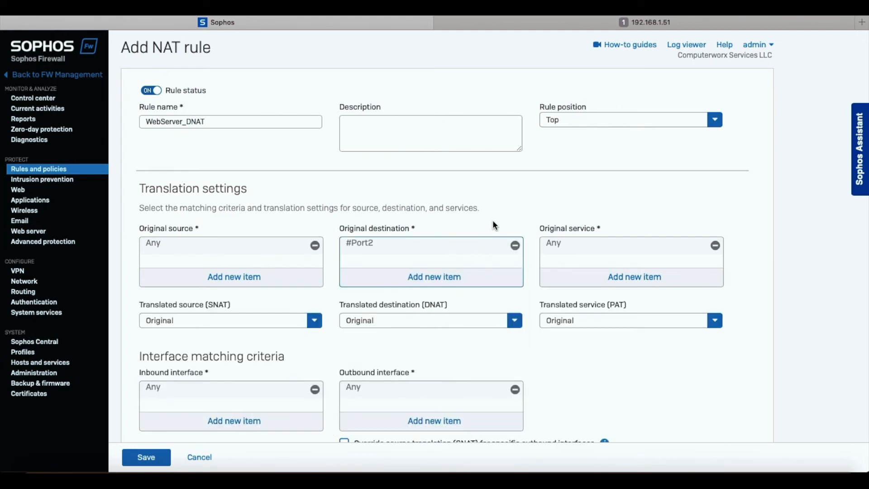
pyautogui.moveTo(464, 233)
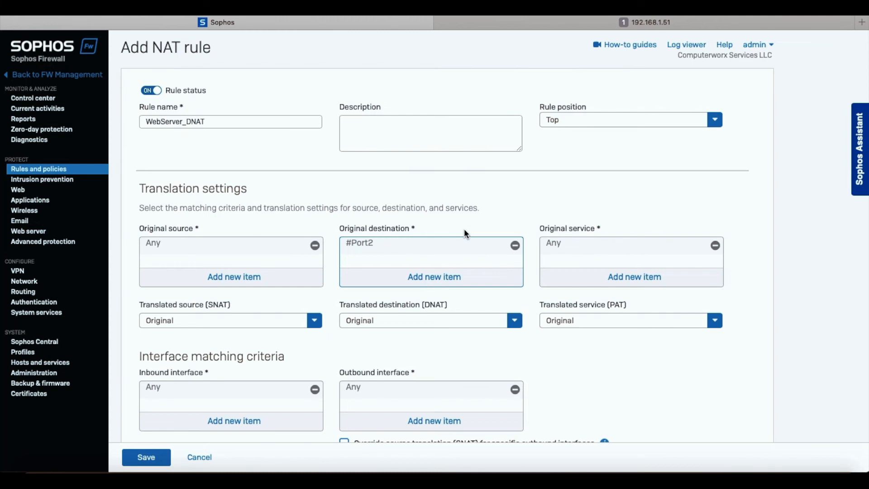
pyautogui.moveTo(457, 254)
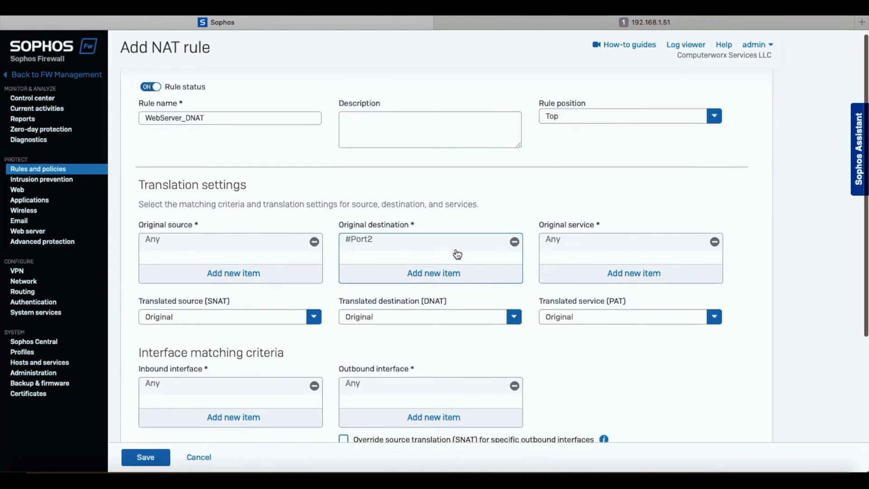
pyautogui.scroll(-3)
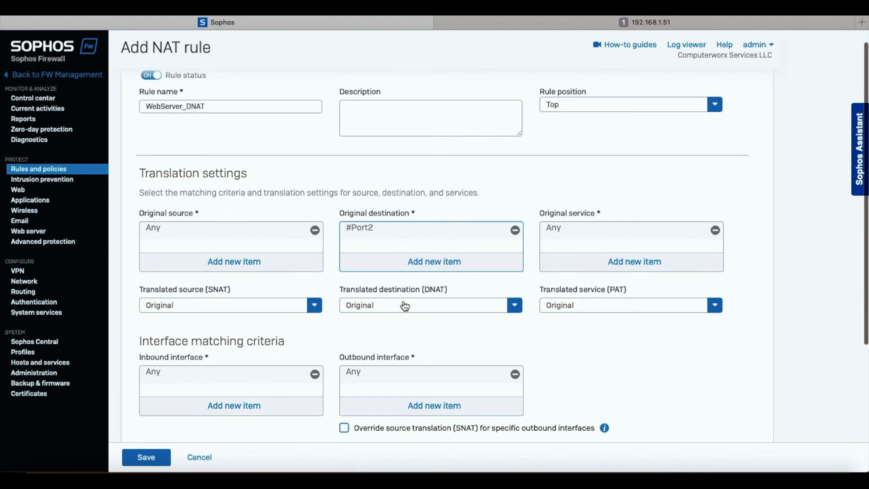
pyautogui.moveTo(402, 306)
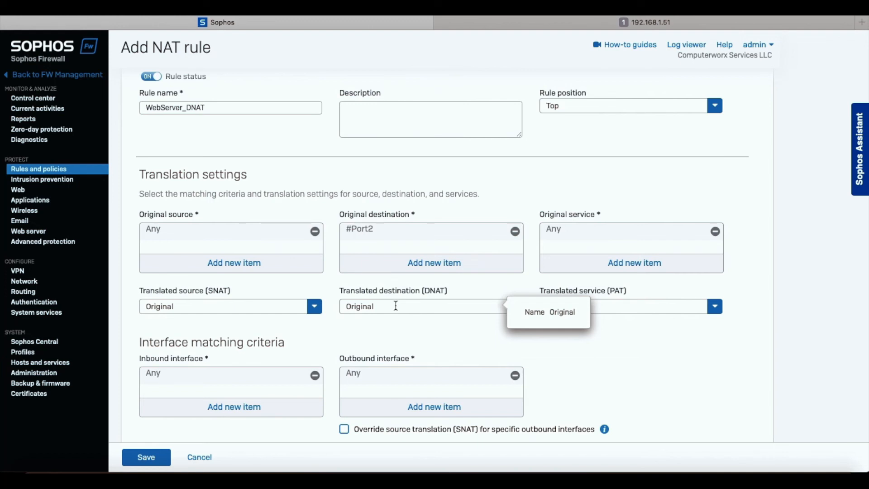
# Search 'web' and pick the WebServer host as the translated destination.
pyautogui.write('w')
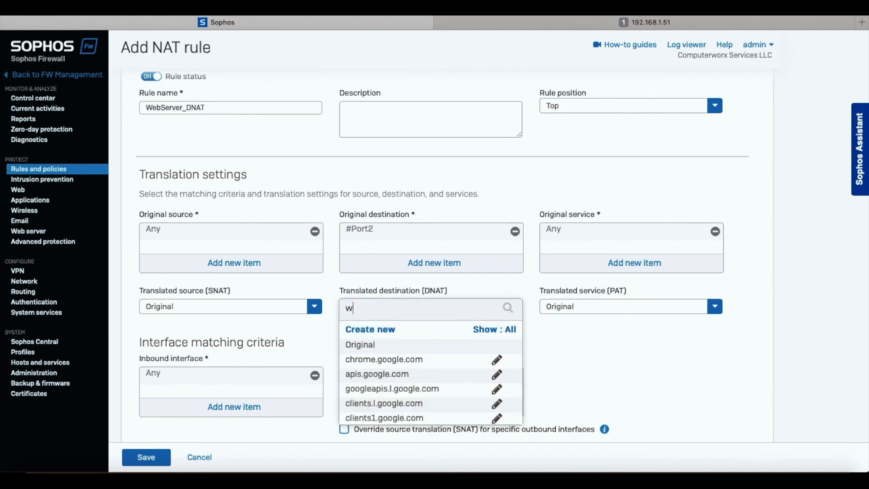
pyautogui.write('eb')
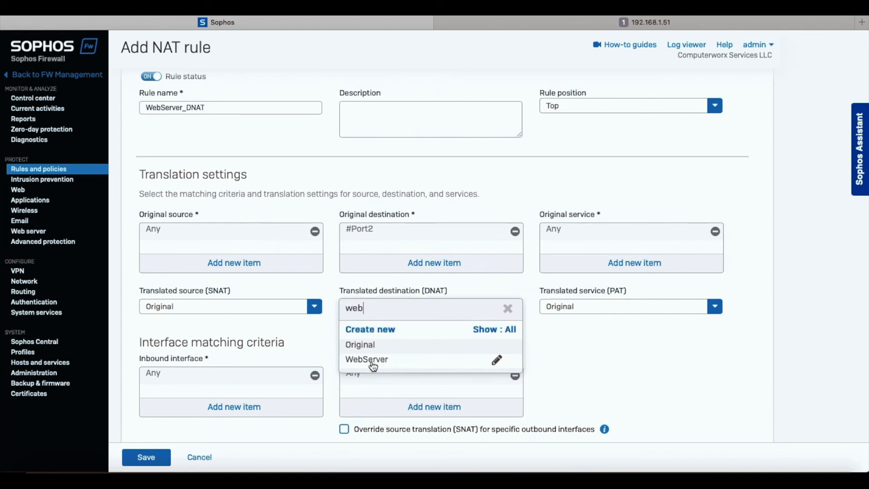
pyautogui.moveTo(366, 361)
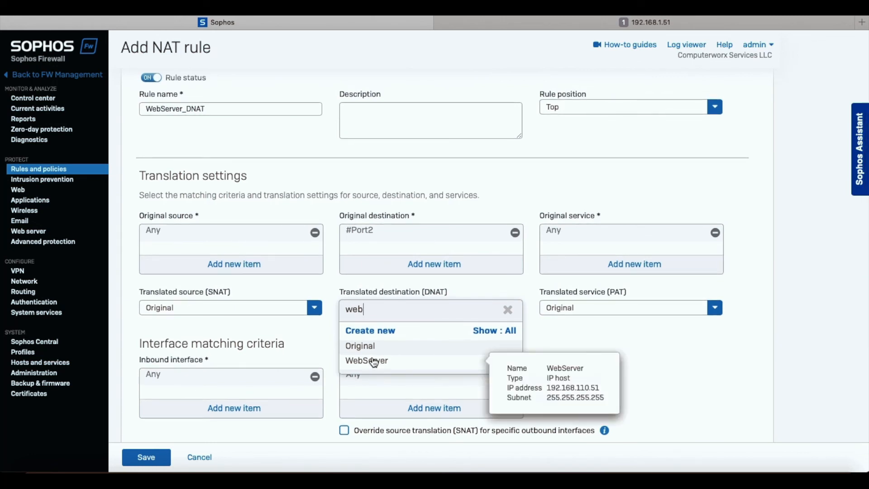
pyautogui.click(366, 360)
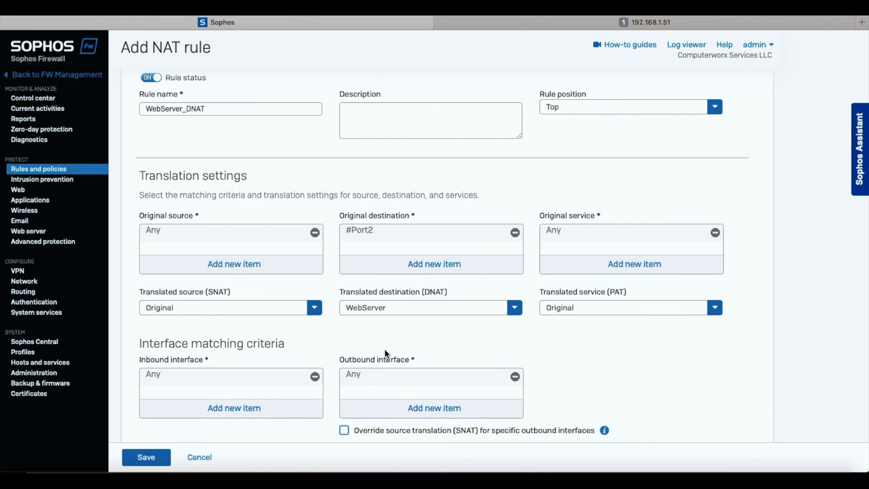
pyautogui.moveTo(413, 323)
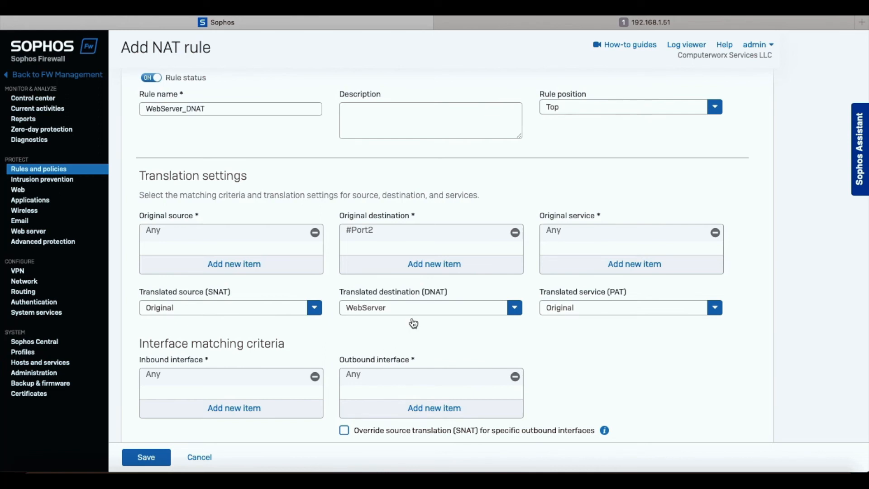
pyautogui.moveTo(435, 325)
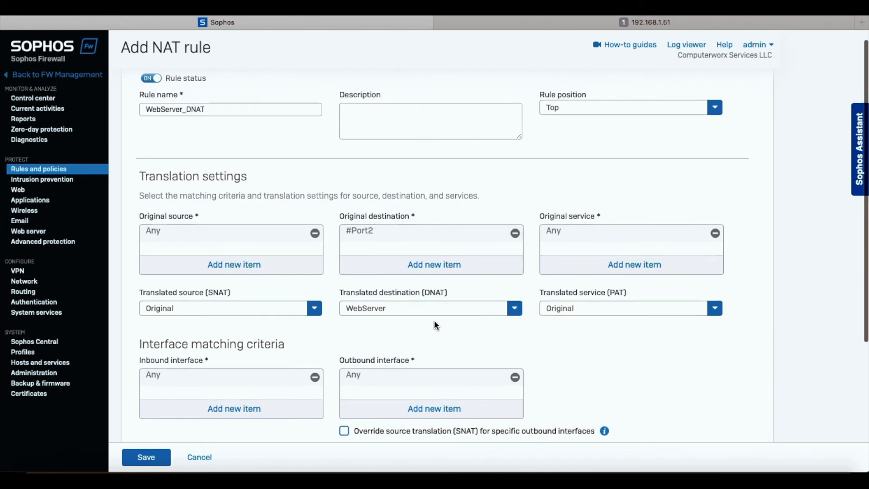
pyautogui.moveTo(708, 224)
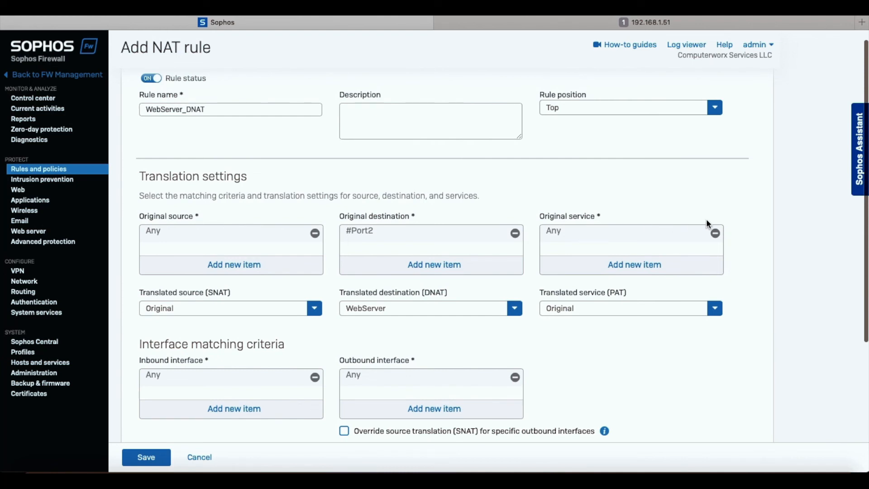
pyautogui.moveTo(652, 257)
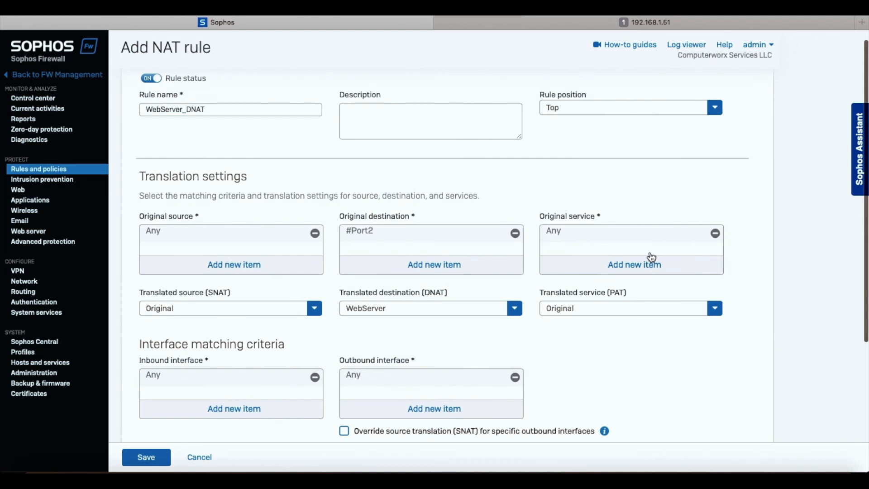
pyautogui.moveTo(724, 240)
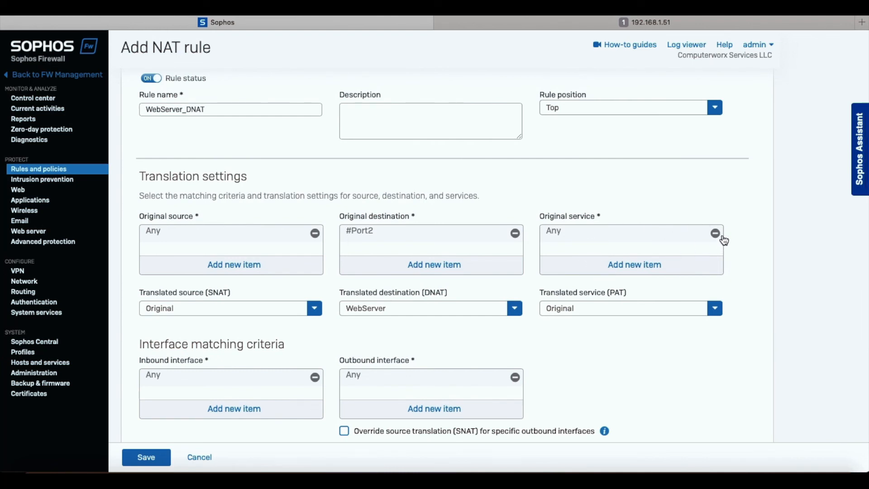
# Replace Any with HTTP in the NAT rule's original services.
pyautogui.click(716, 233)
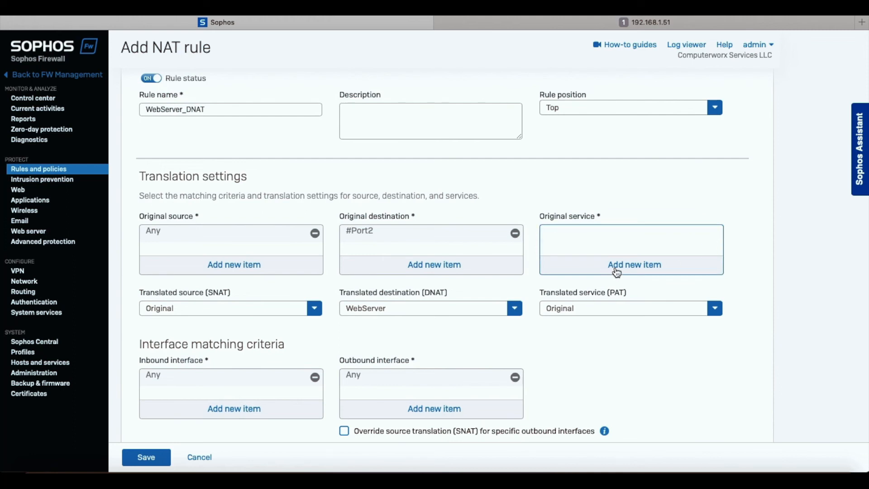
pyautogui.click(634, 265)
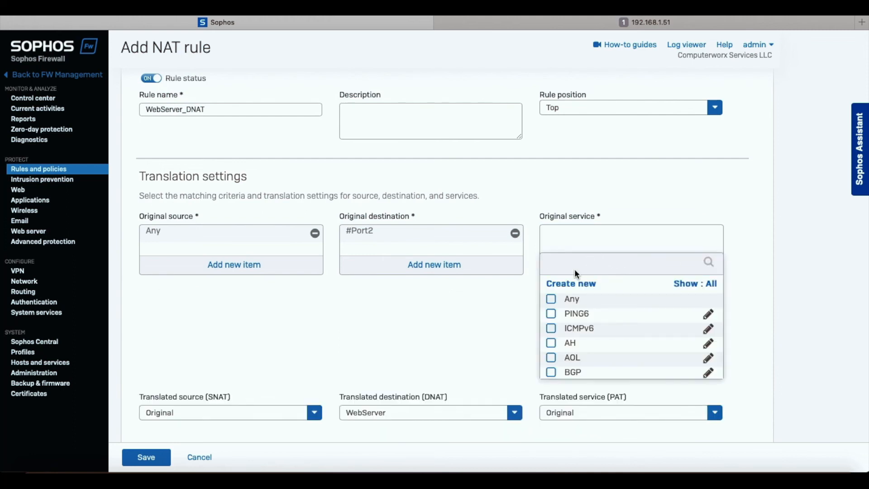
pyautogui.write('http')
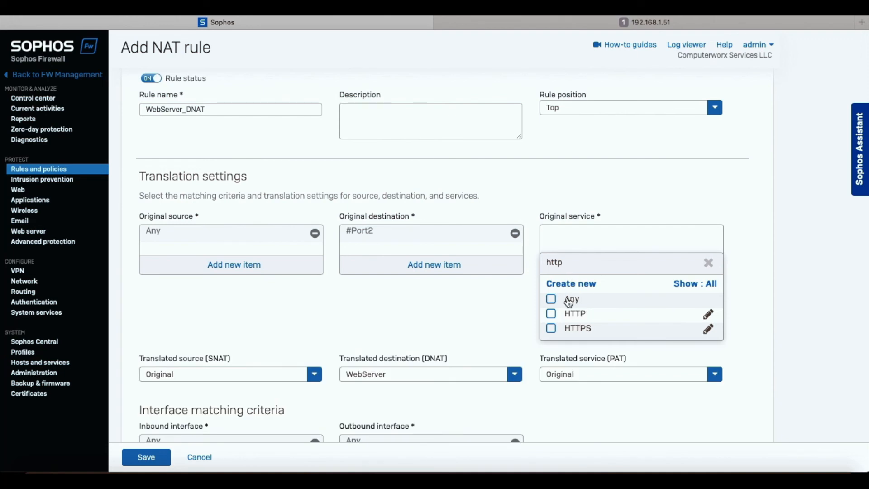
pyautogui.click(551, 313)
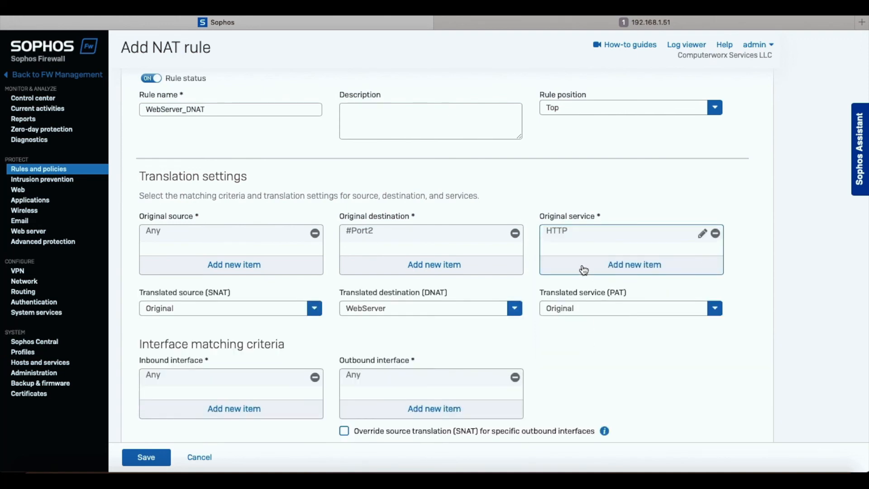
# Add ICMP to the original services so HTTP, ICMP and SSH are listed.
pyautogui.click(634, 264)
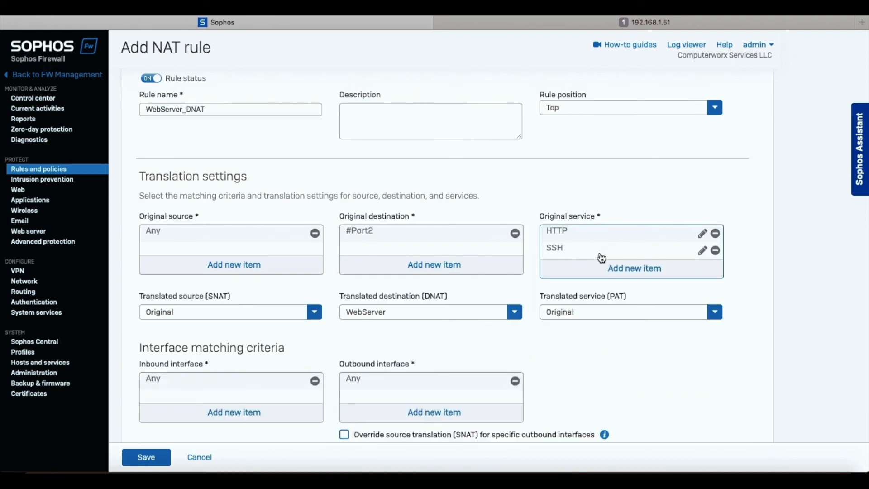
pyautogui.moveTo(575, 264)
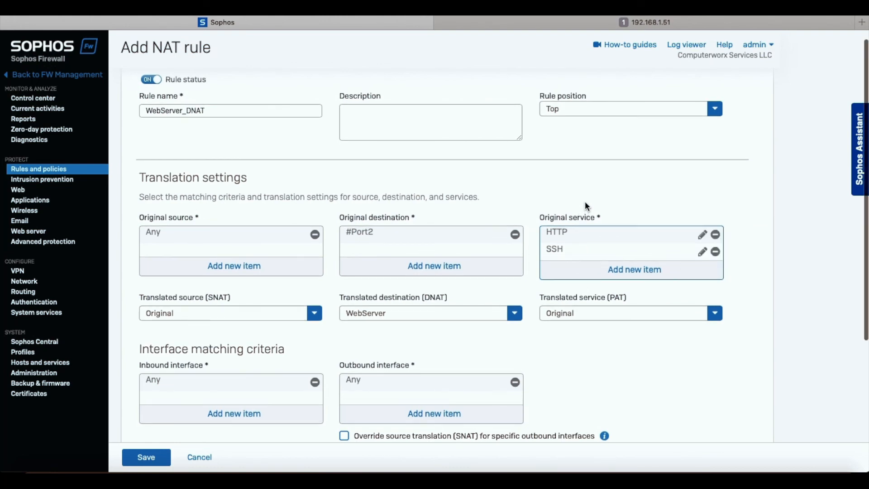
pyautogui.moveTo(586, 237)
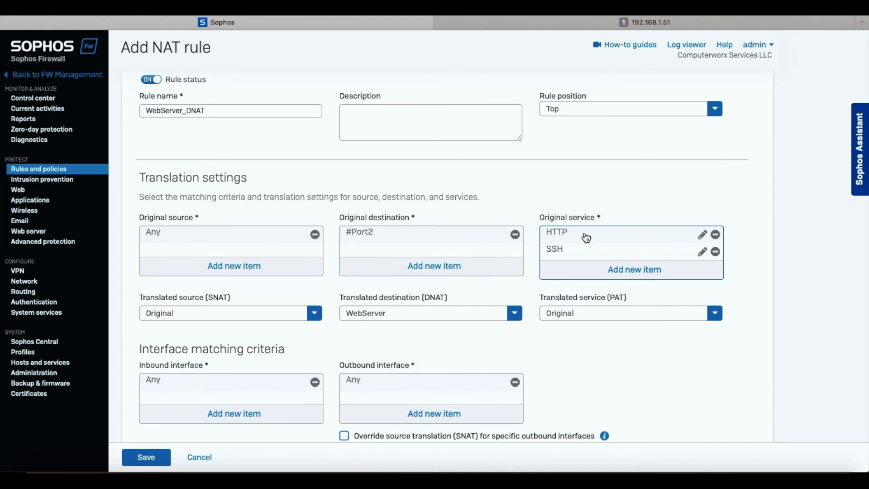
pyautogui.moveTo(585, 238)
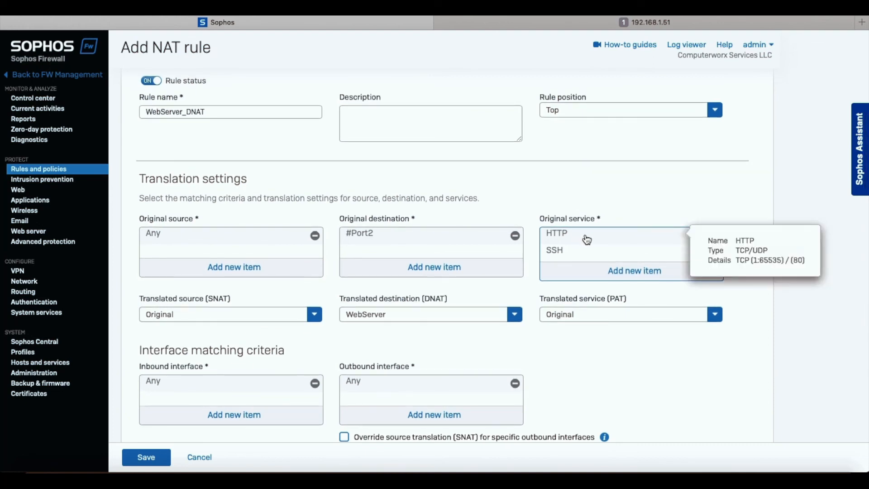
pyautogui.moveTo(287, 168)
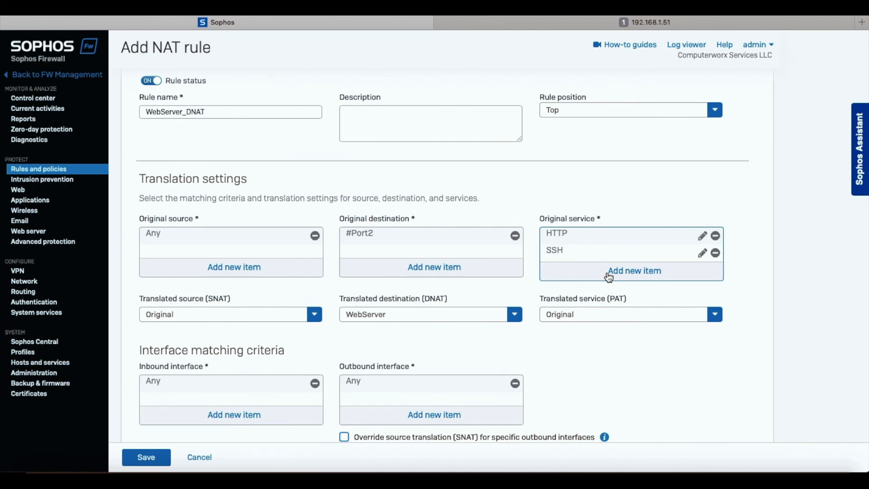
pyautogui.click(634, 270)
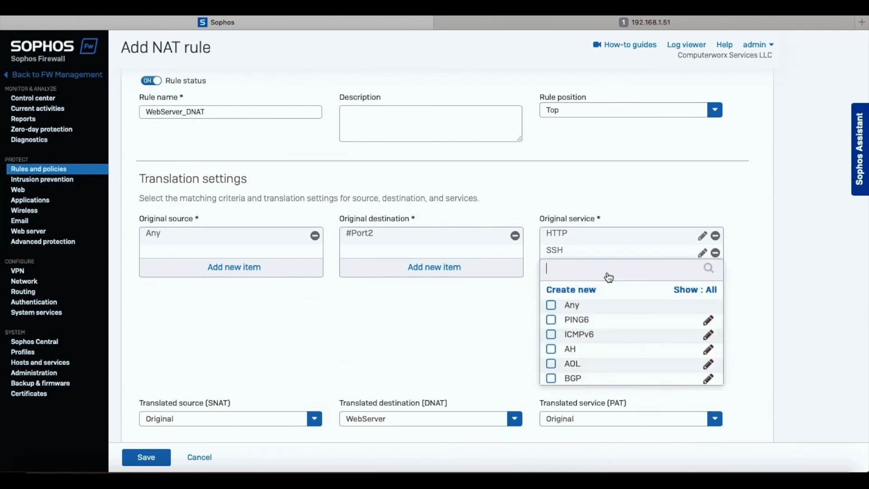
pyautogui.write('icm')
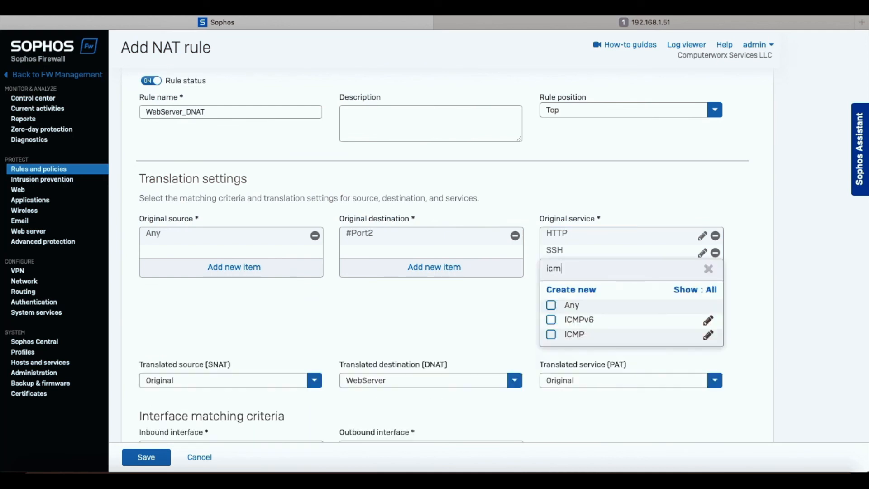
pyautogui.click(551, 335)
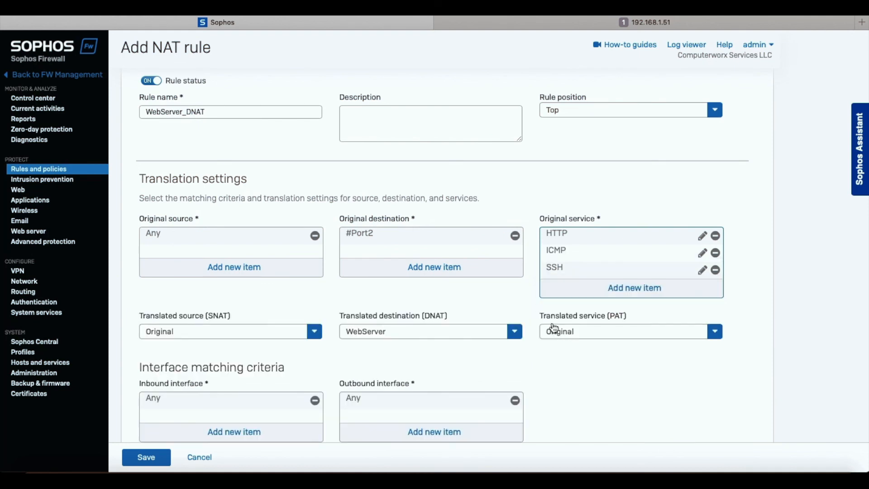
pyautogui.moveTo(593, 330)
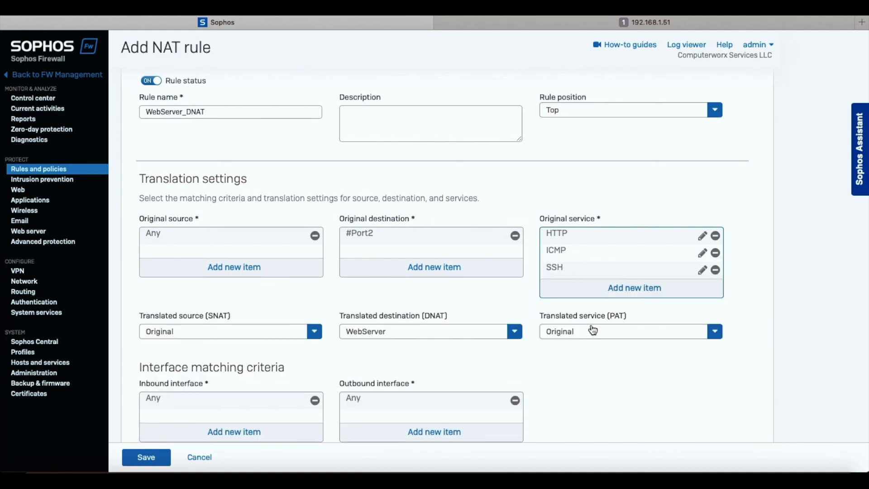
pyautogui.moveTo(577, 338)
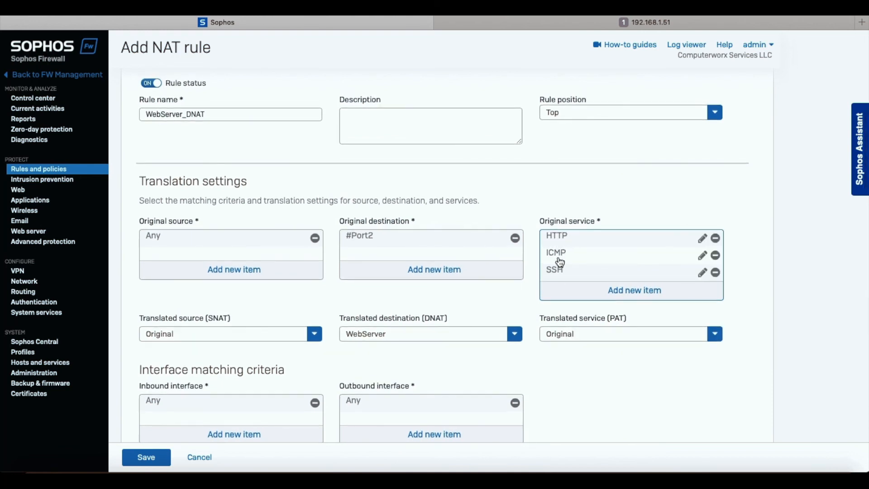
pyautogui.moveTo(556, 253)
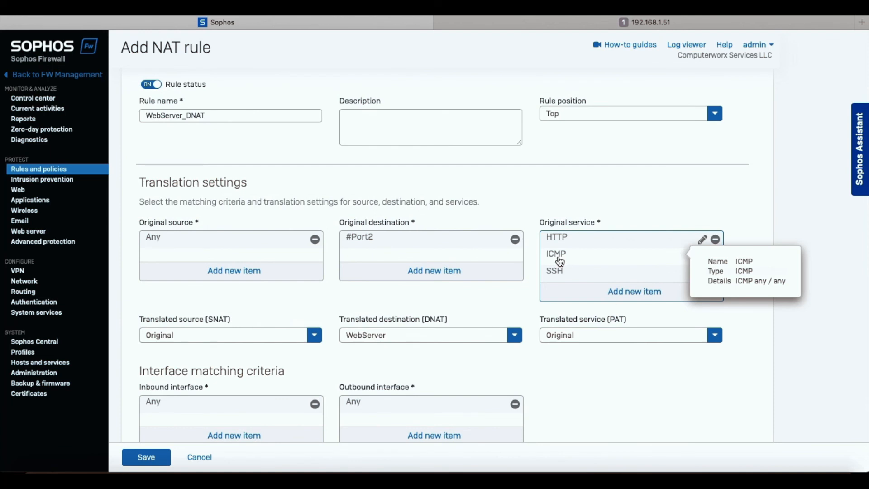
pyautogui.moveTo(555, 272)
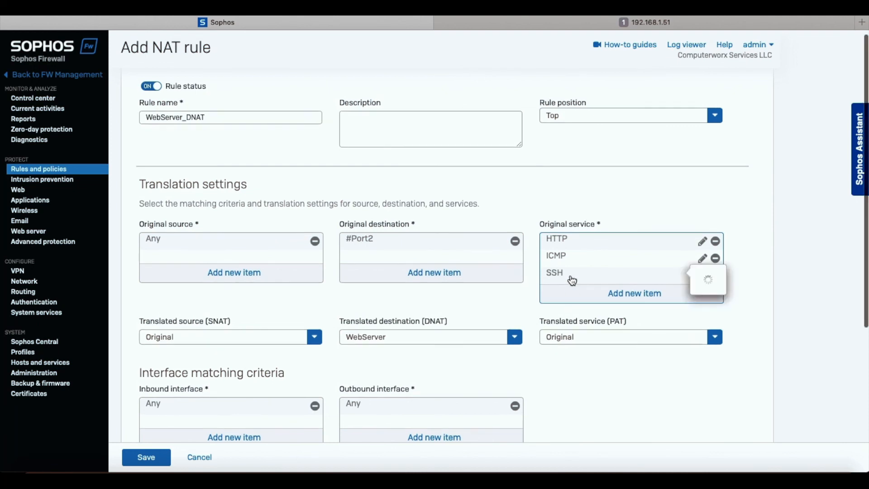
# Replace Any with Port2 as the NAT rule's only inbound interface.
pyautogui.scroll(-3)
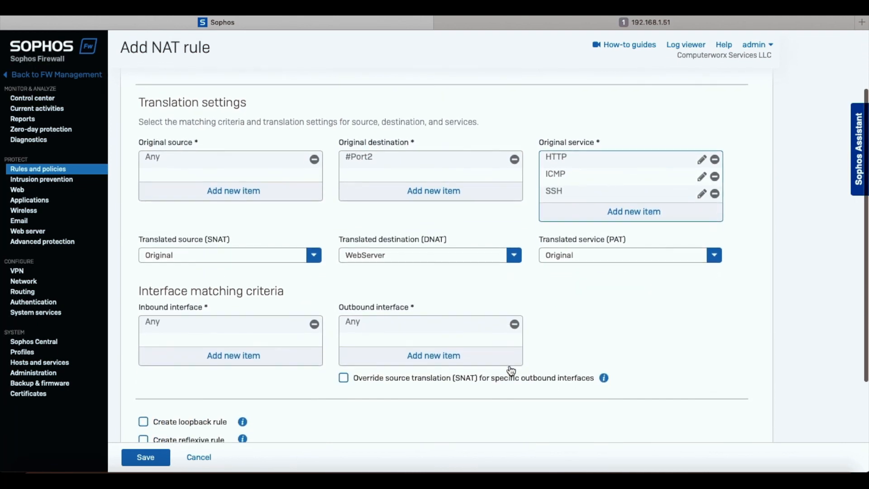
pyautogui.moveTo(259, 336)
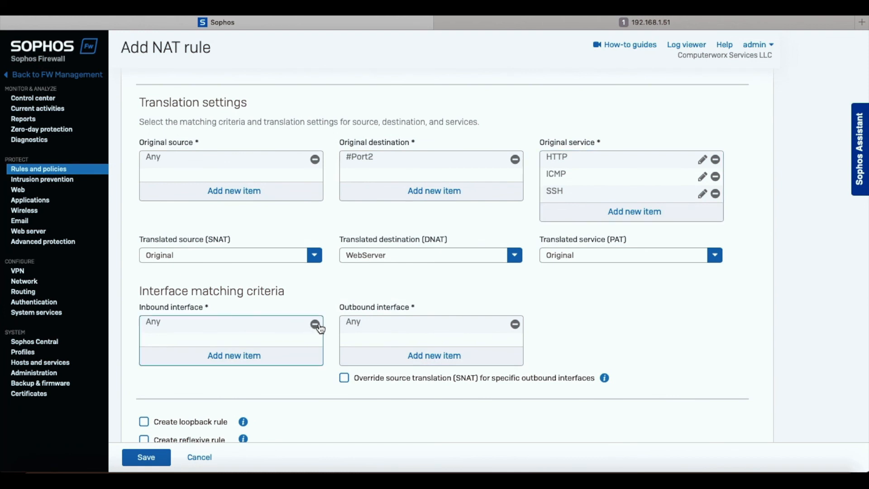
pyautogui.click(222, 322)
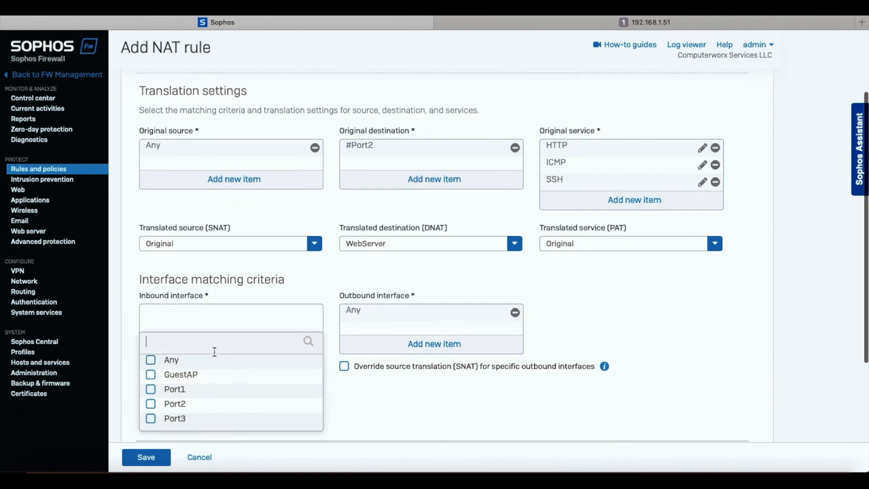
pyautogui.write('#')
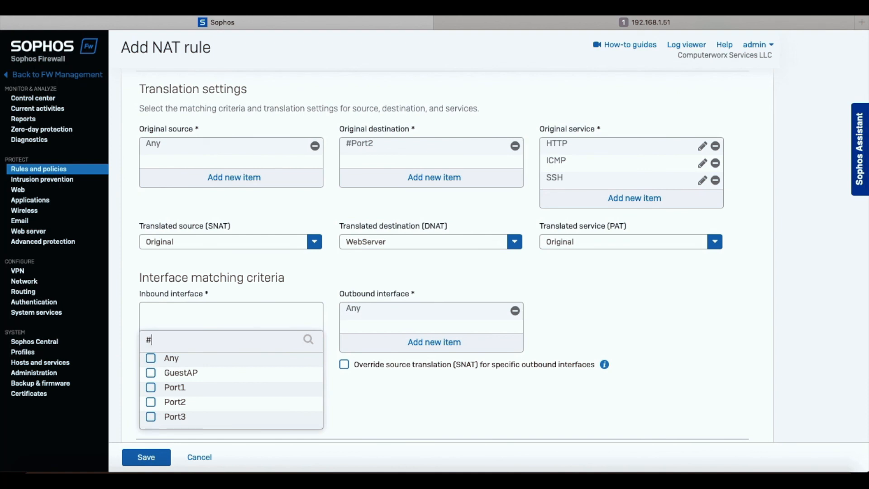
pyautogui.write('po')
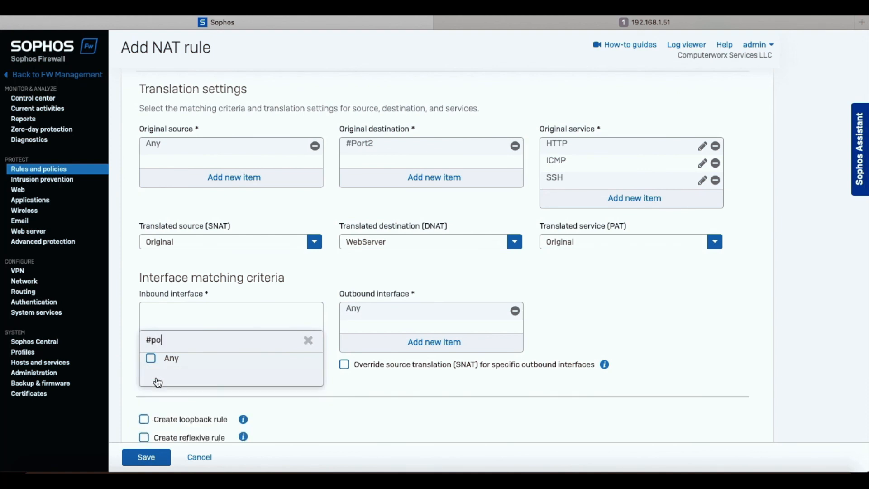
pyautogui.press('Backspace')
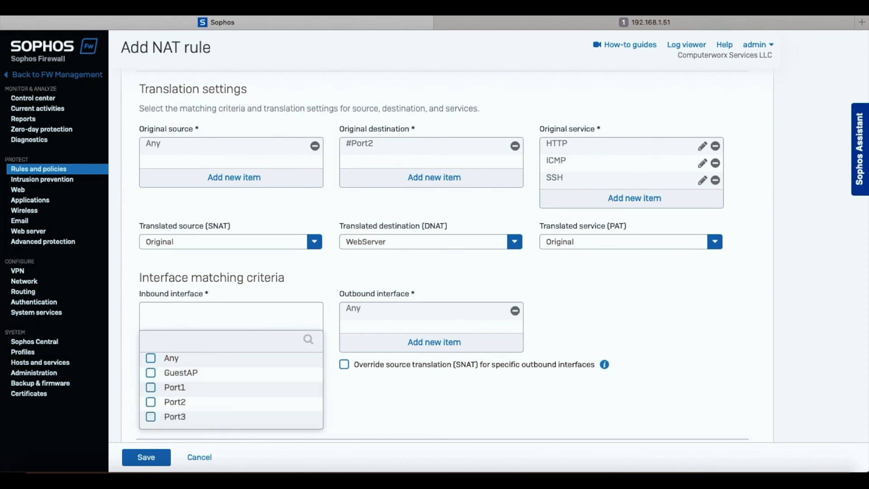
pyautogui.write('P')
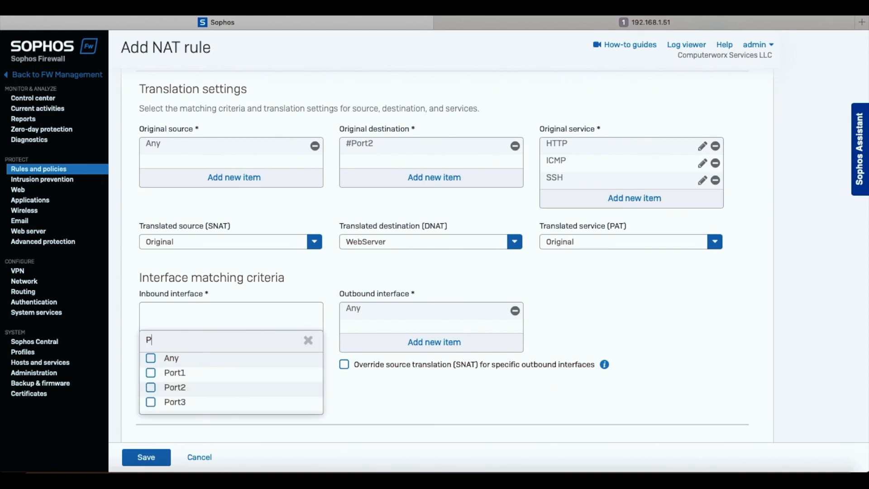
pyautogui.click(151, 387)
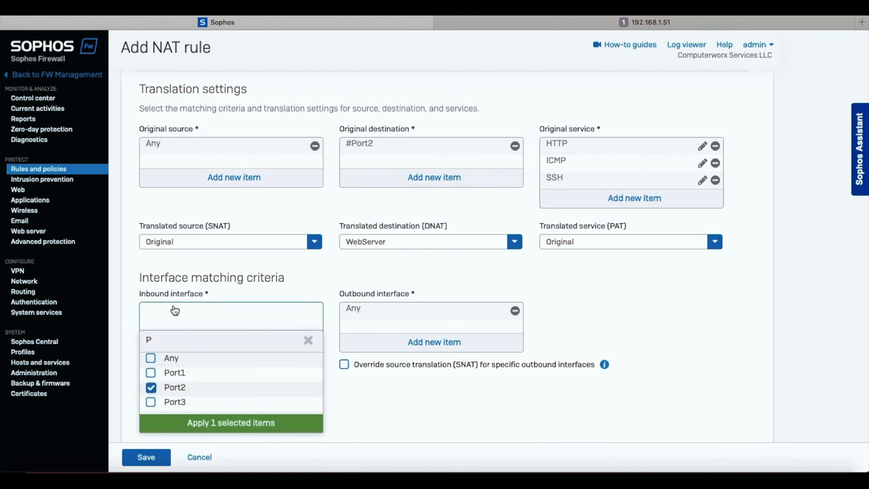
pyautogui.click(230, 423)
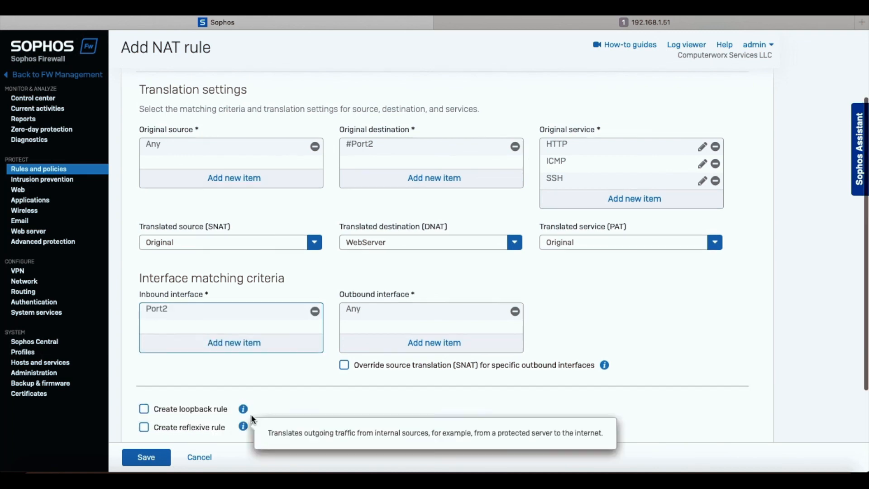
pyautogui.moveTo(355, 278)
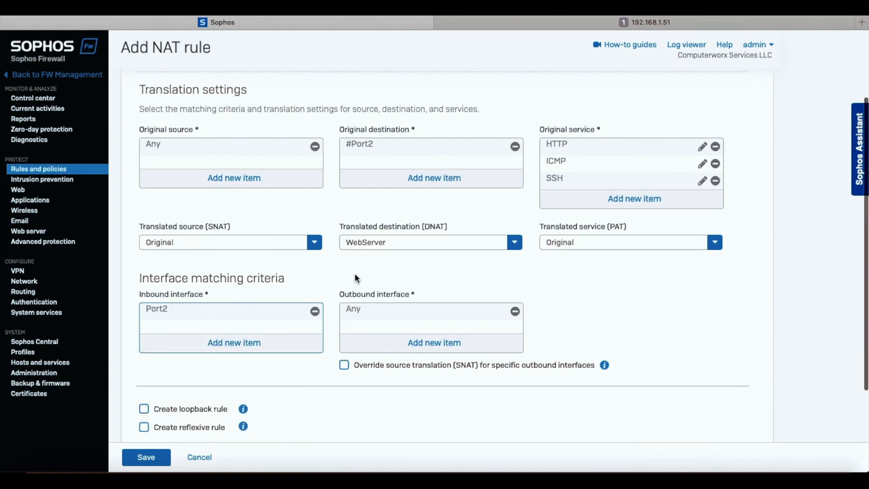
# Review the WebServer_DNAT form settings and save the rule.
pyautogui.scroll(-3)
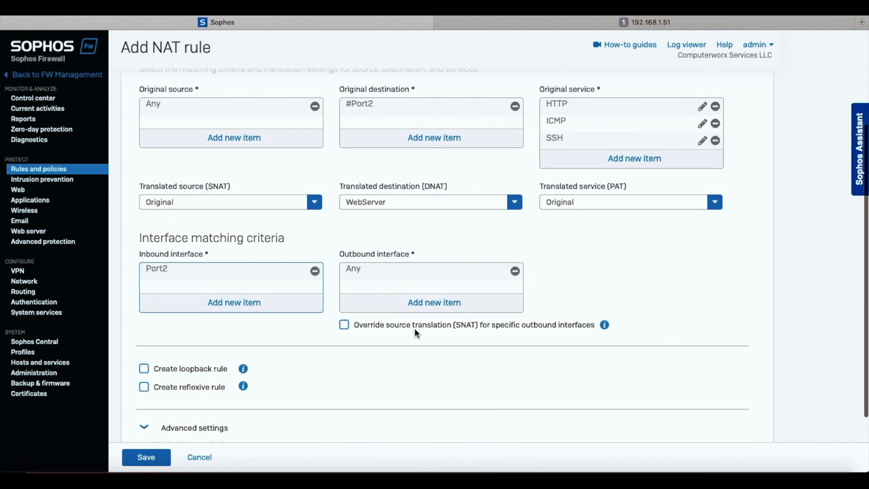
pyautogui.scroll(3)
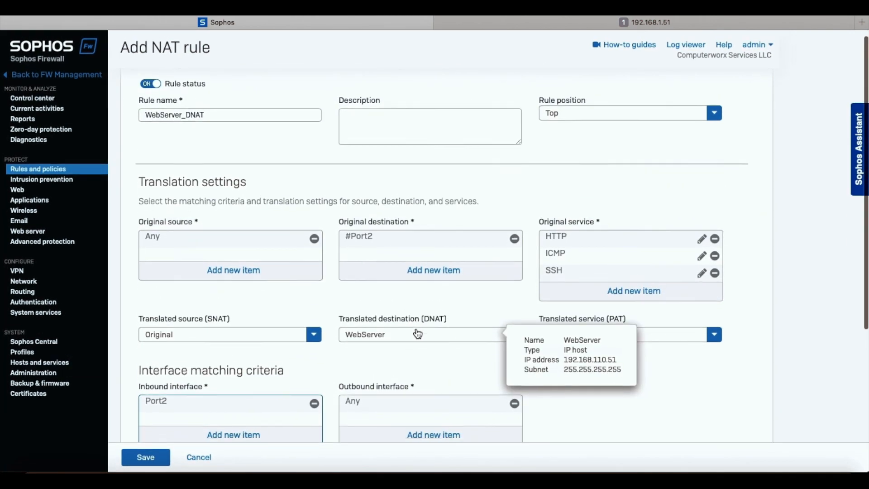
pyautogui.scroll(-3)
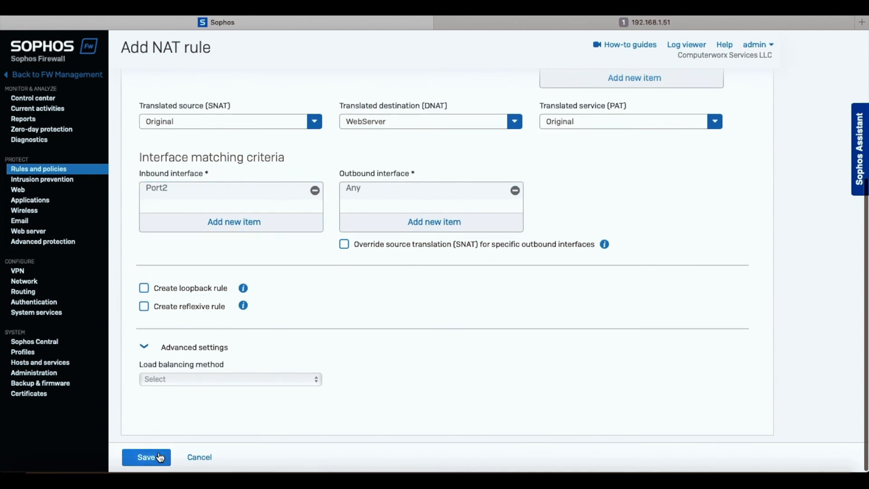
pyautogui.click(146, 457)
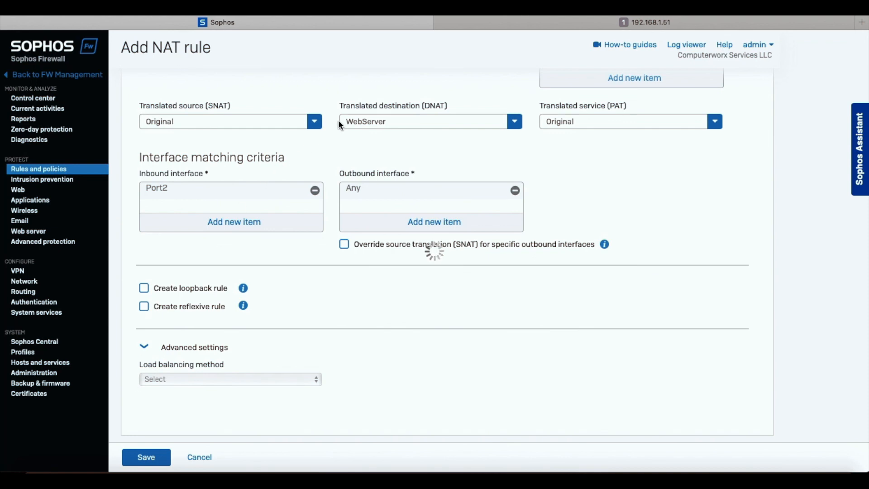
pyautogui.click(145, 457)
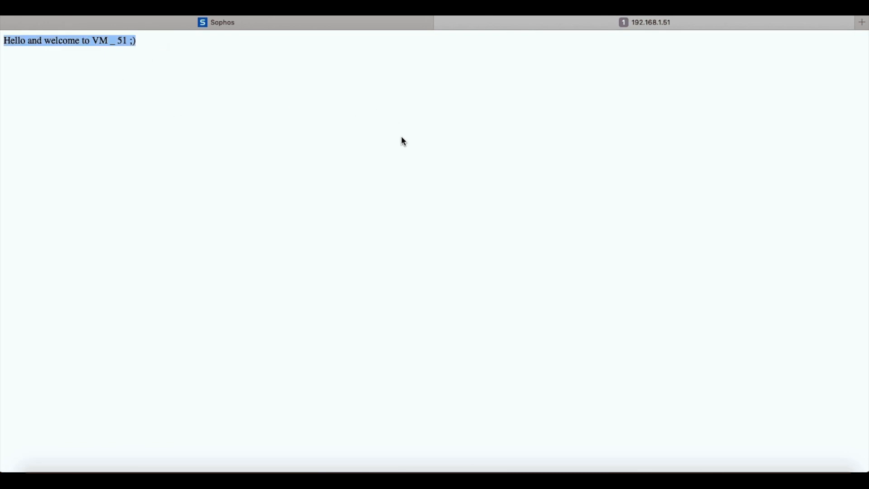
# Open the firewall rules list to read WebServer's counters: 60 B in, 118 B out.
pyautogui.click(217, 22)
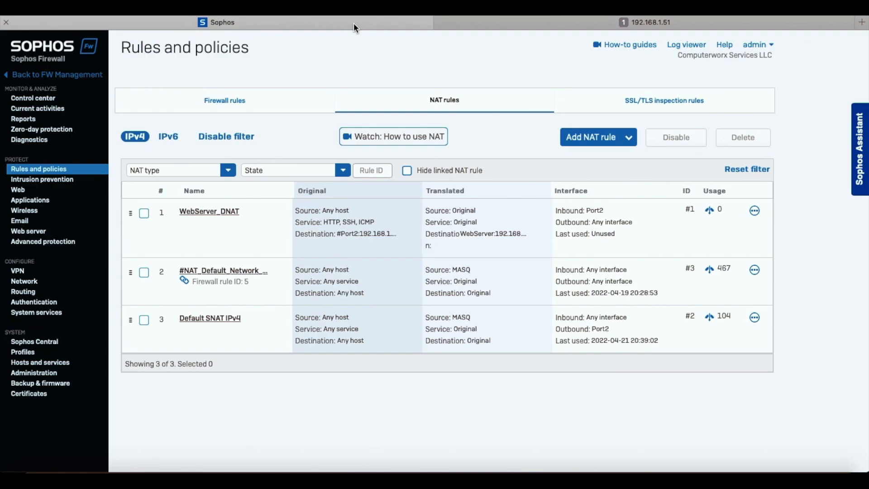
pyautogui.moveTo(582, 259)
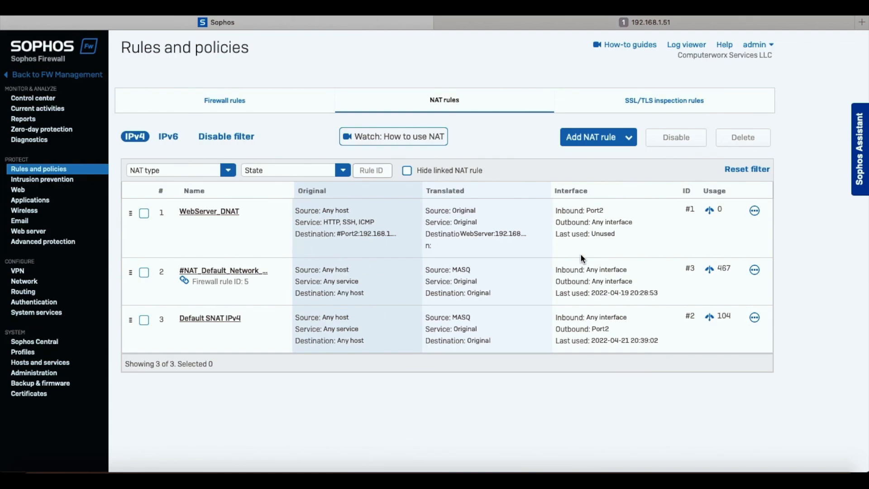
pyautogui.click(224, 100)
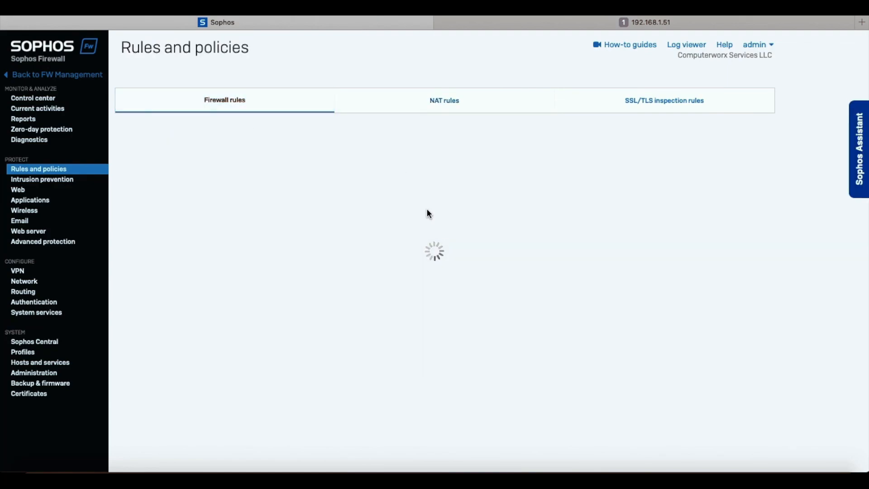
pyautogui.moveTo(337, 205)
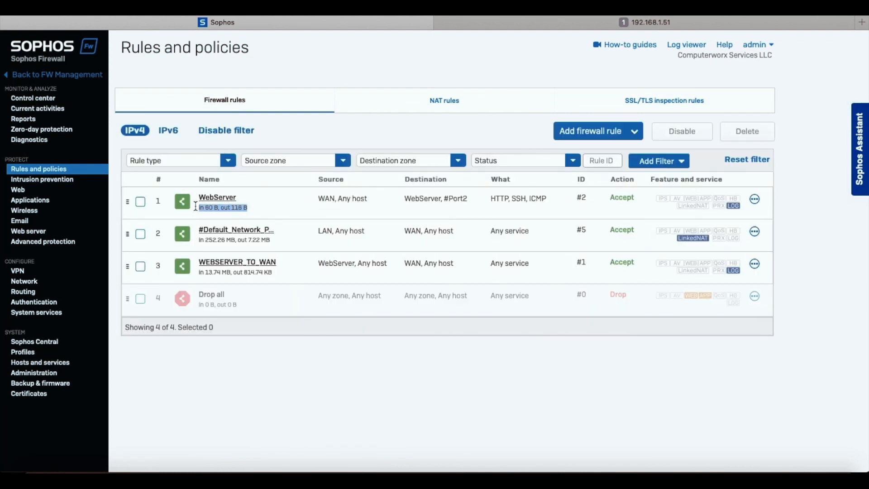
pyautogui.moveTo(242, 217)
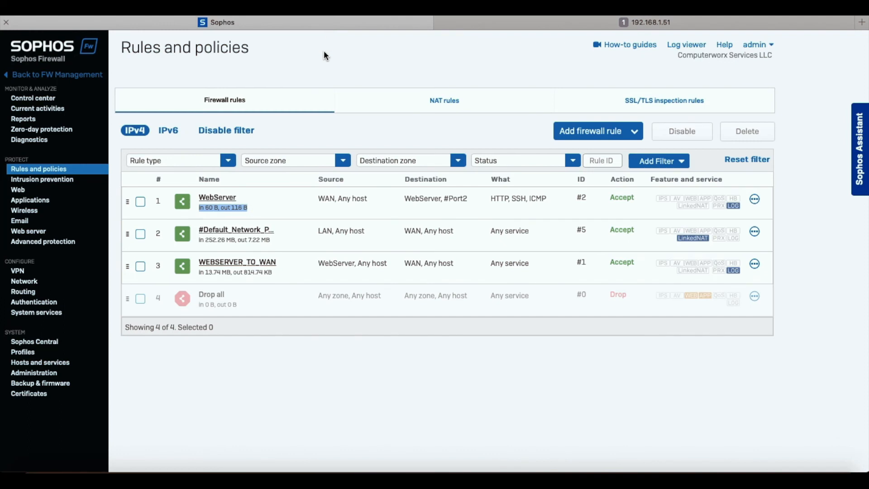
# Switch to the NAT rules list to see WebServer_DNAT's one recorded use.
pyautogui.click(445, 100)
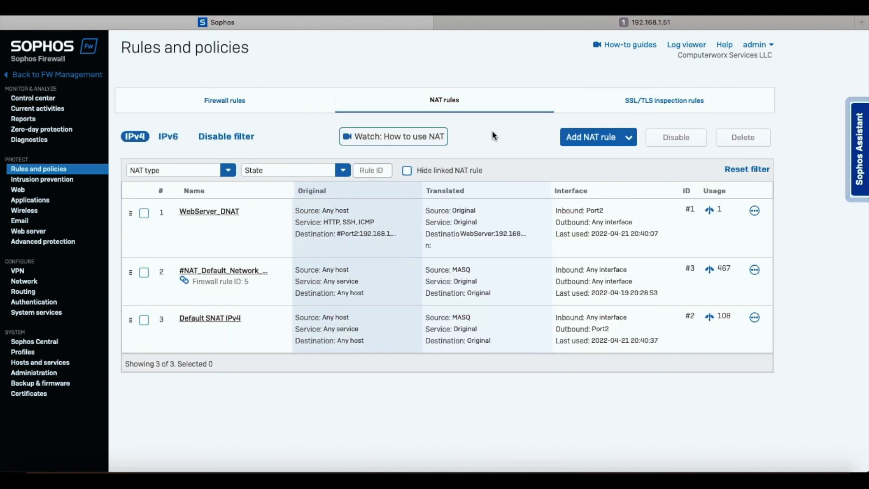
pyautogui.moveTo(710, 210)
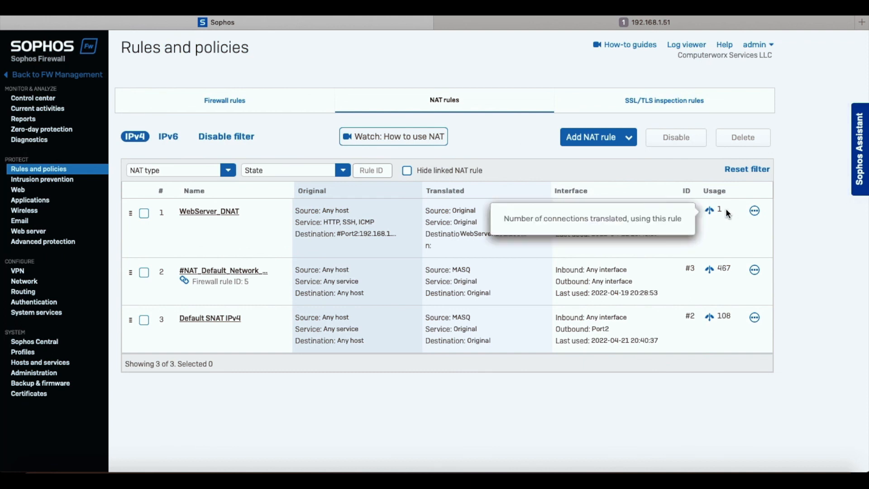
pyautogui.moveTo(721, 212)
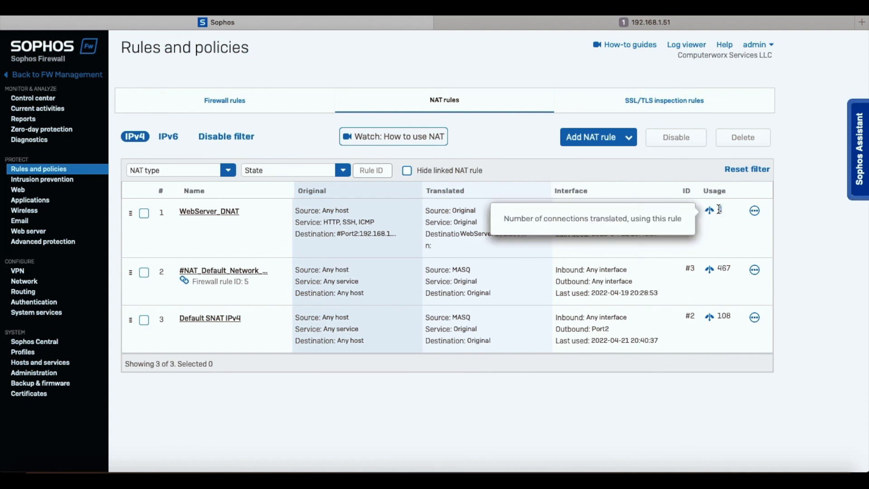
pyautogui.moveTo(723, 197)
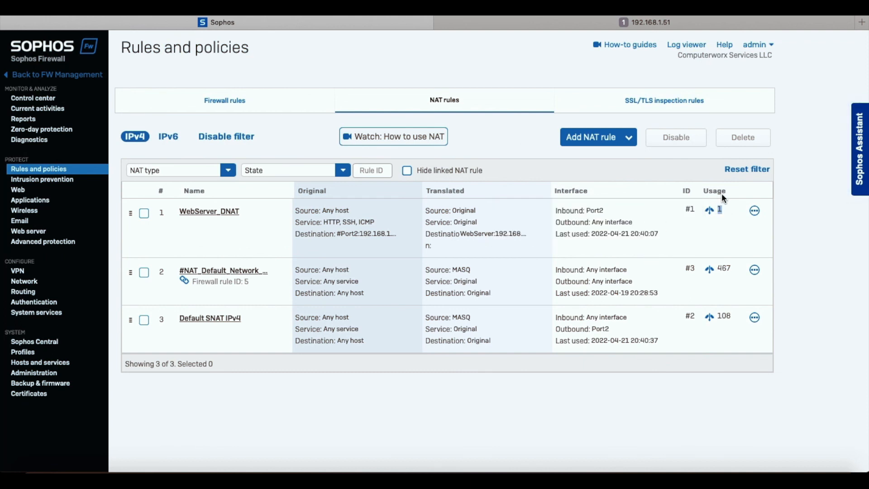
pyautogui.moveTo(304, 221)
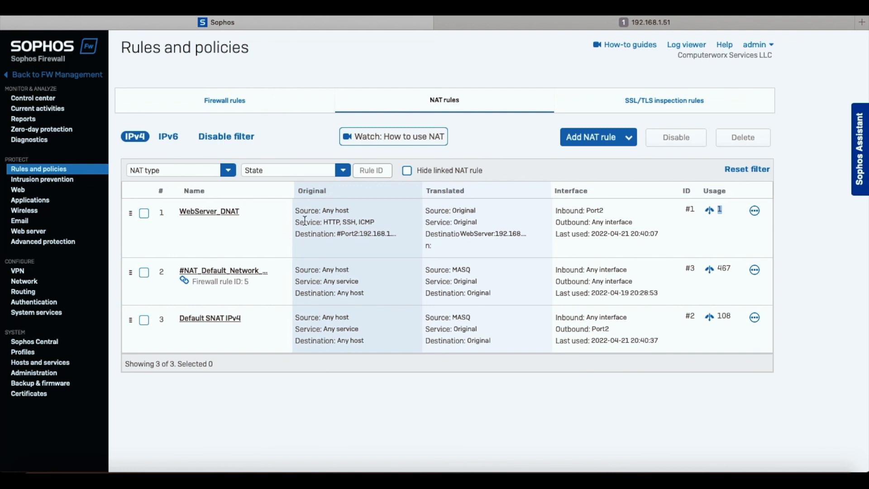